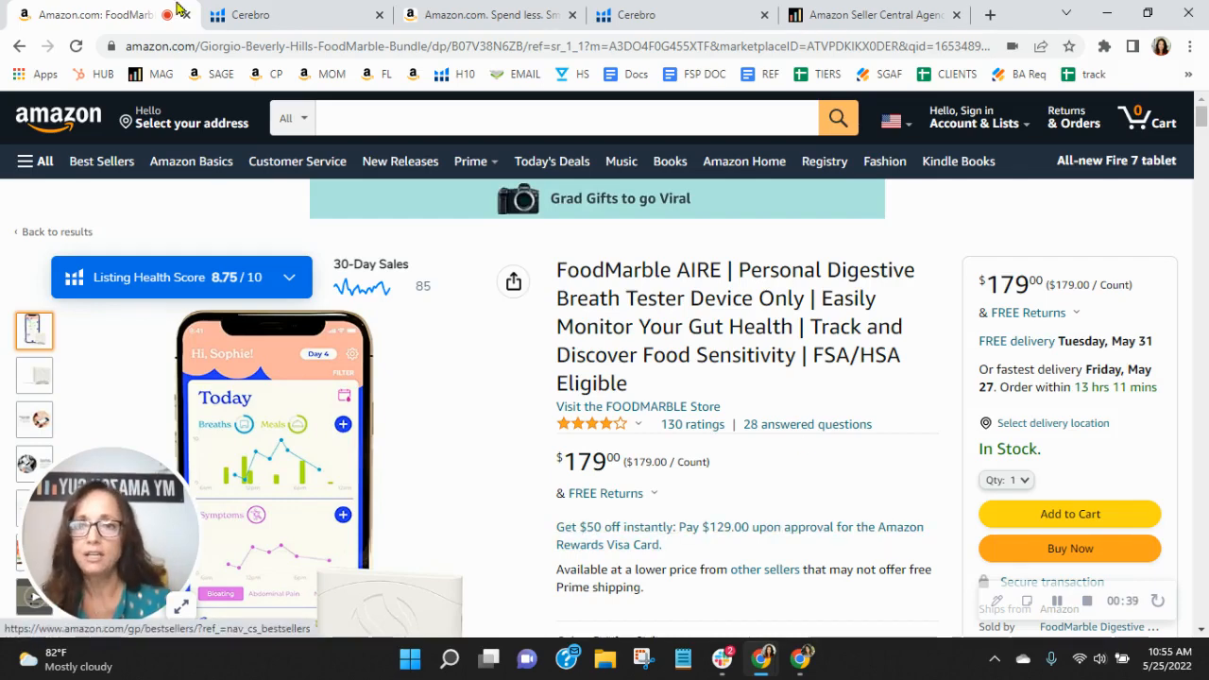
- Show the Cerebro keyword table for ASIN B07V38N6ZB, listing 'food' at 236,755 searches among 5,136 keywords
left_click(249, 15)
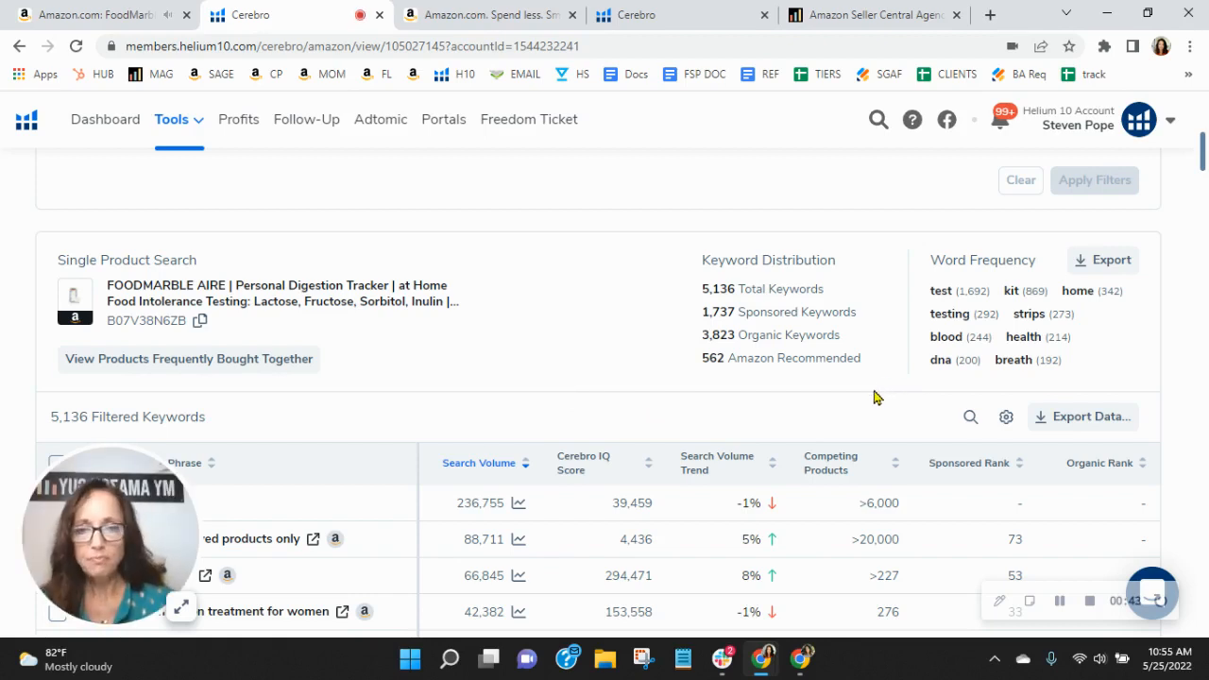
mouse_move(678, 253)
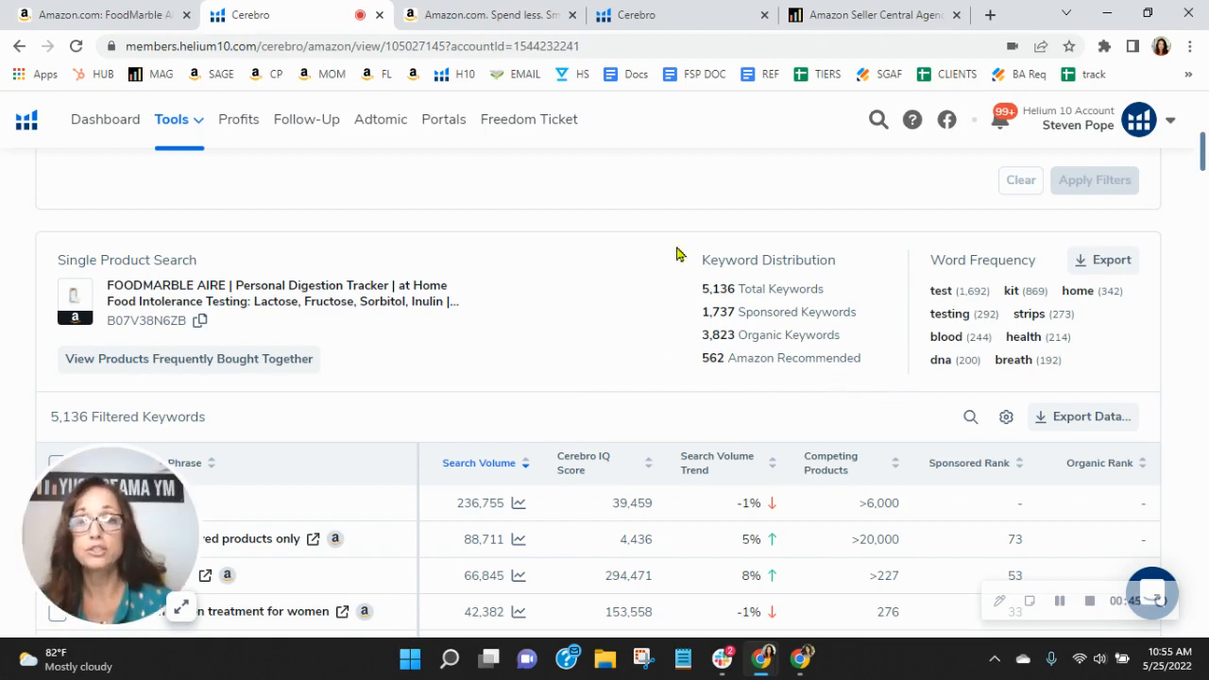
mouse_move(759, 359)
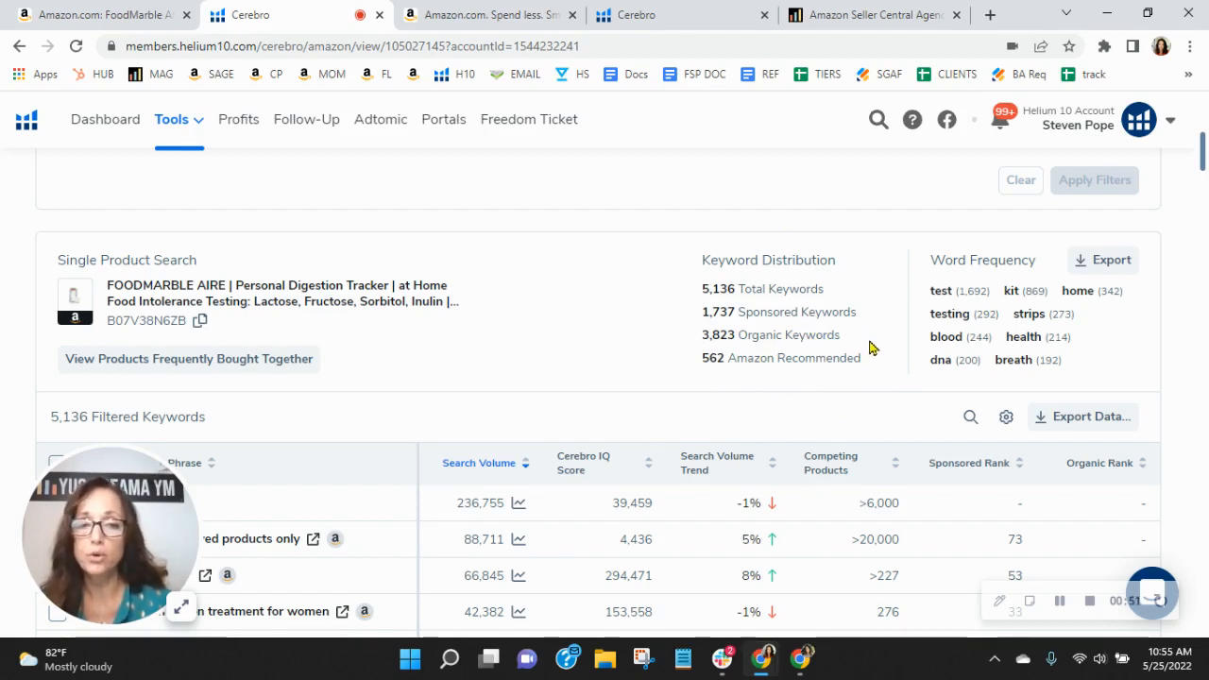
mouse_move(869, 321)
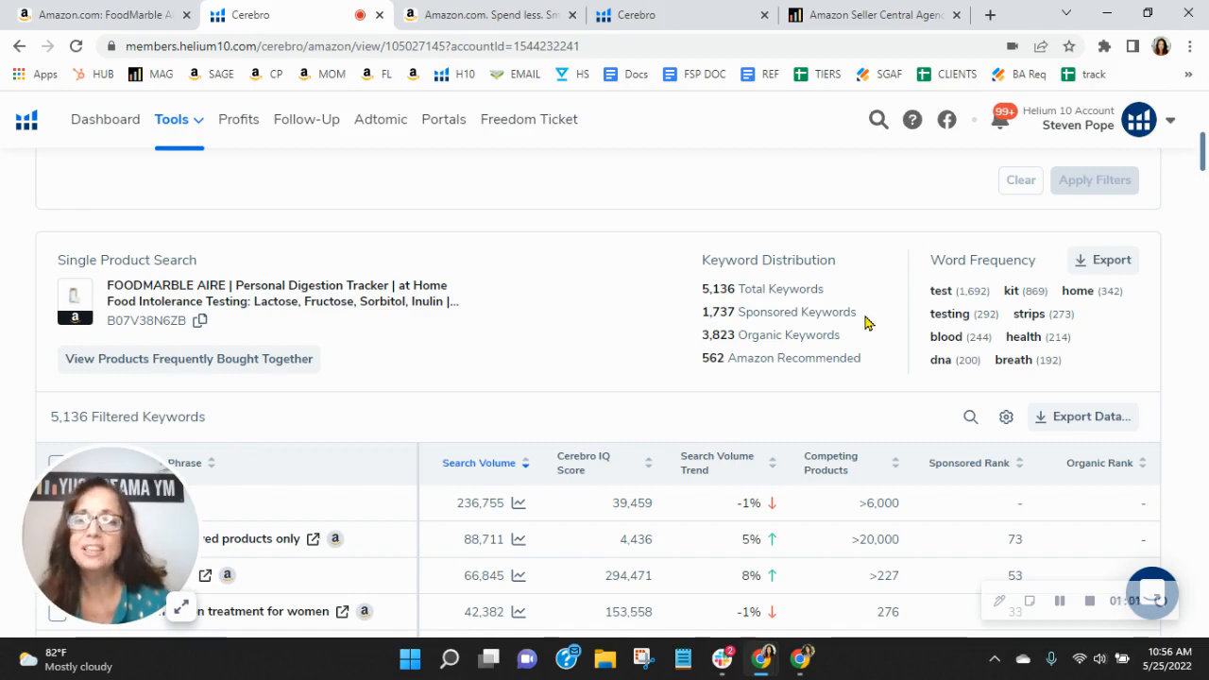
scroll("down", 3)
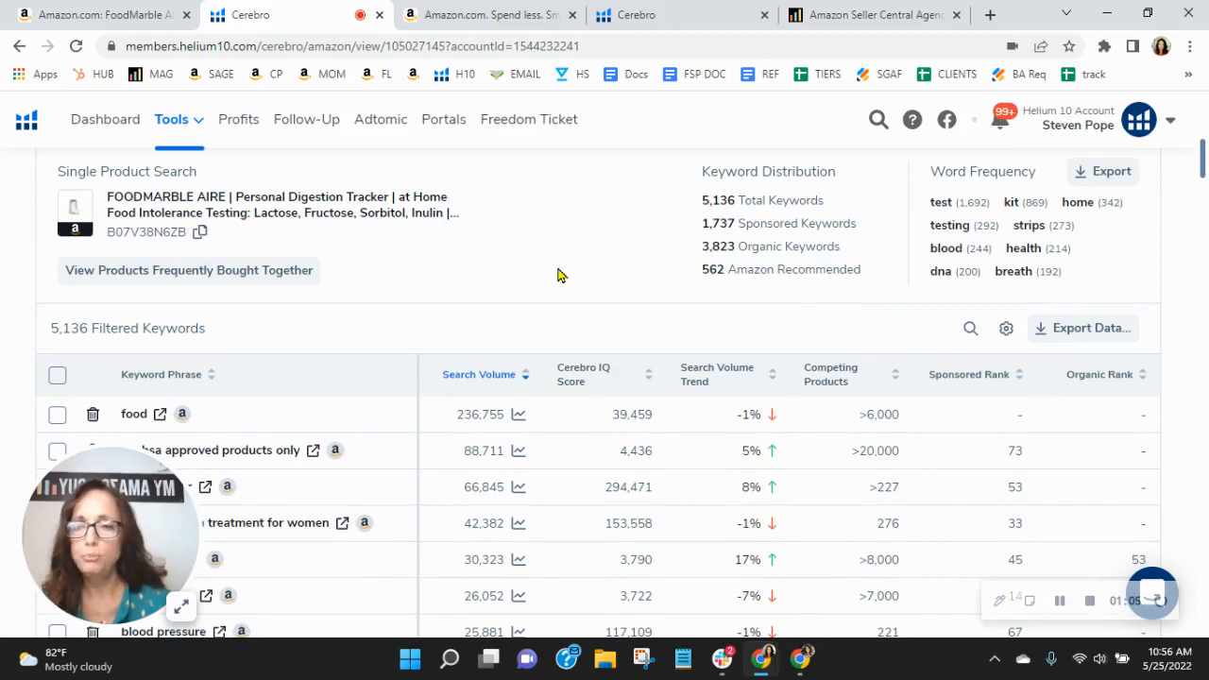
mouse_move(487, 306)
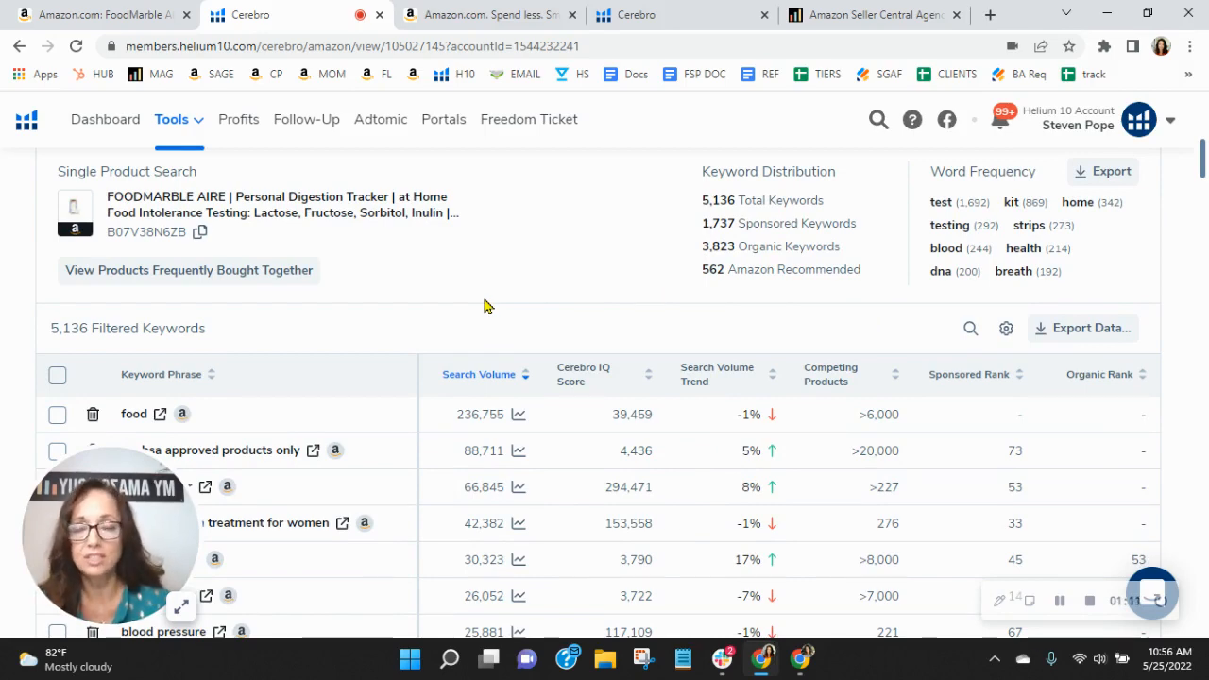
- Scroll down the keyword table to the 'keto 365' and 'asbestos test kit' rows around 3,600 searches
scroll("down", 3)
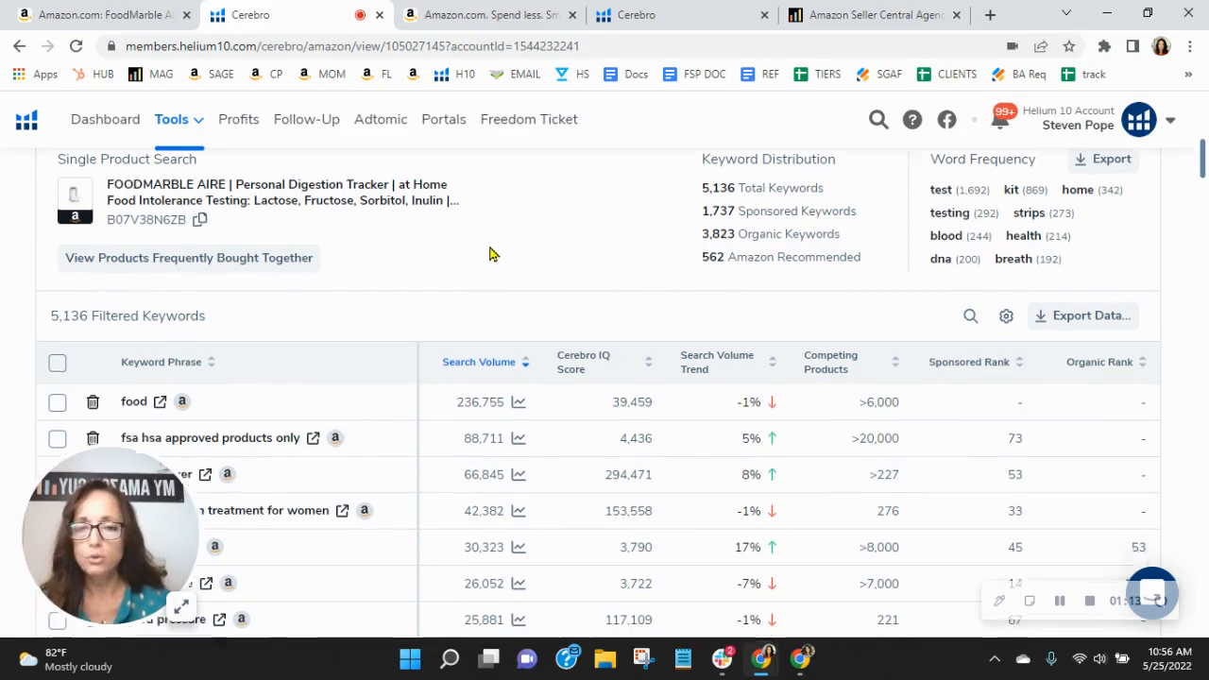
scroll("down", 3)
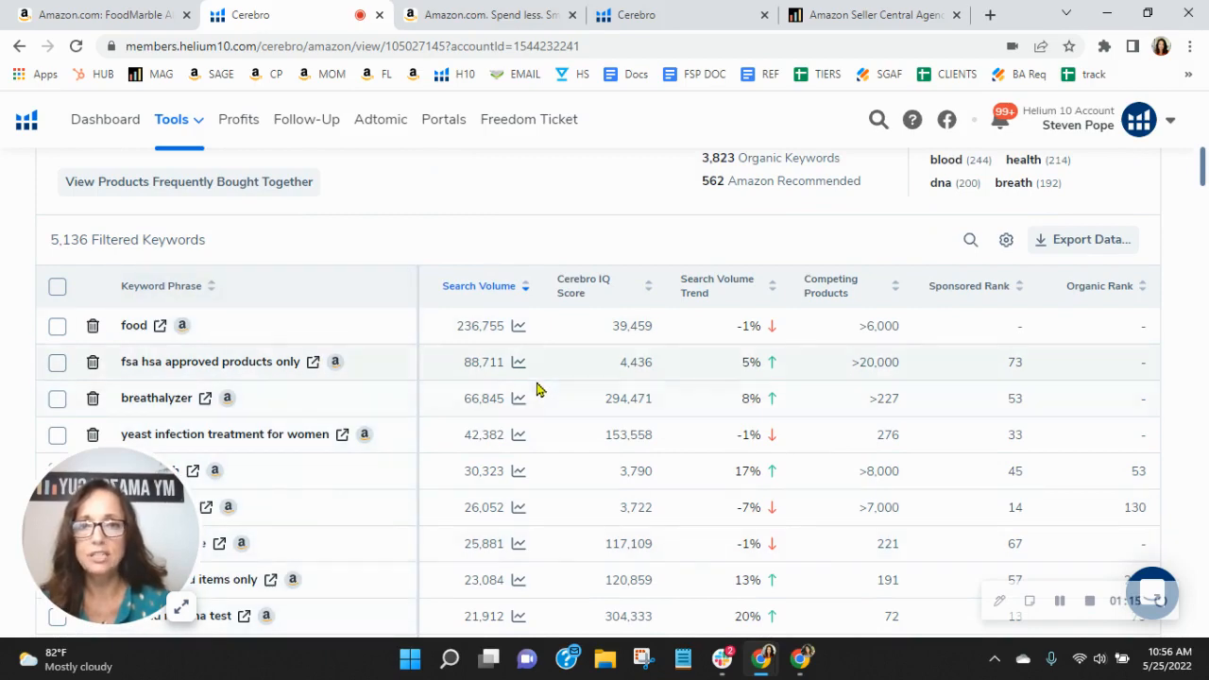
scroll("down", 3)
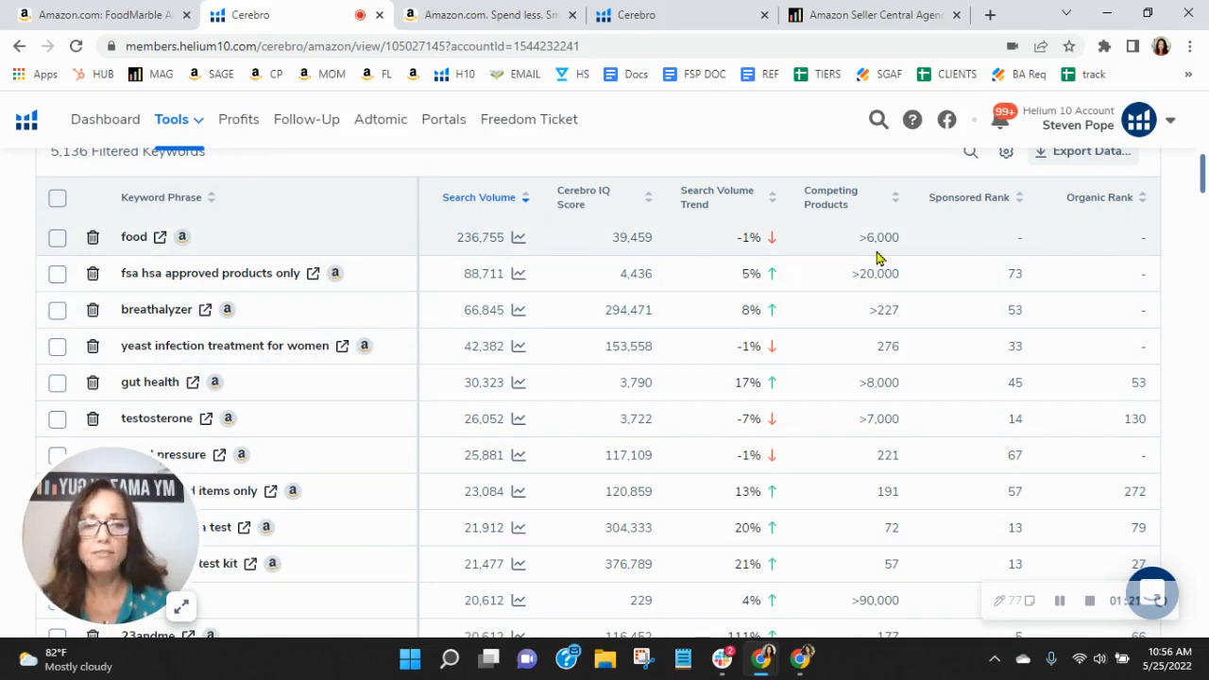
mouse_move(1124, 291)
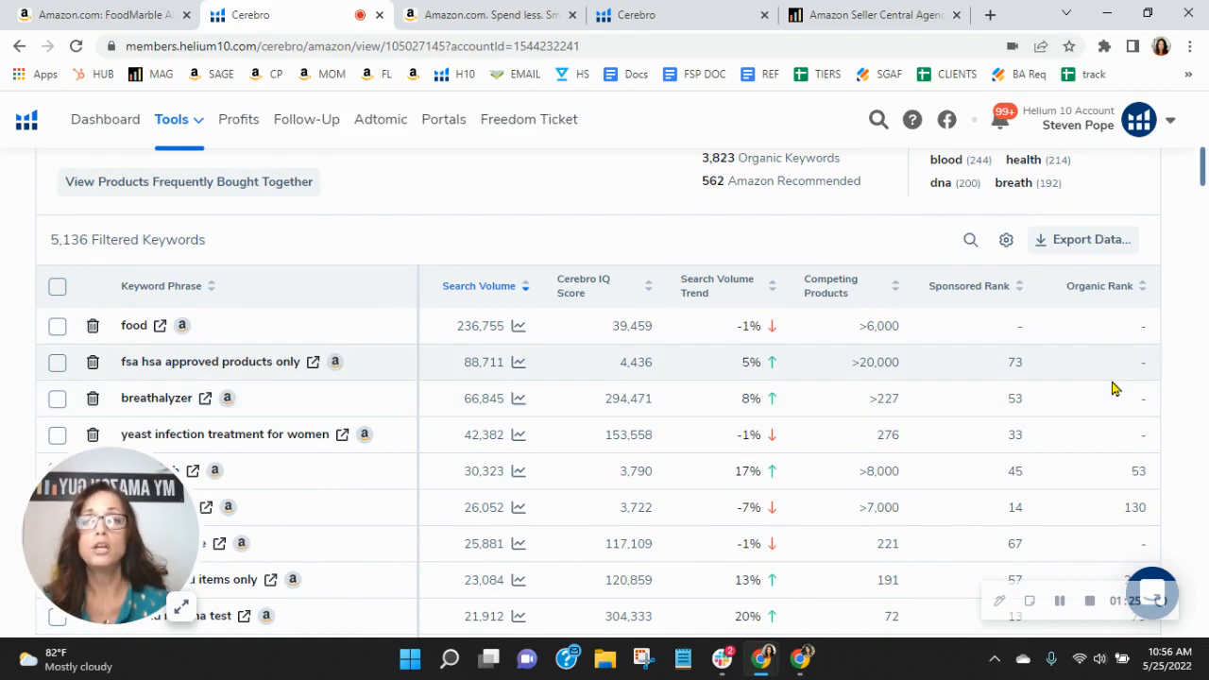
mouse_move(1109, 344)
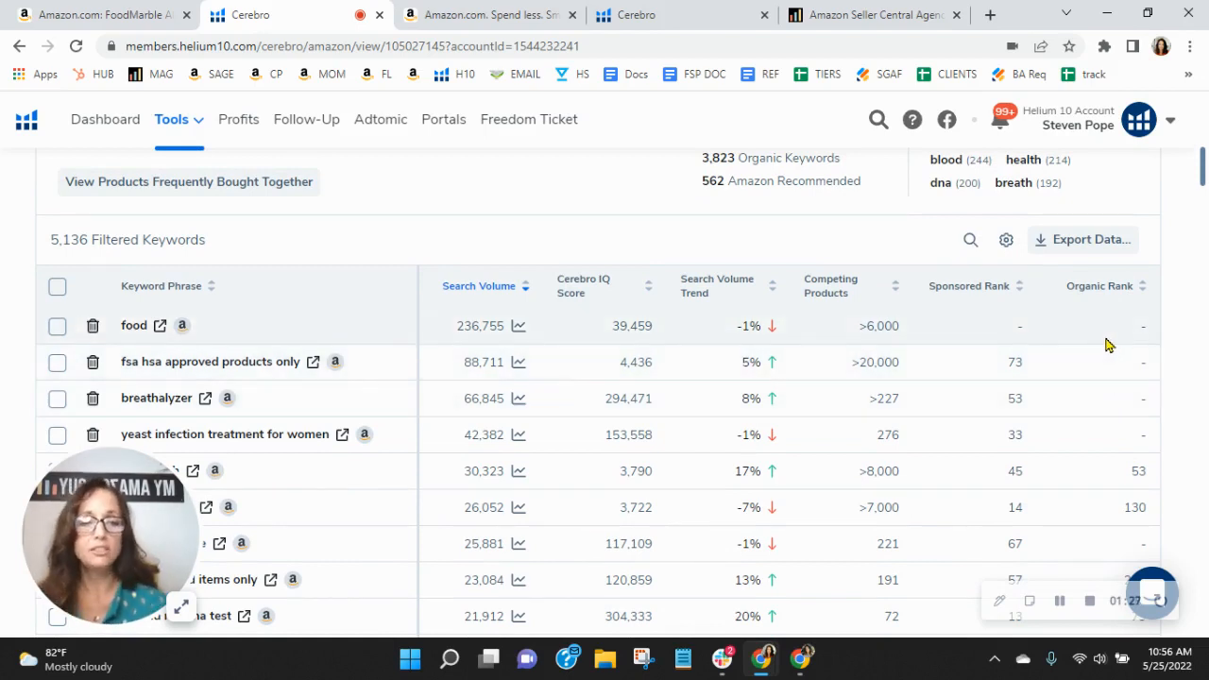
mouse_move(1111, 340)
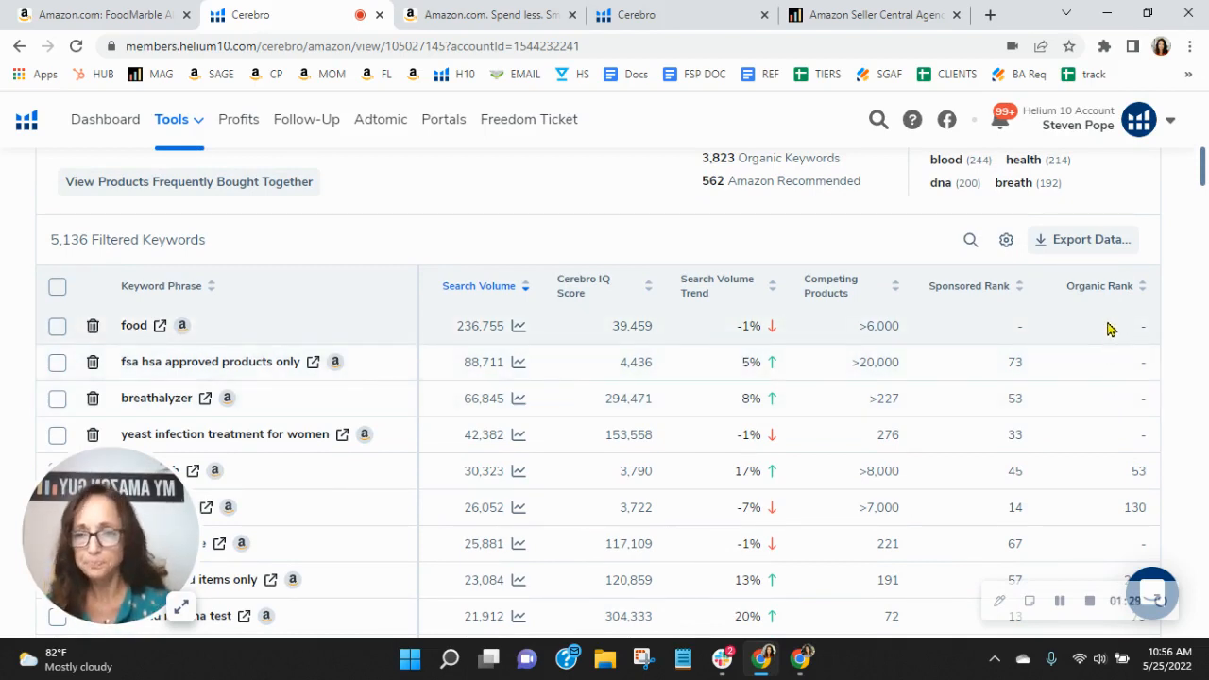
mouse_move(978, 273)
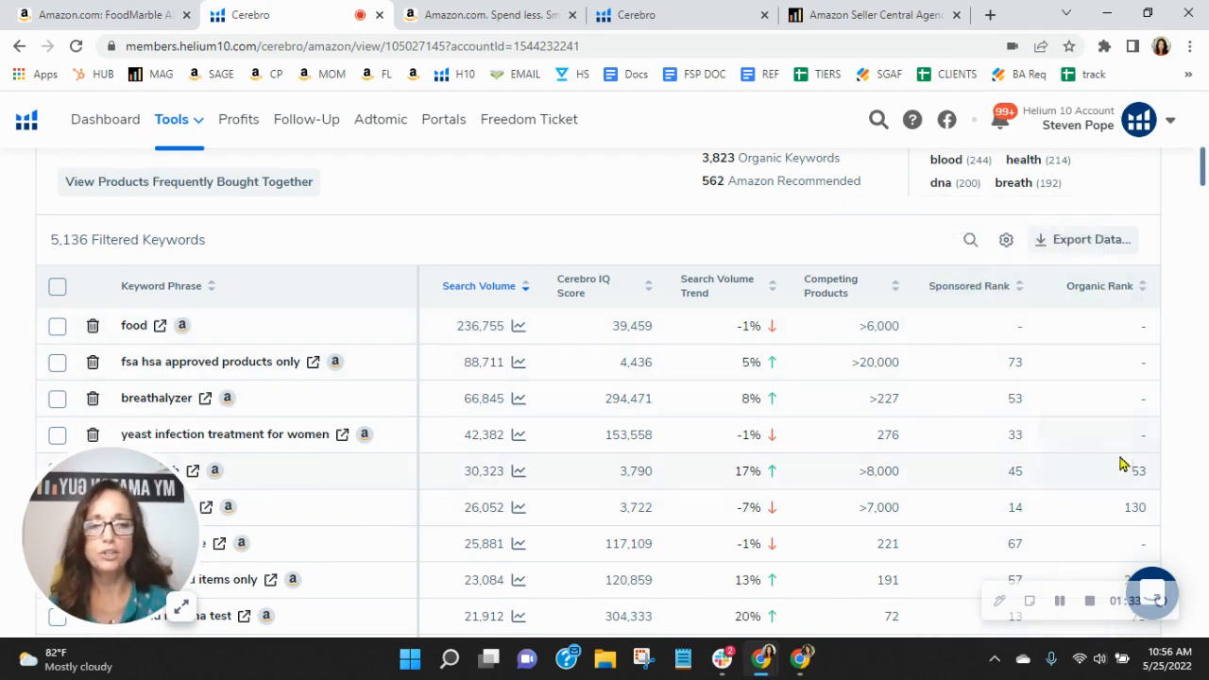
scroll("down", 3)
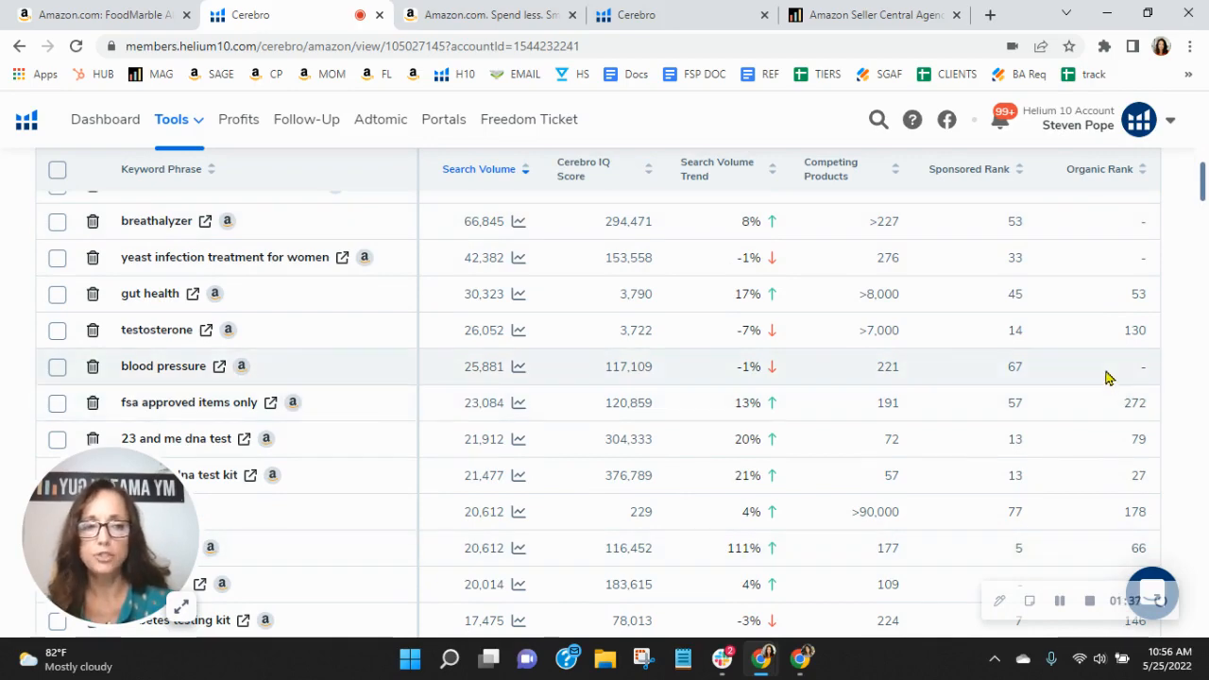
scroll("down", 3)
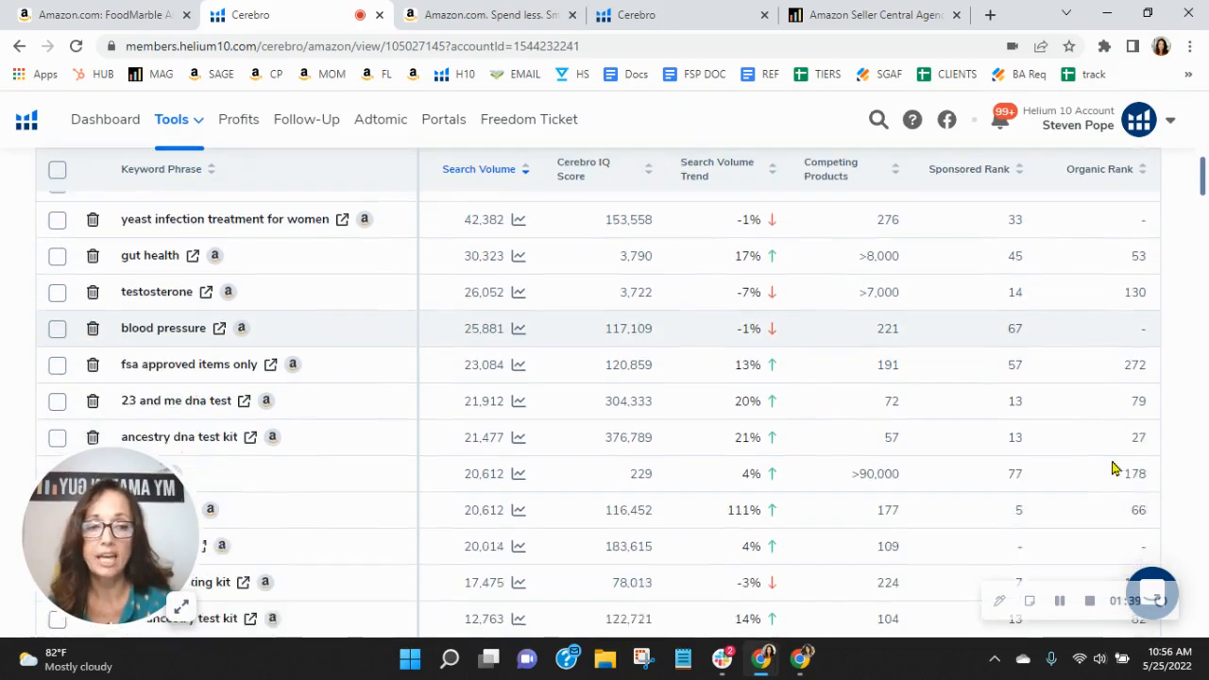
scroll("down", 3)
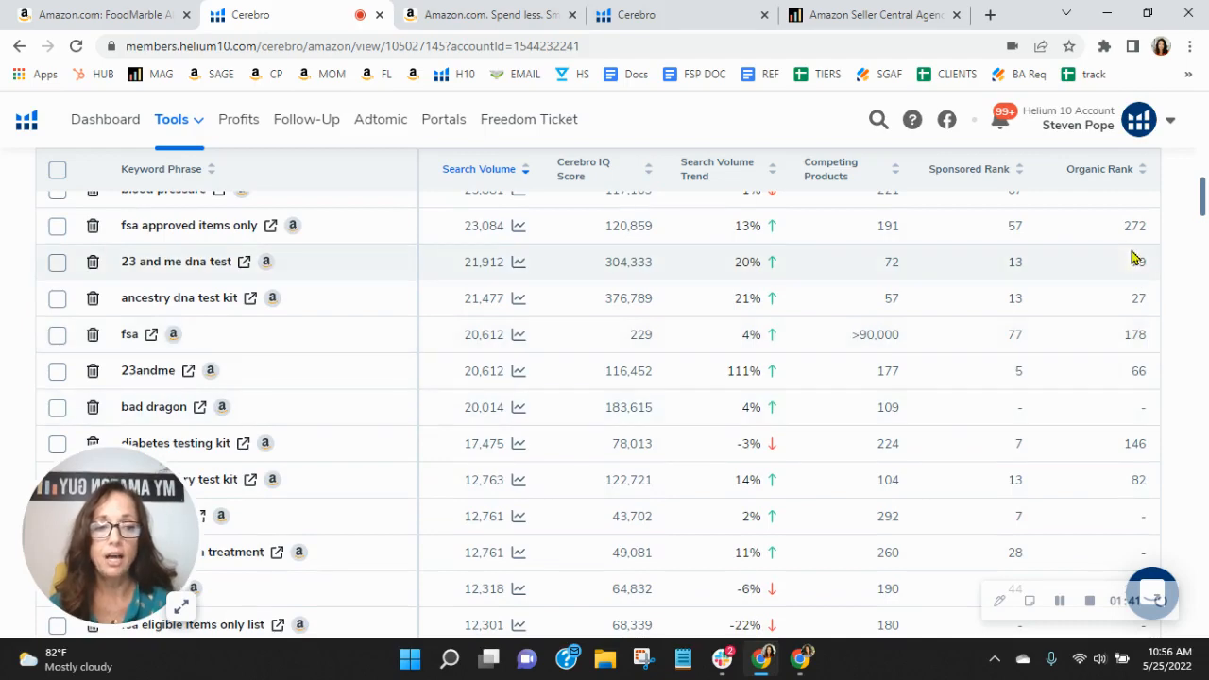
scroll("down", 3)
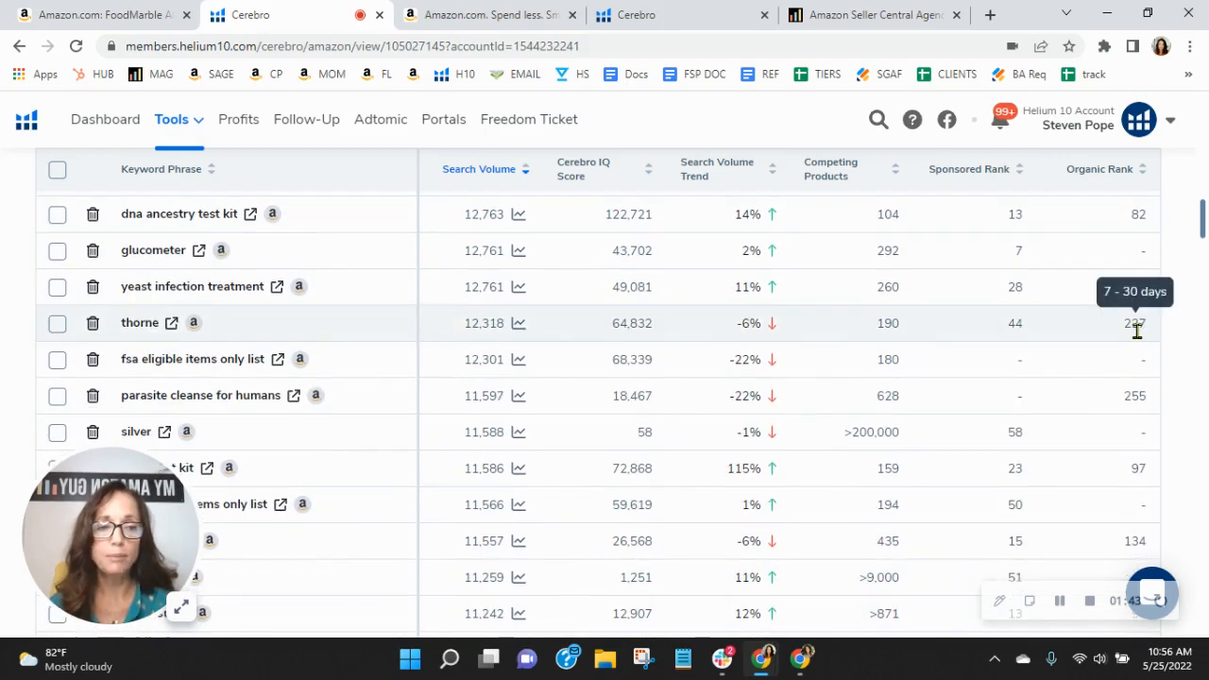
scroll("down", 3)
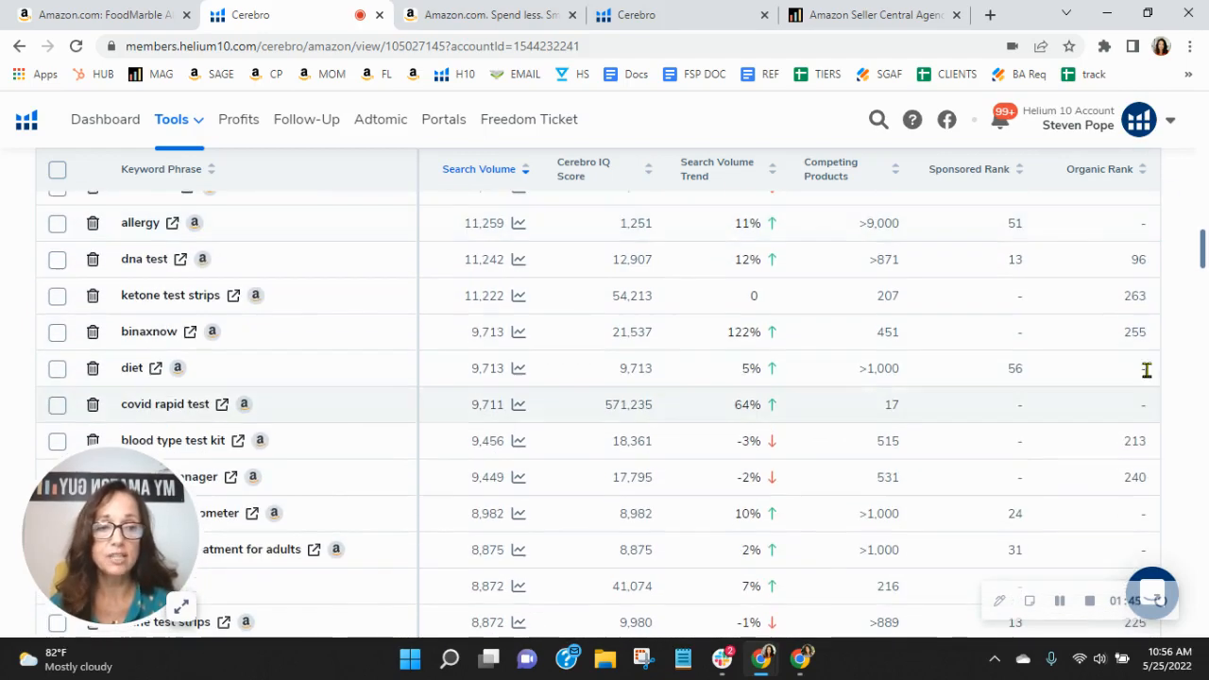
scroll("down", 3)
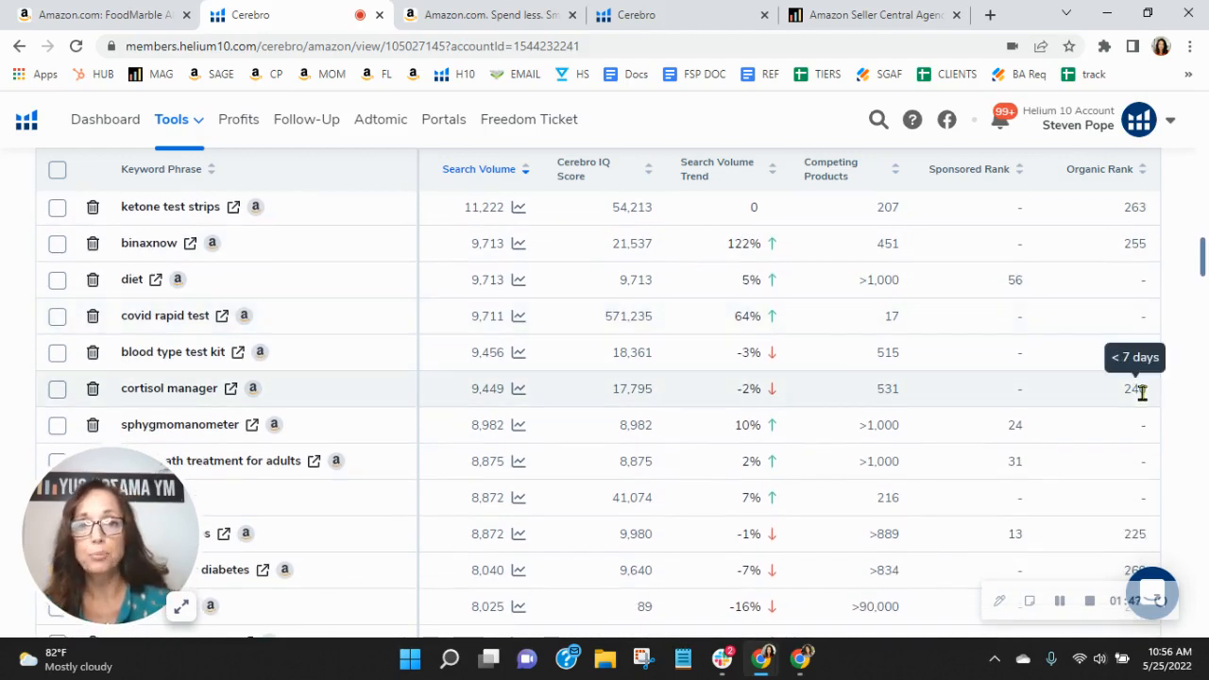
scroll("down", 3)
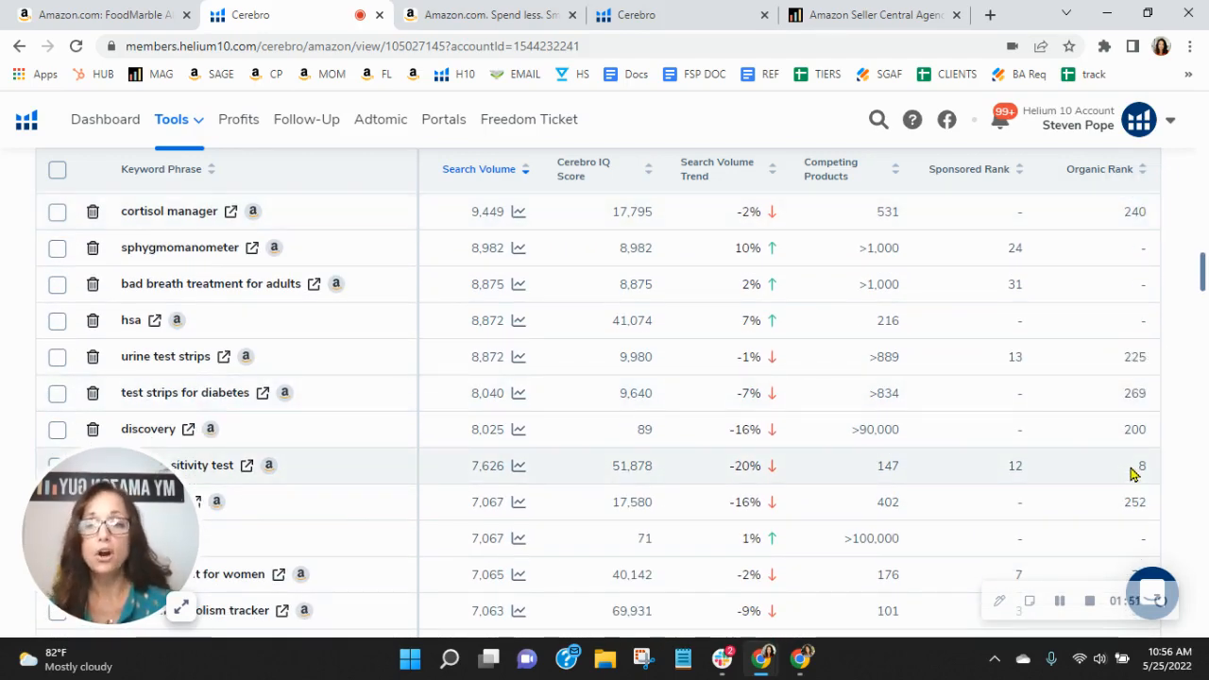
scroll("down", 3)
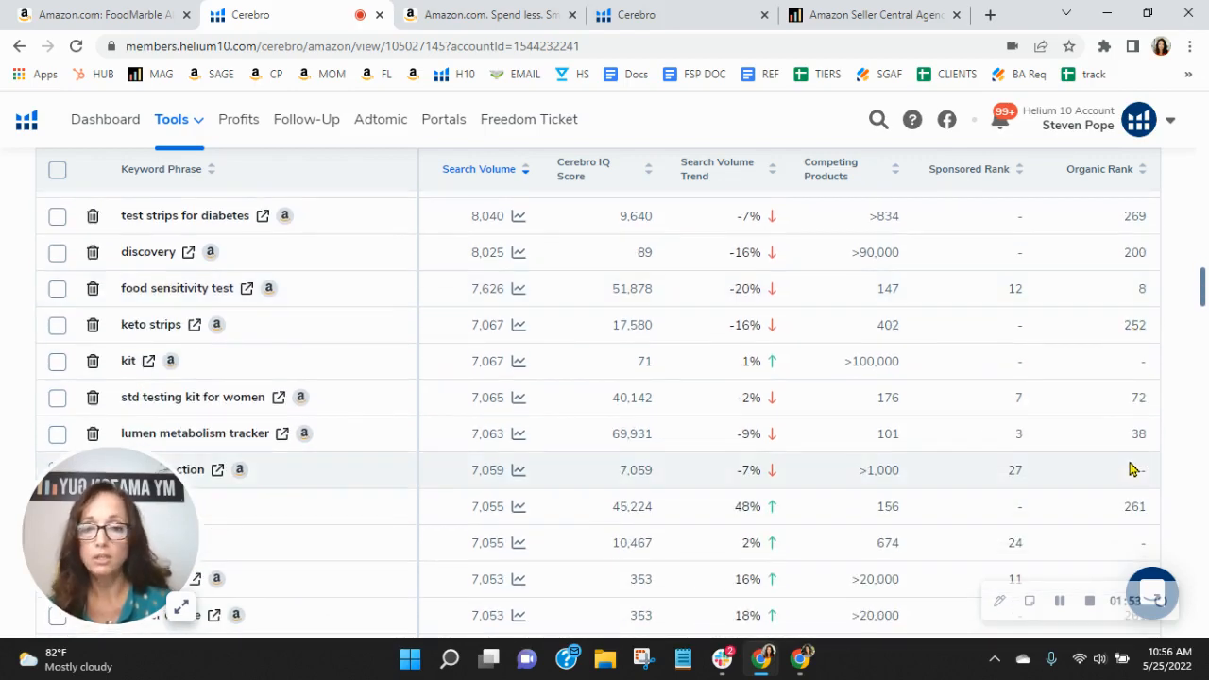
scroll("down", 3)
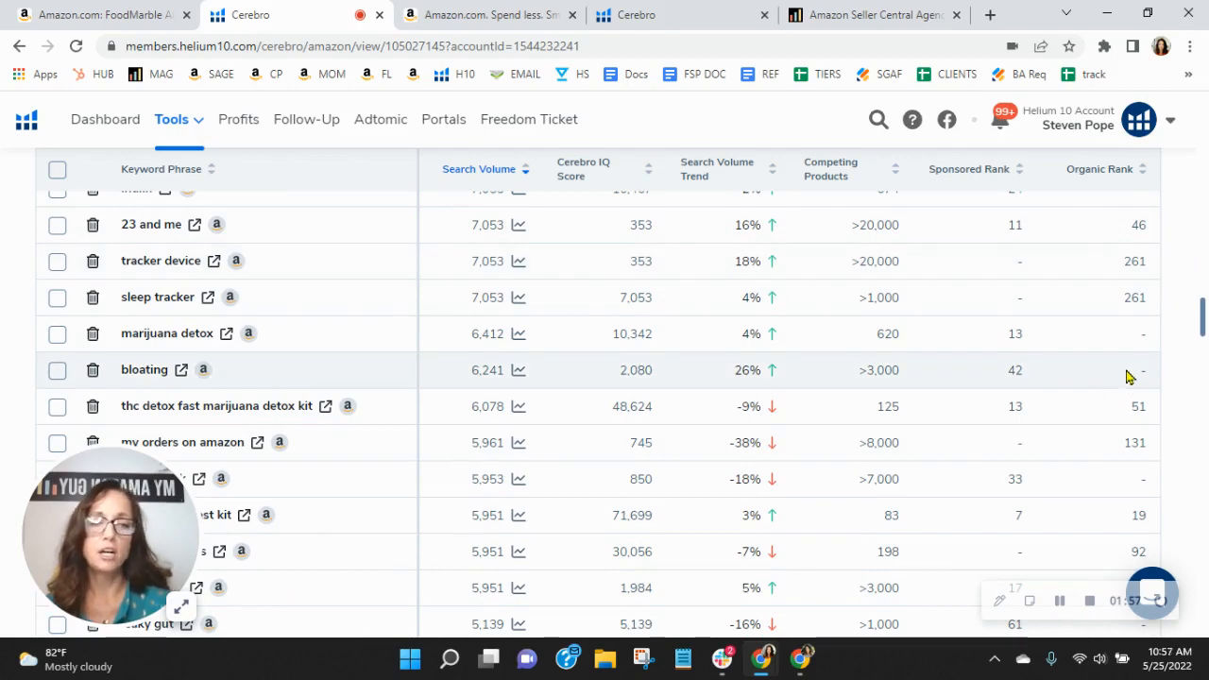
scroll("down", 3)
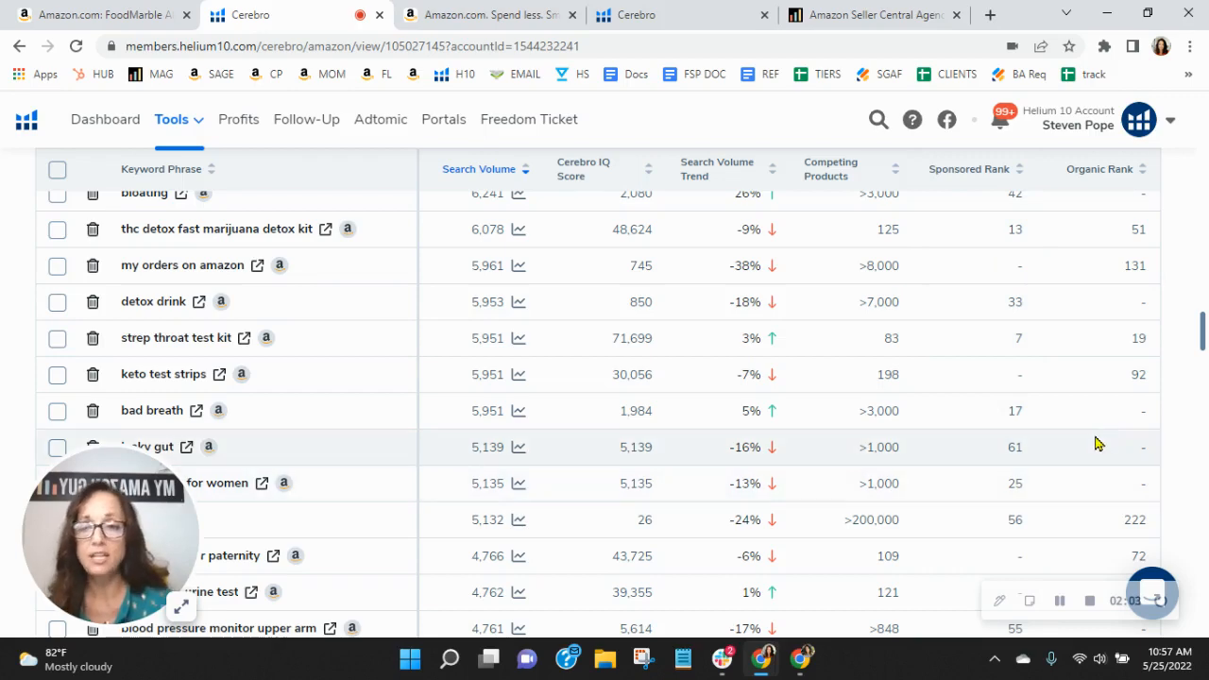
scroll("down", 3)
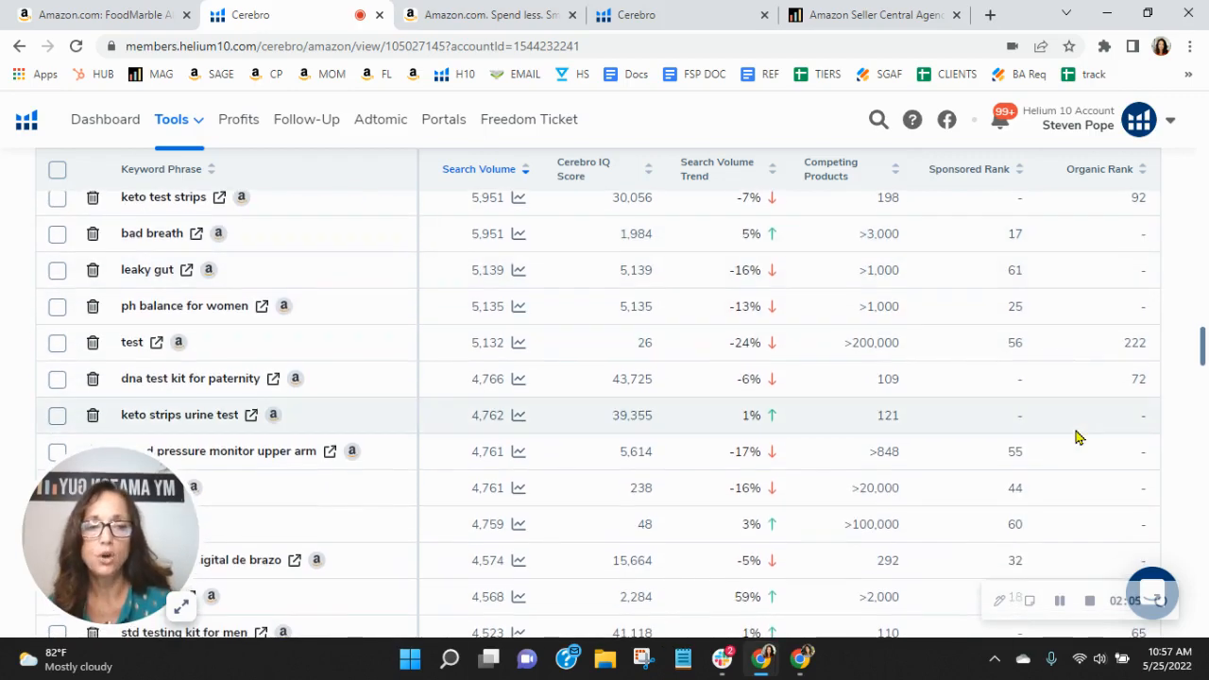
scroll("down", 3)
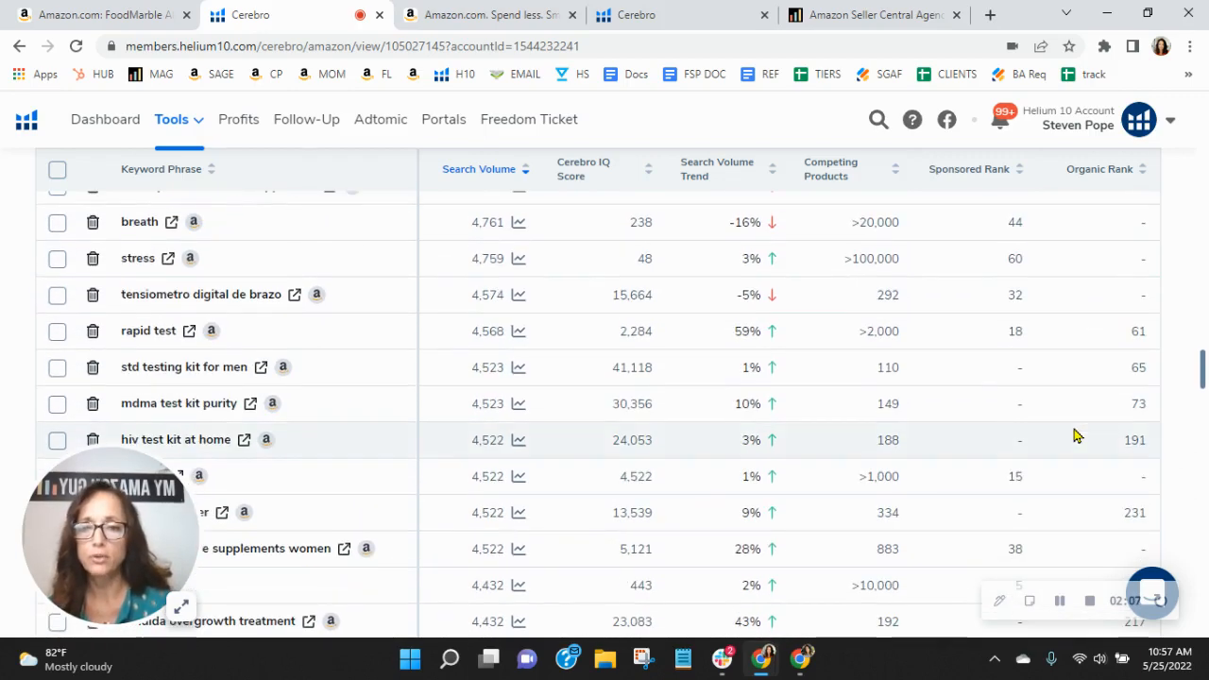
scroll("down", 3)
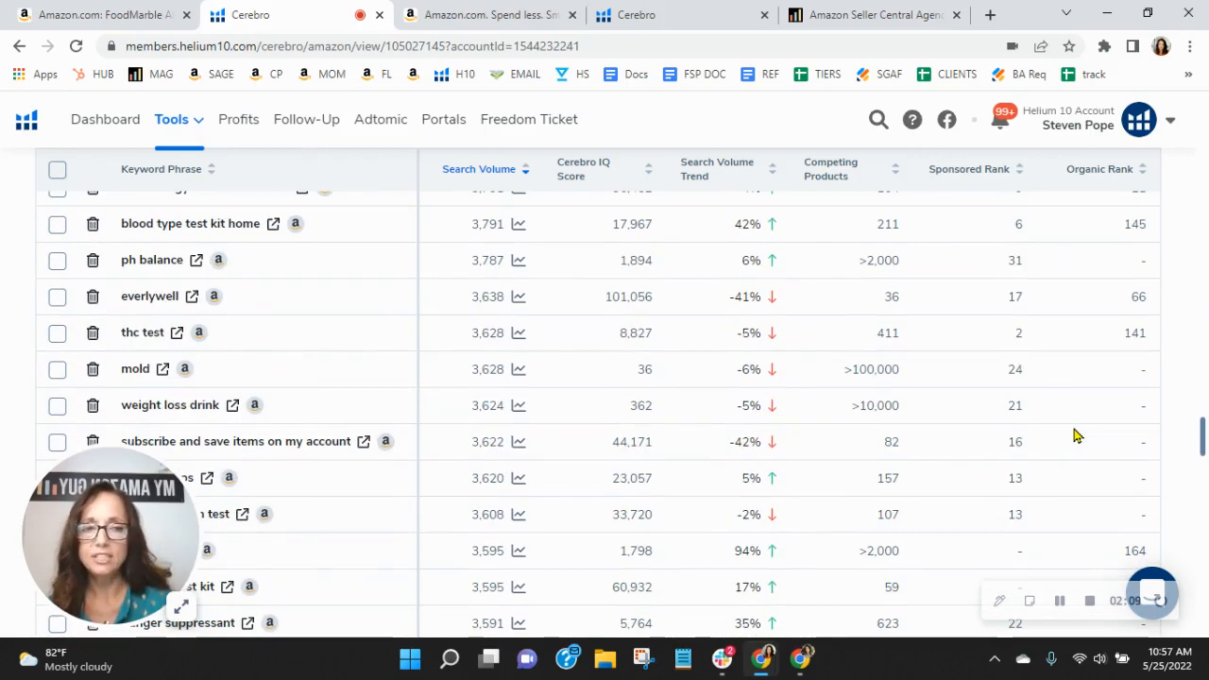
mouse_move(551, 348)
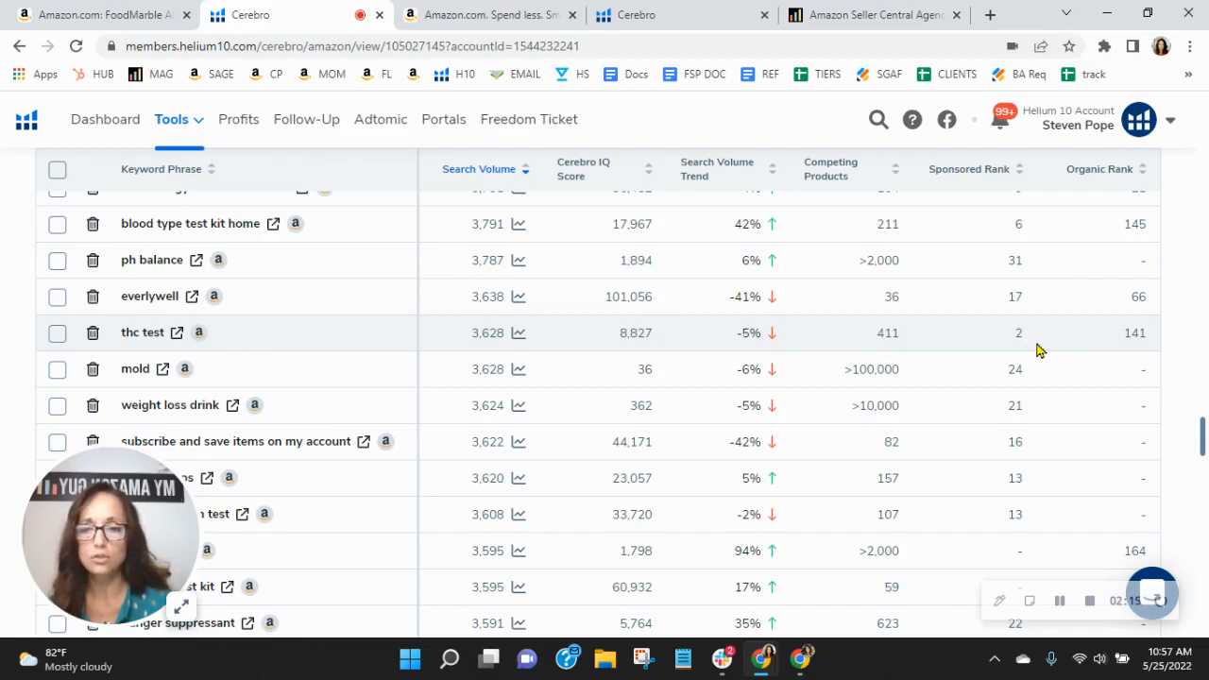
scroll("down", 3)
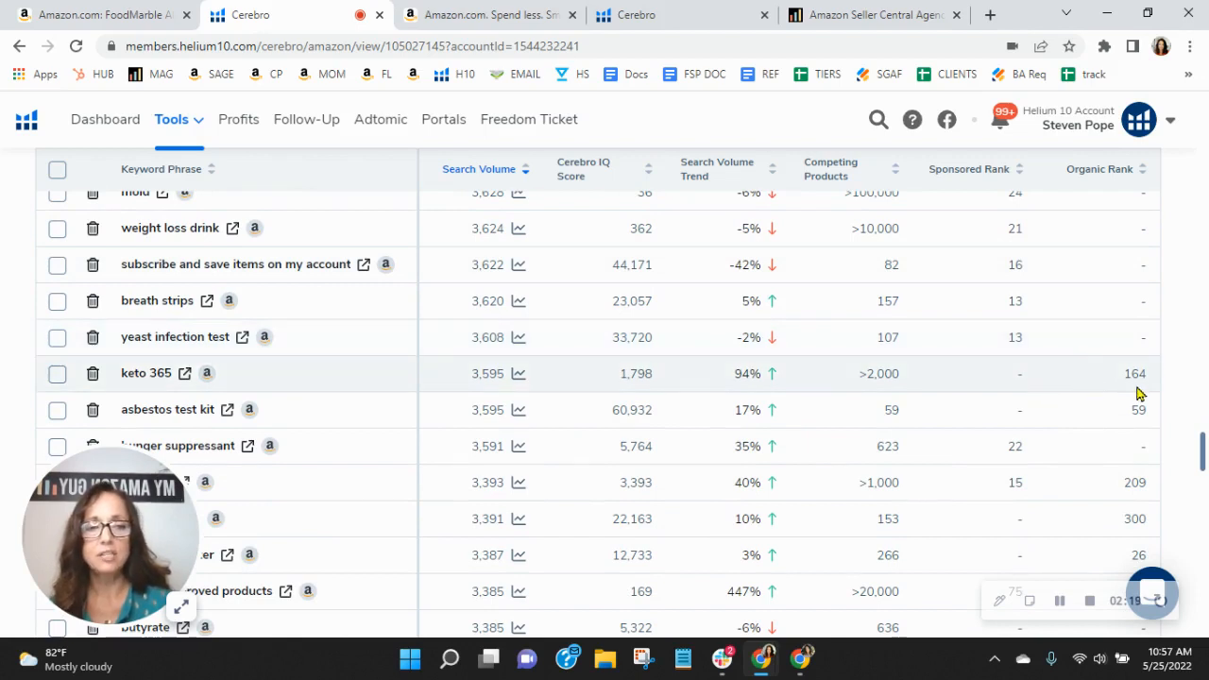
mouse_move(174, 378)
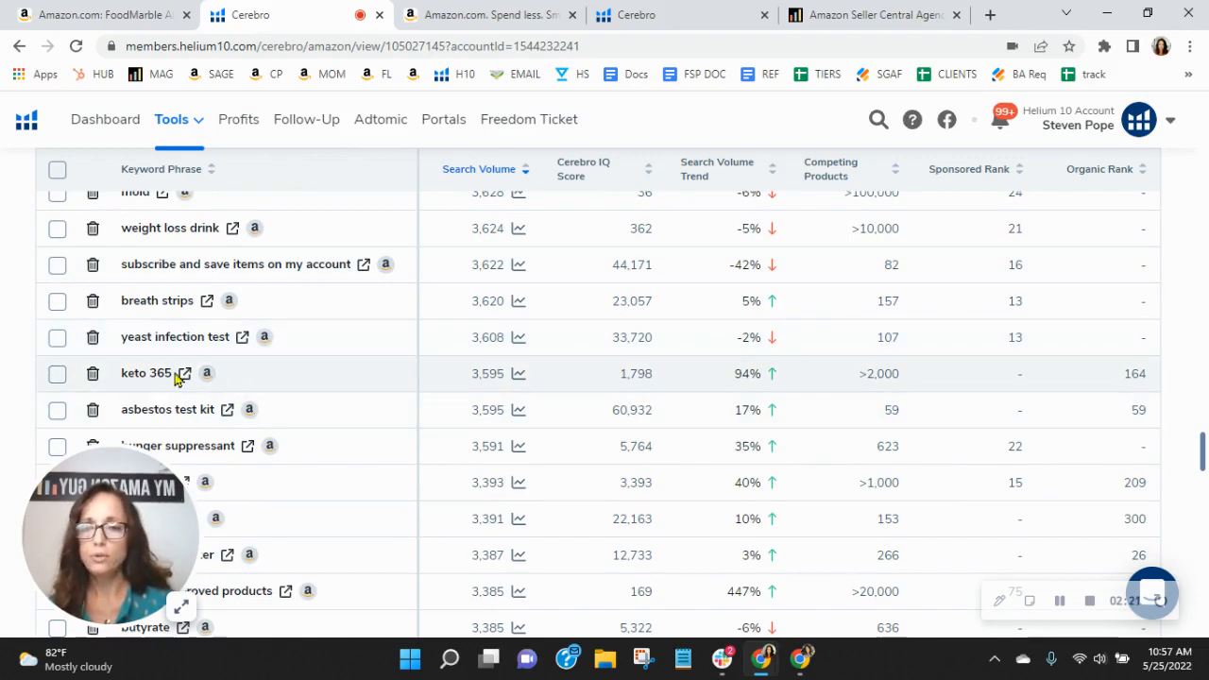
mouse_move(1143, 377)
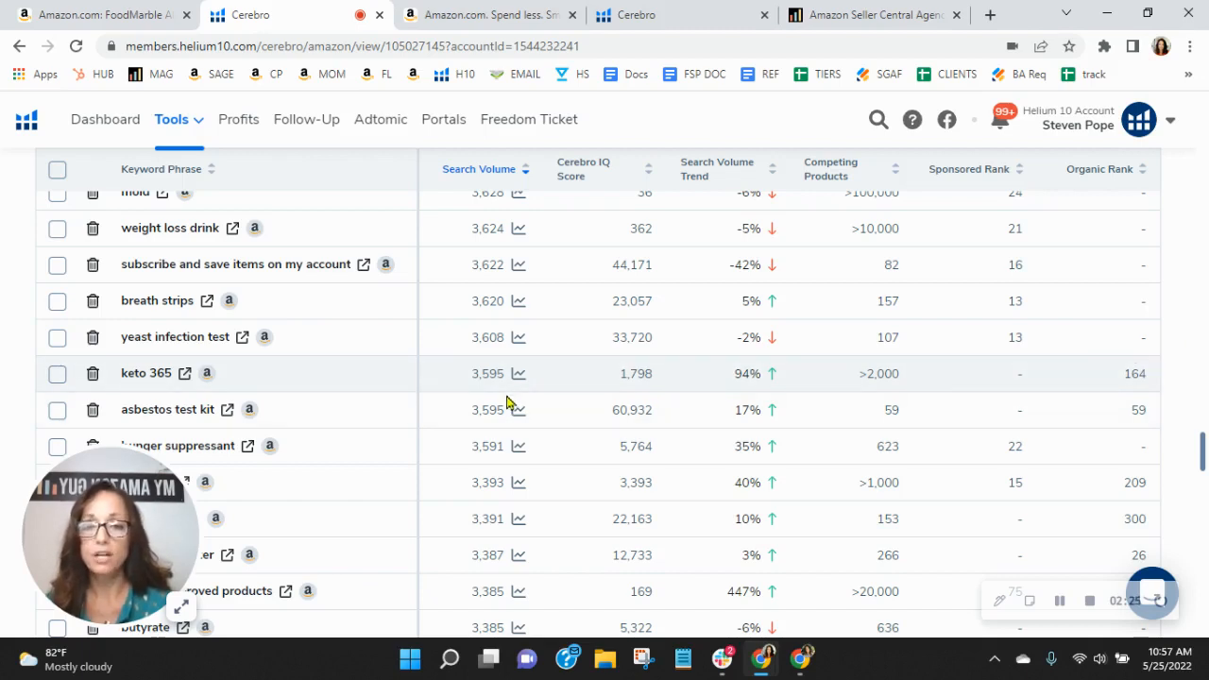
mouse_move(514, 376)
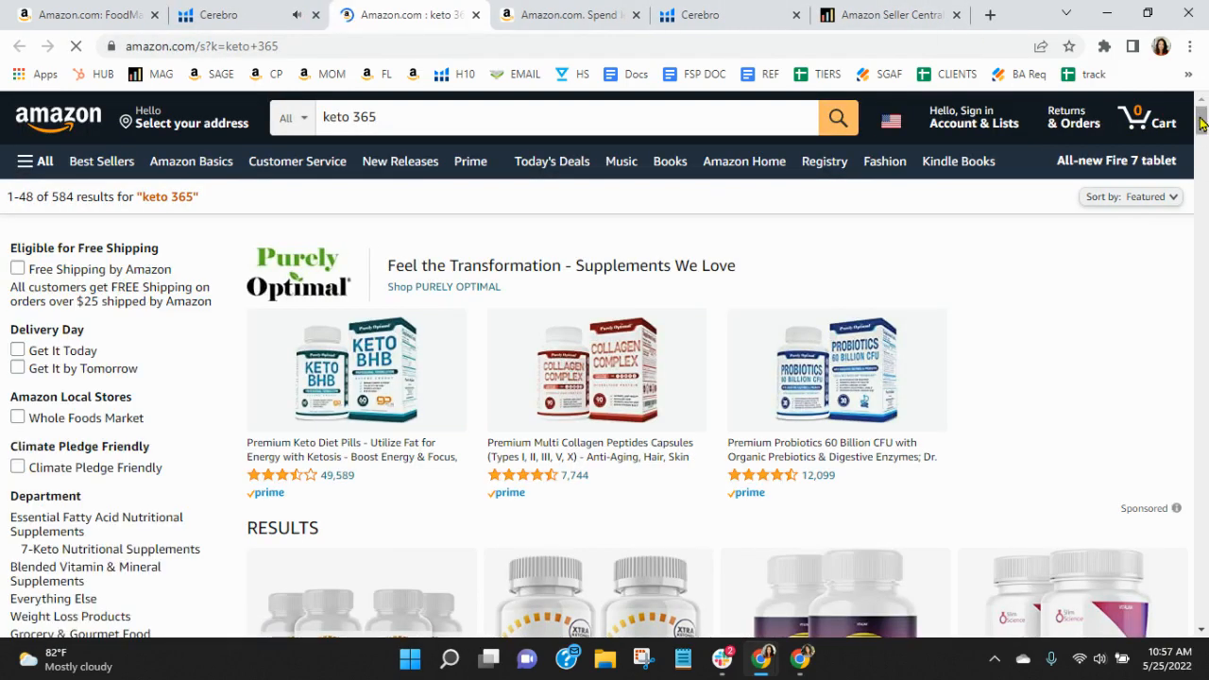
- Scroll the Amazon 'keto 365' results down and back up before the Xray panel loads
scroll("down", 3)
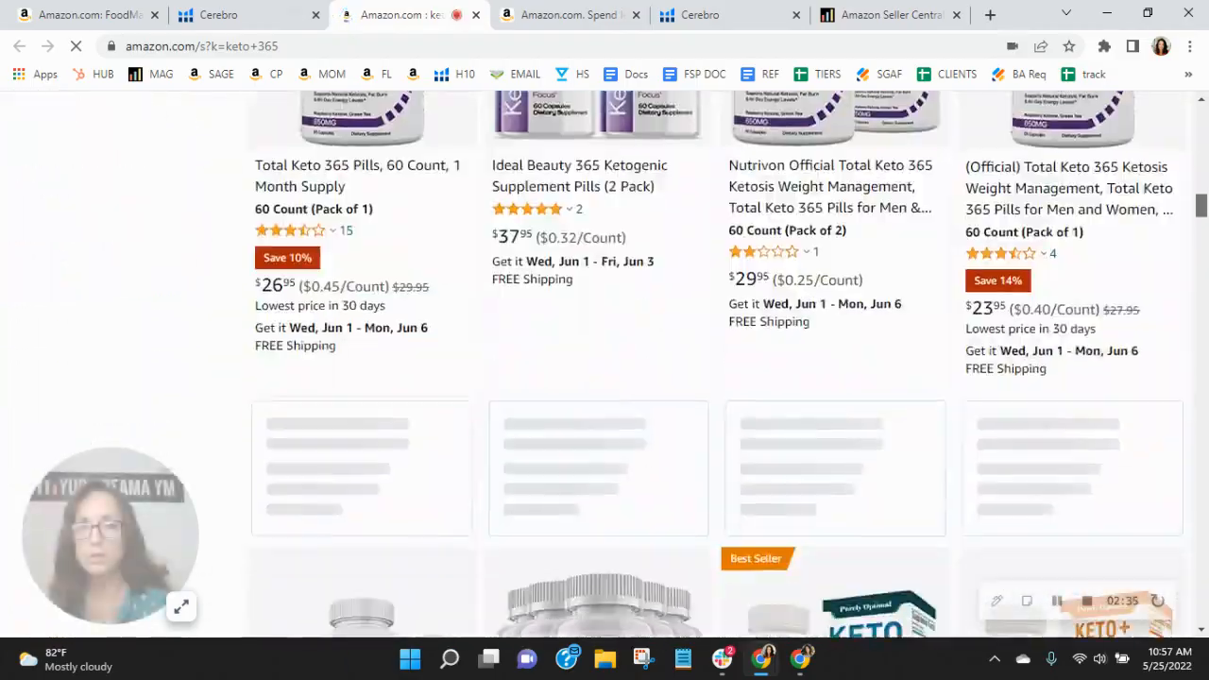
scroll("up", 3)
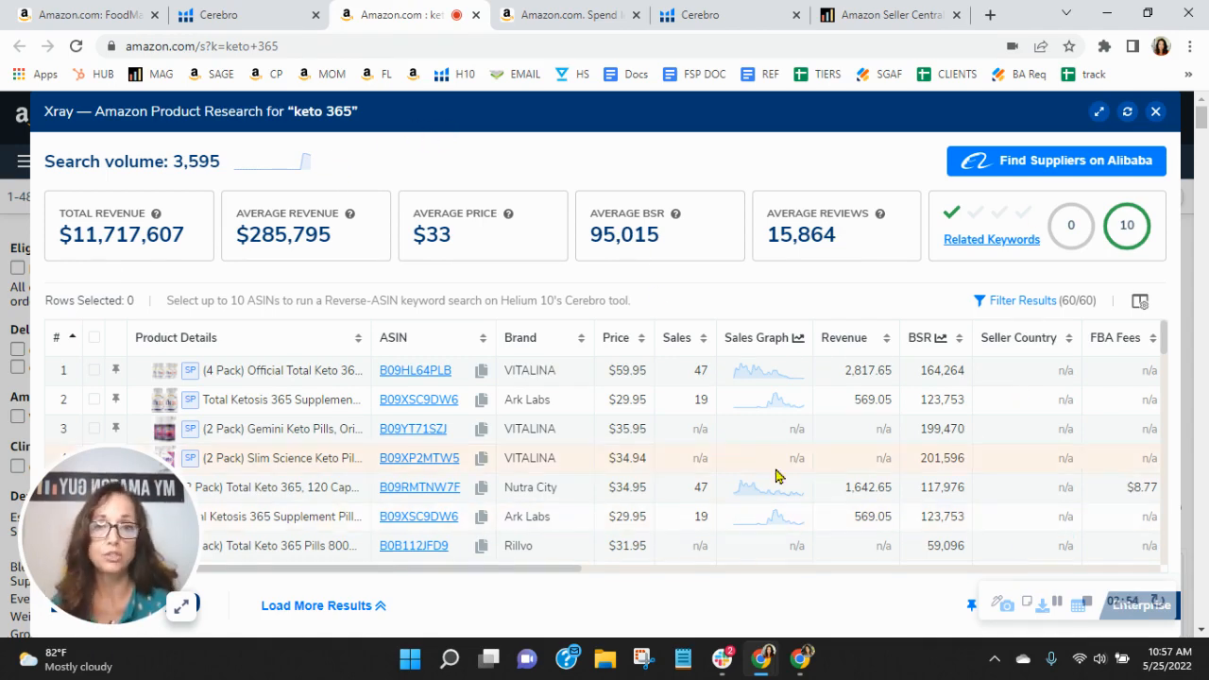
left_click(227, 15)
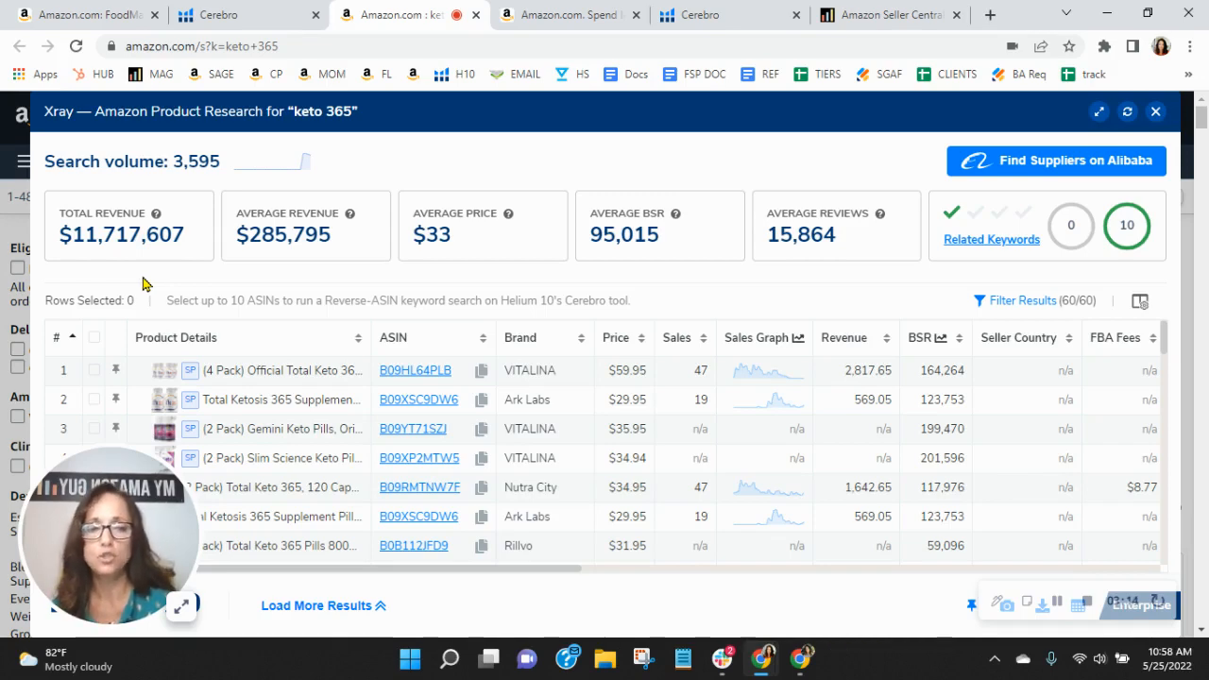
- Back in Cerebro for B07V38N6ZB, enter an Organic Rank filter of 20 minimum and 50 maximum
left_click(567, 15)
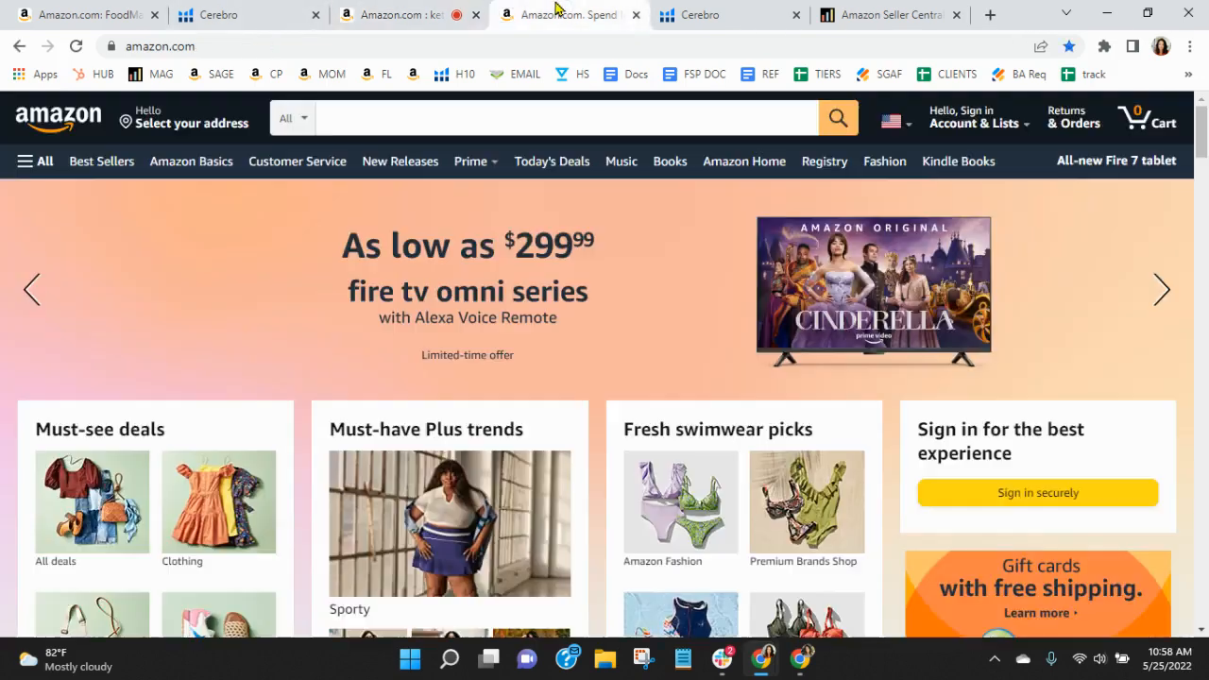
left_click(249, 15)
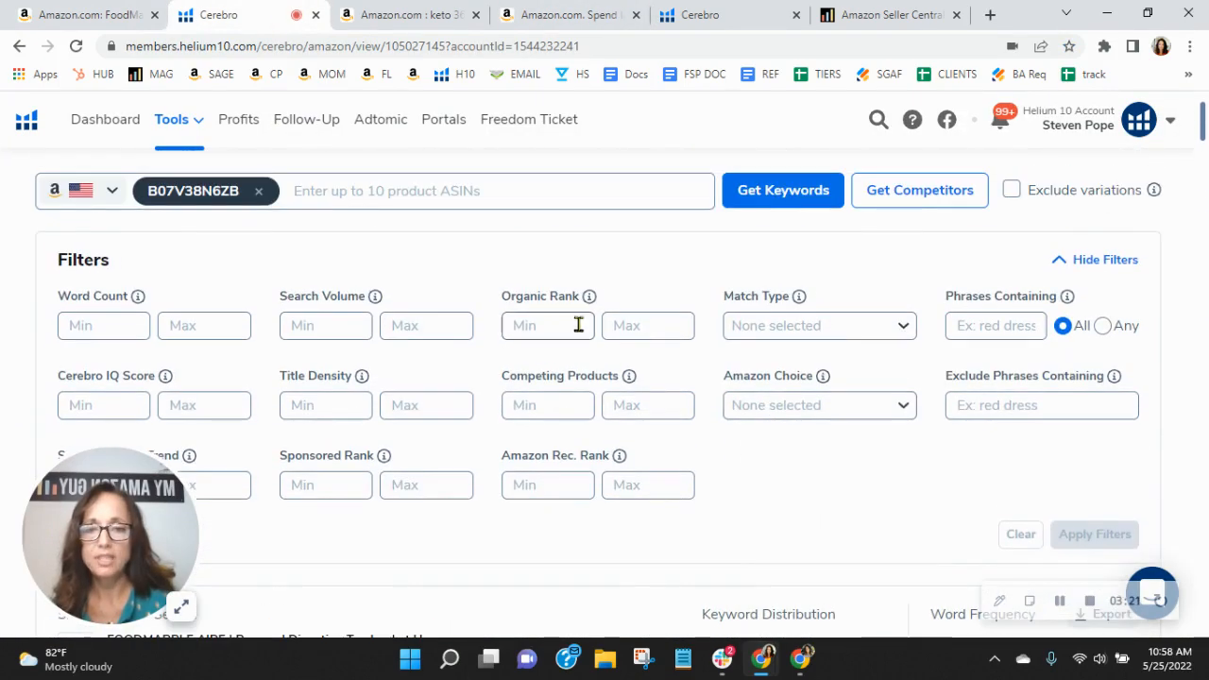
type("20")
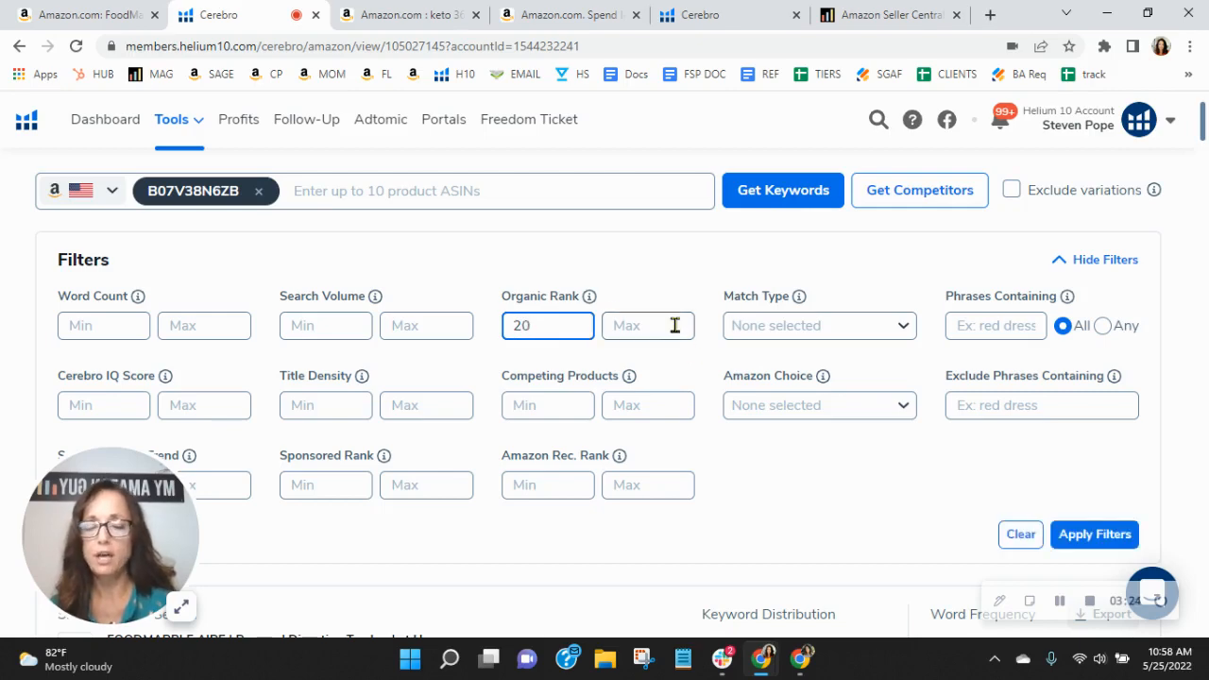
type("50")
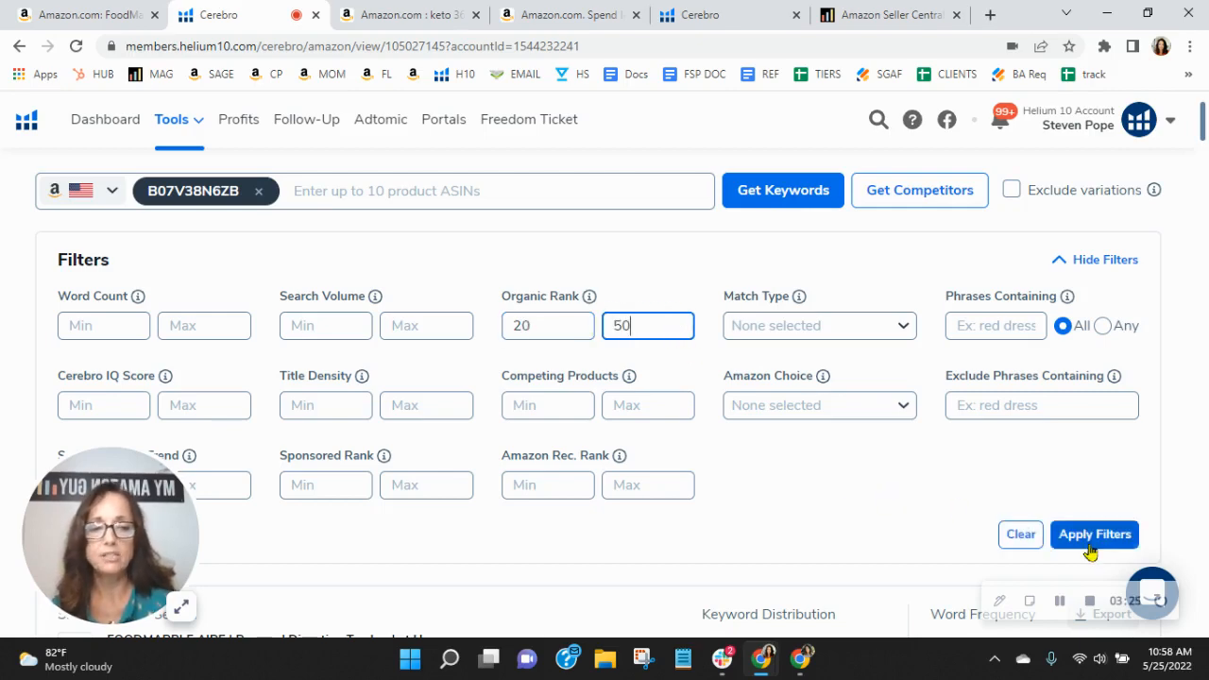
- Apply the 20–50 rank filter to get 856 keywords, review them, then return to the FoodMarble AIRE listing
left_click(1094, 532)
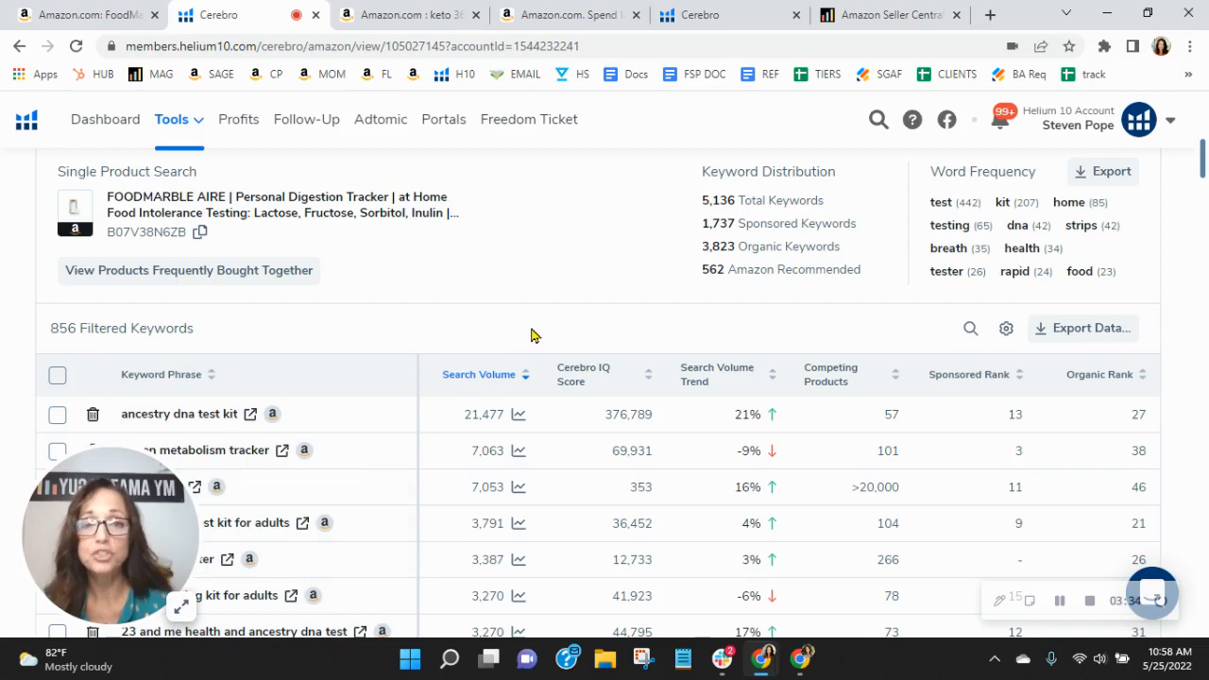
mouse_move(537, 333)
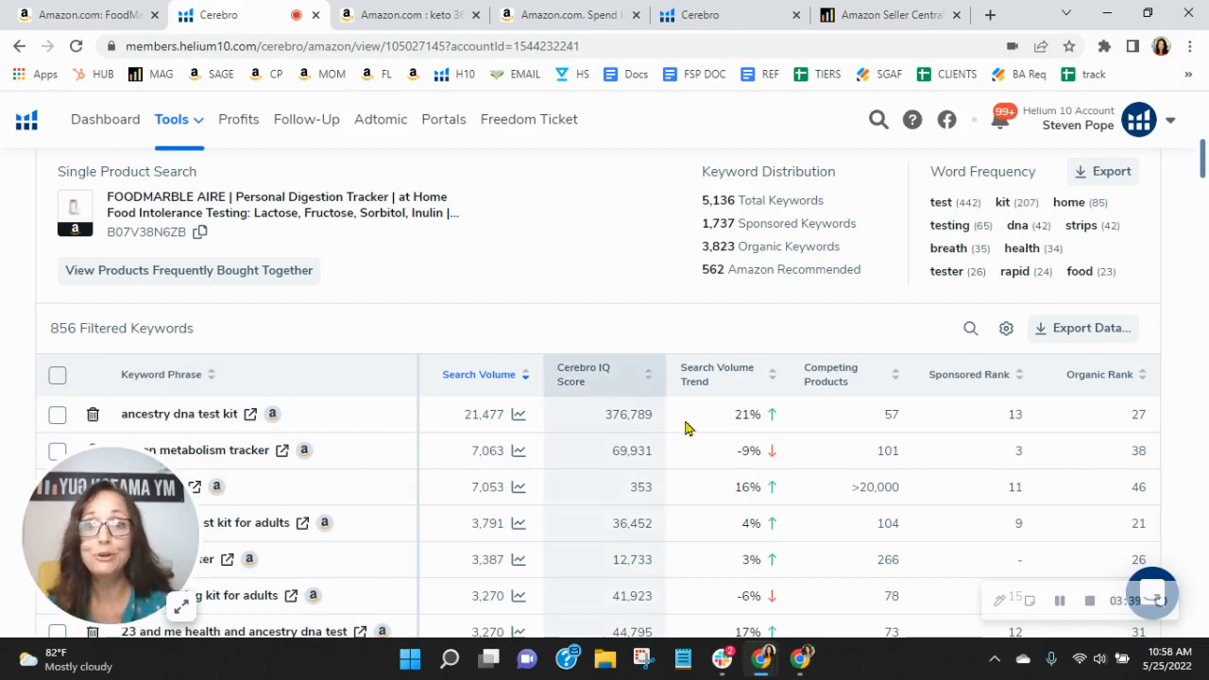
scroll("down", 3)
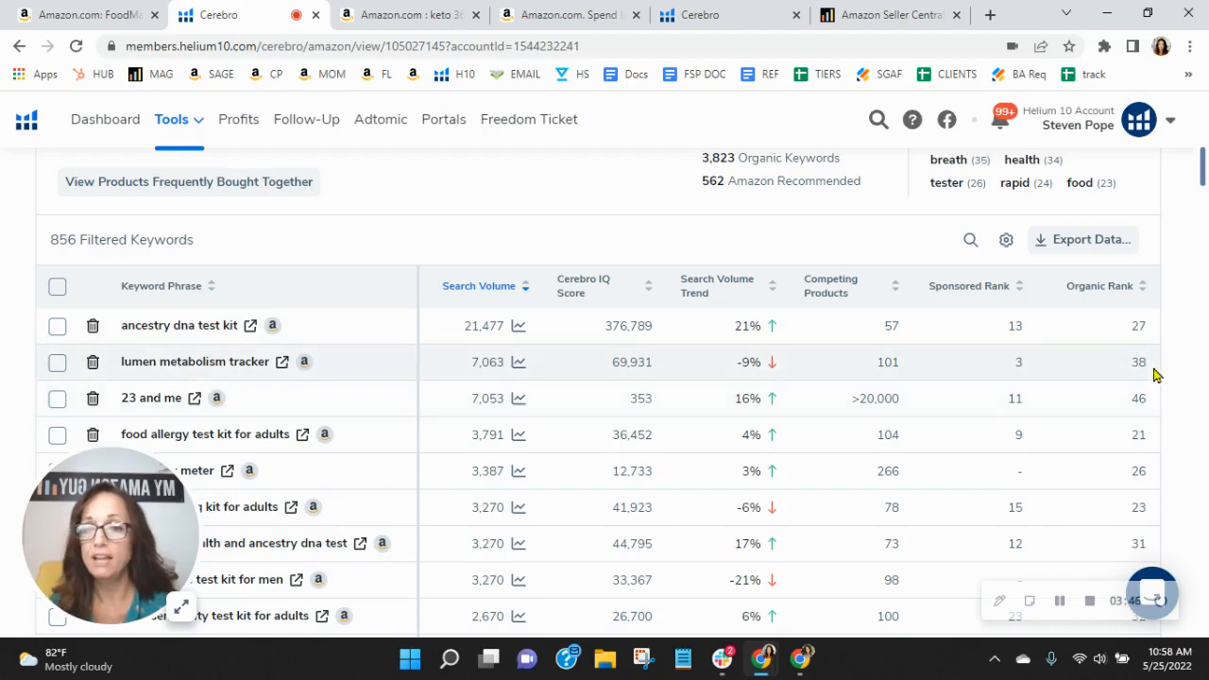
mouse_move(1148, 377)
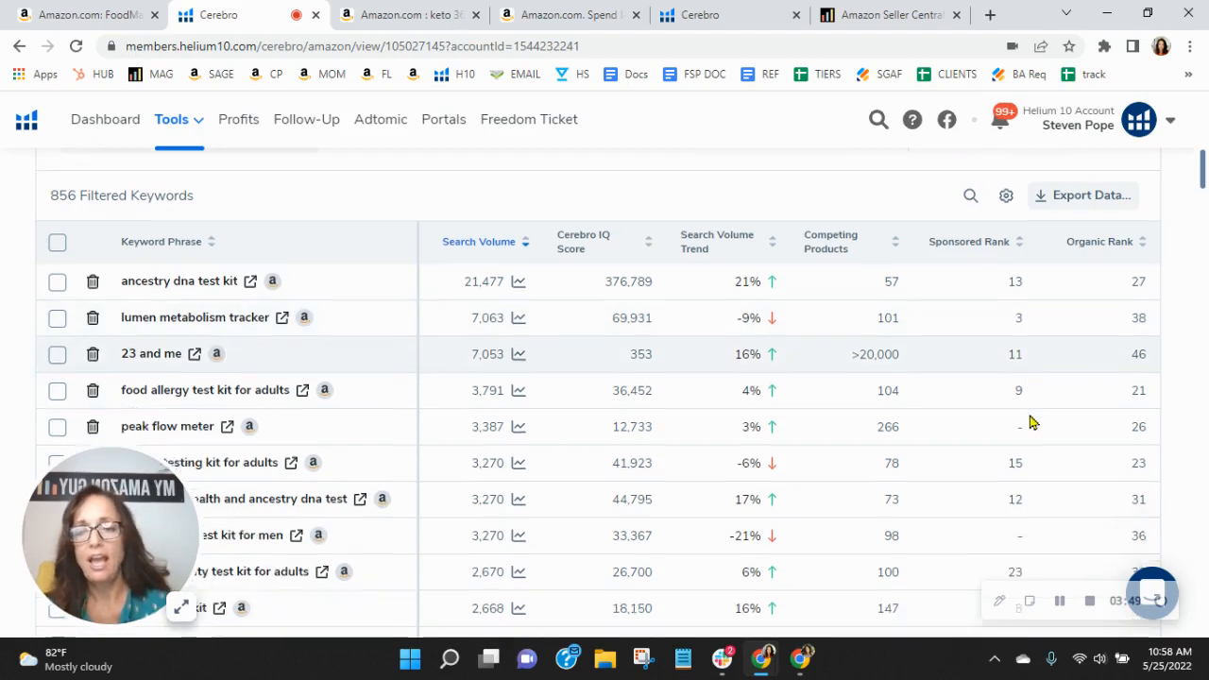
scroll("down", 3)
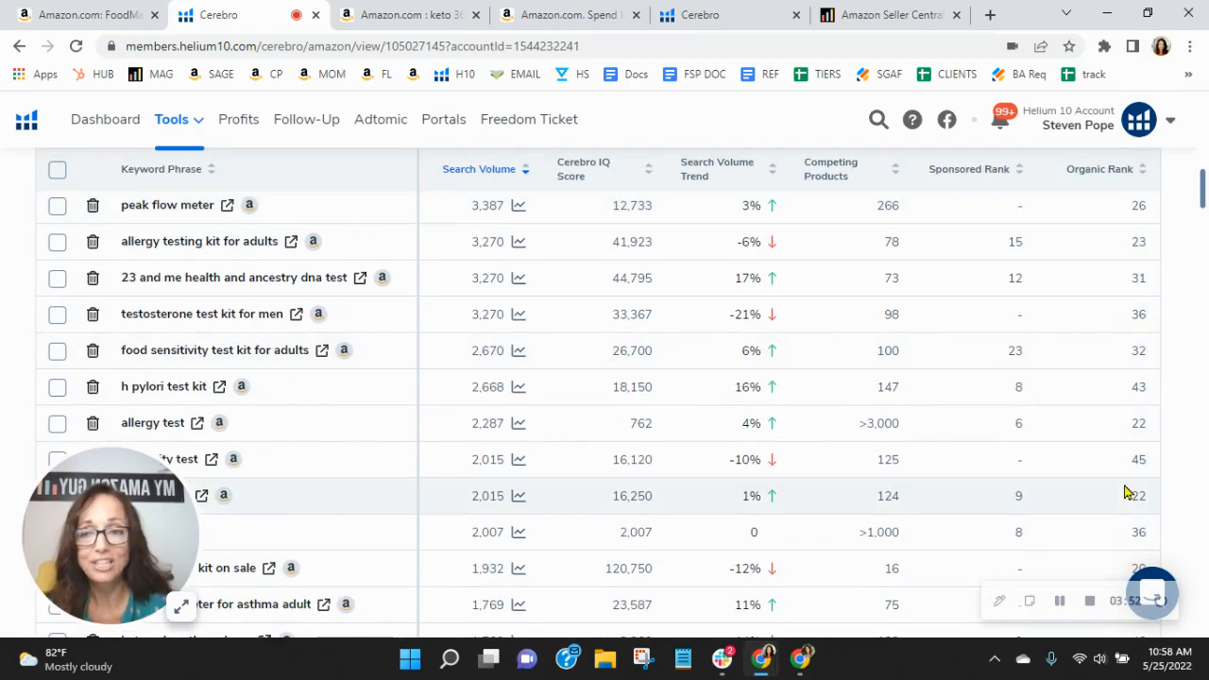
mouse_move(1119, 522)
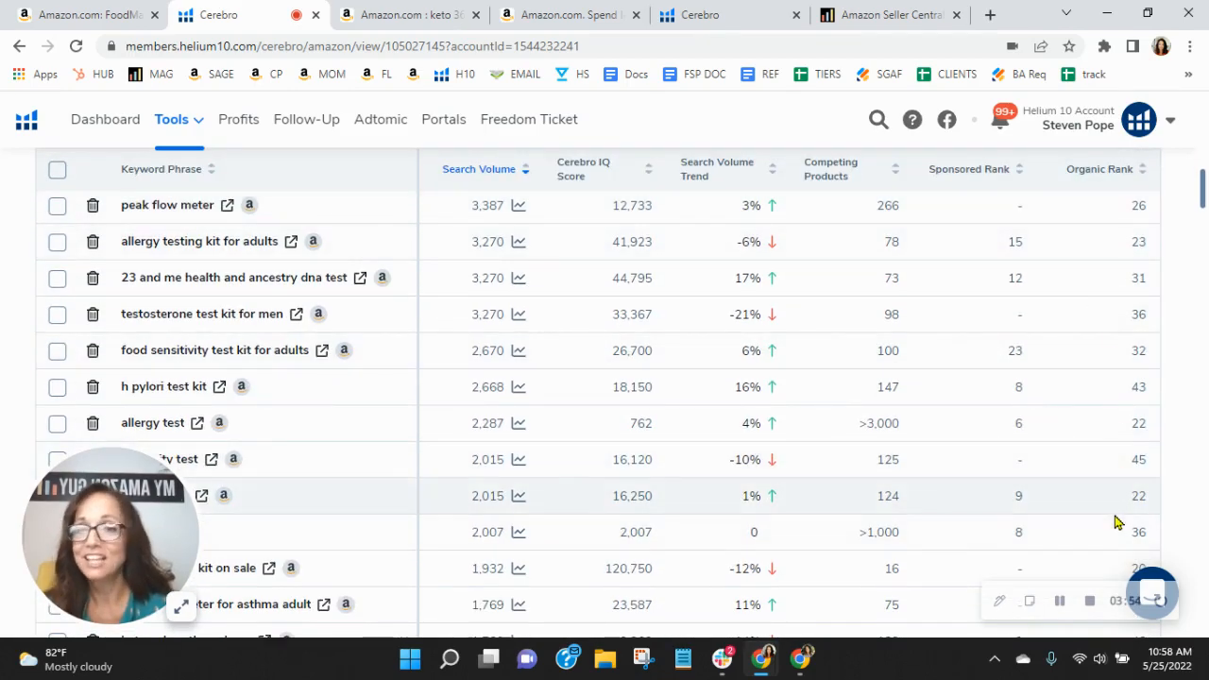
scroll("up", 3)
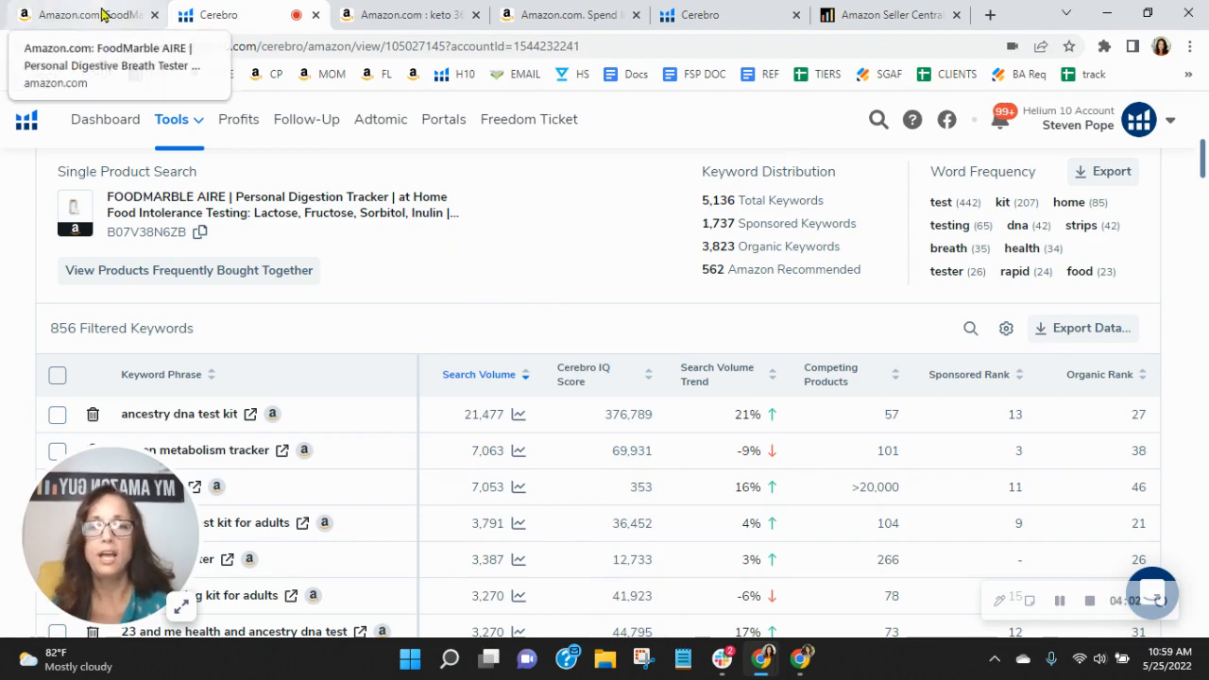
left_click(85, 15)
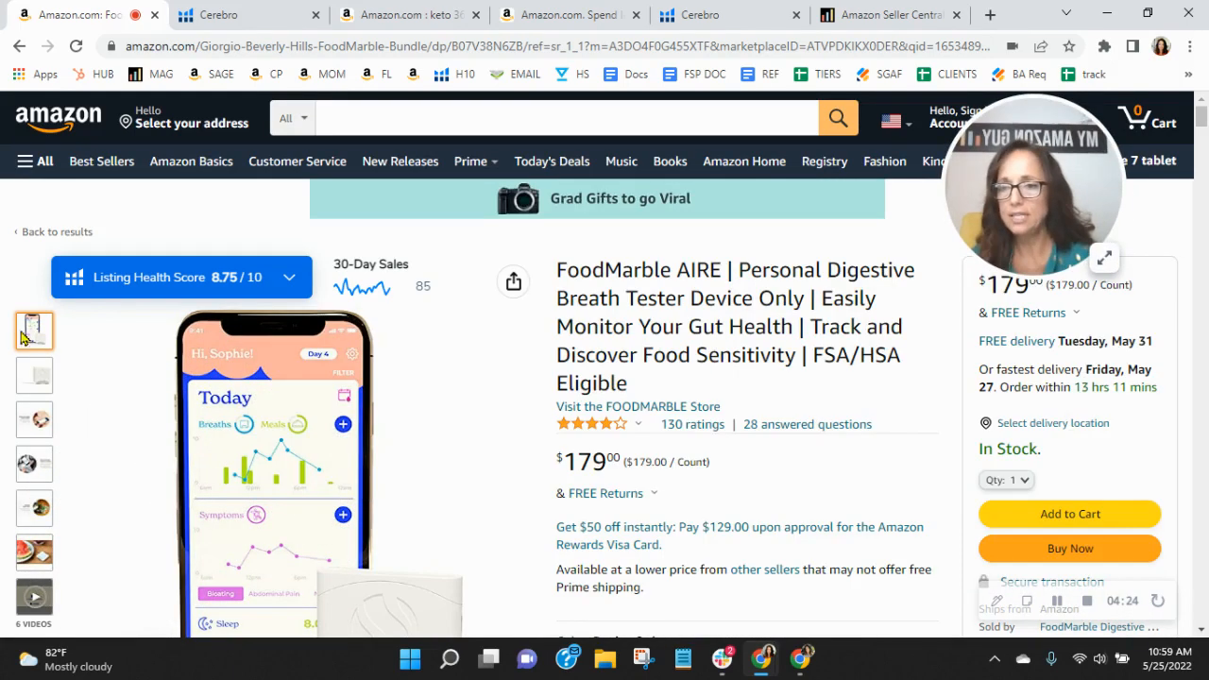
- Cycle through the AIRE gallery thumbnails — app screen, body response, watermelon lifestyle — ending on the trigger foods image
left_click(34, 419)
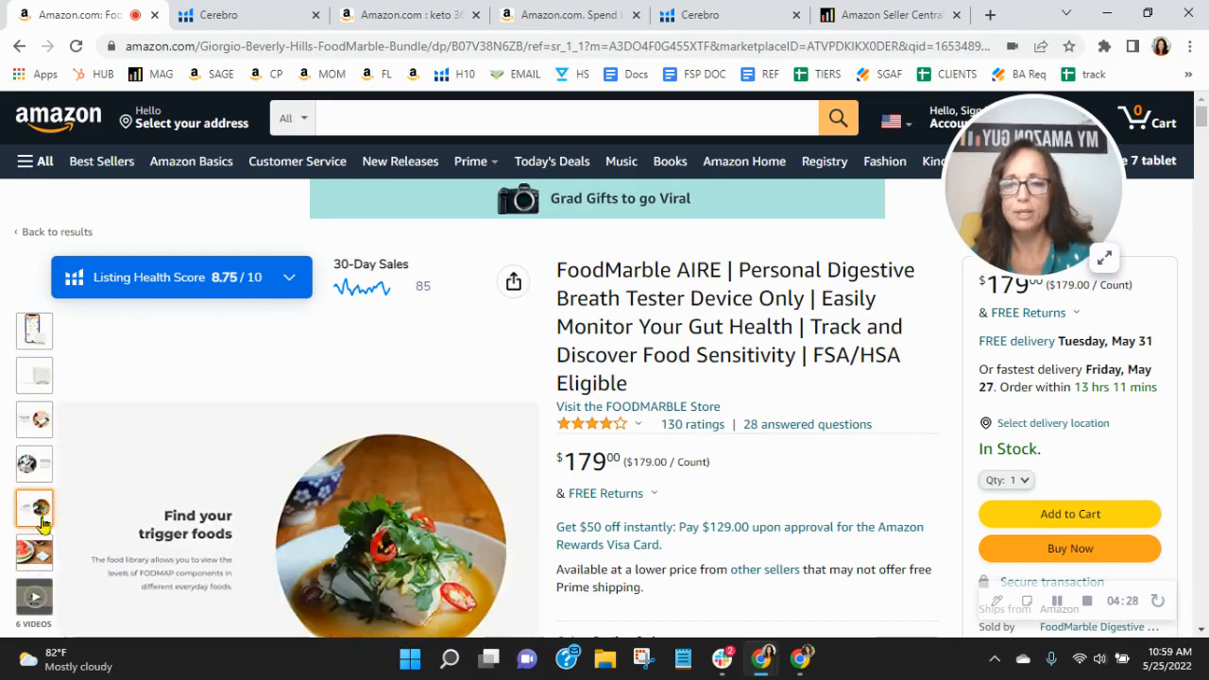
left_click(34, 420)
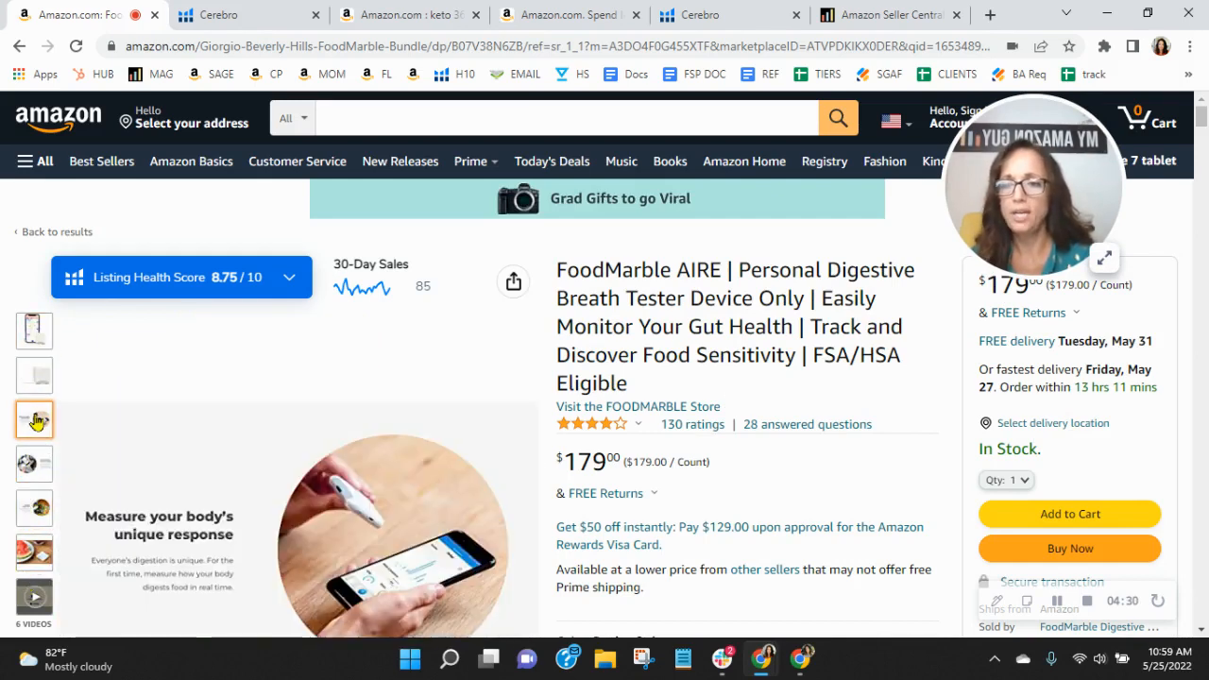
left_click(34, 506)
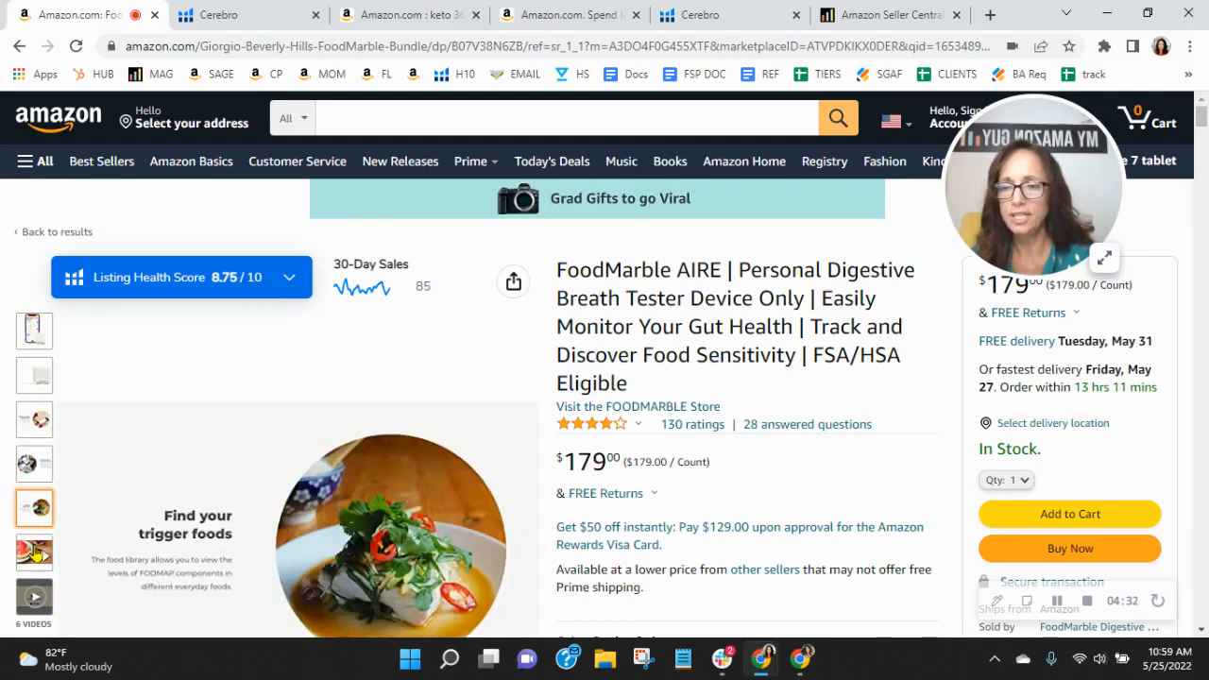
left_click(34, 329)
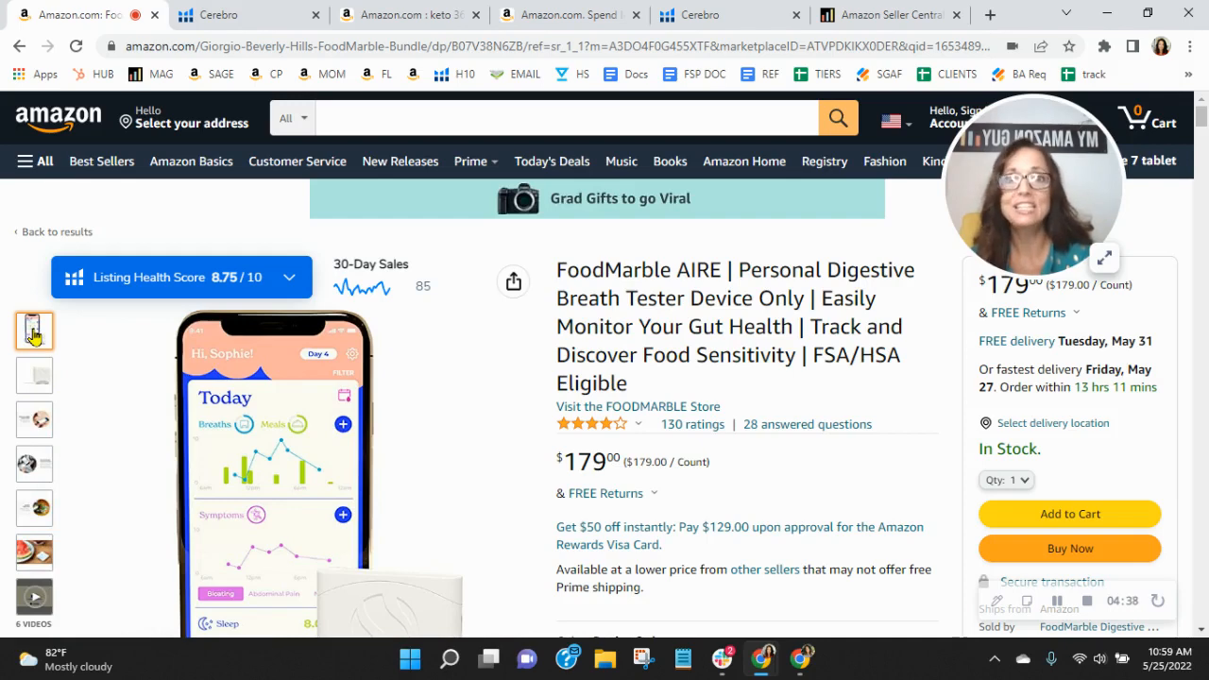
left_click(34, 552)
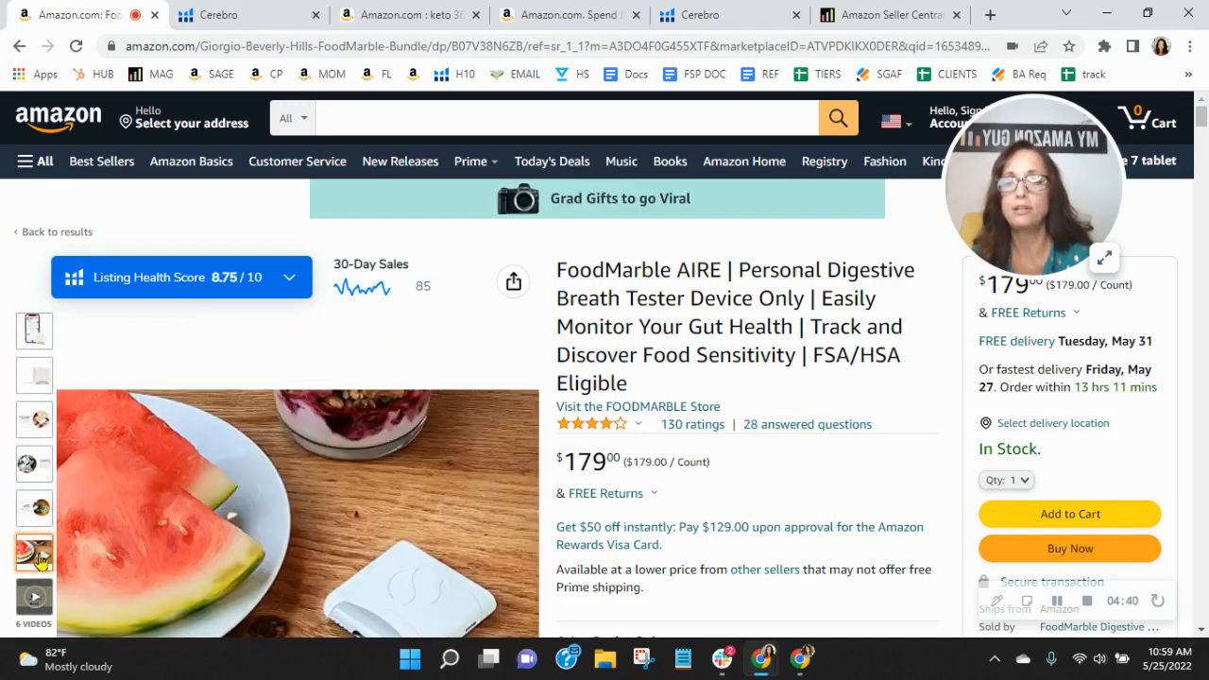
left_click(34, 328)
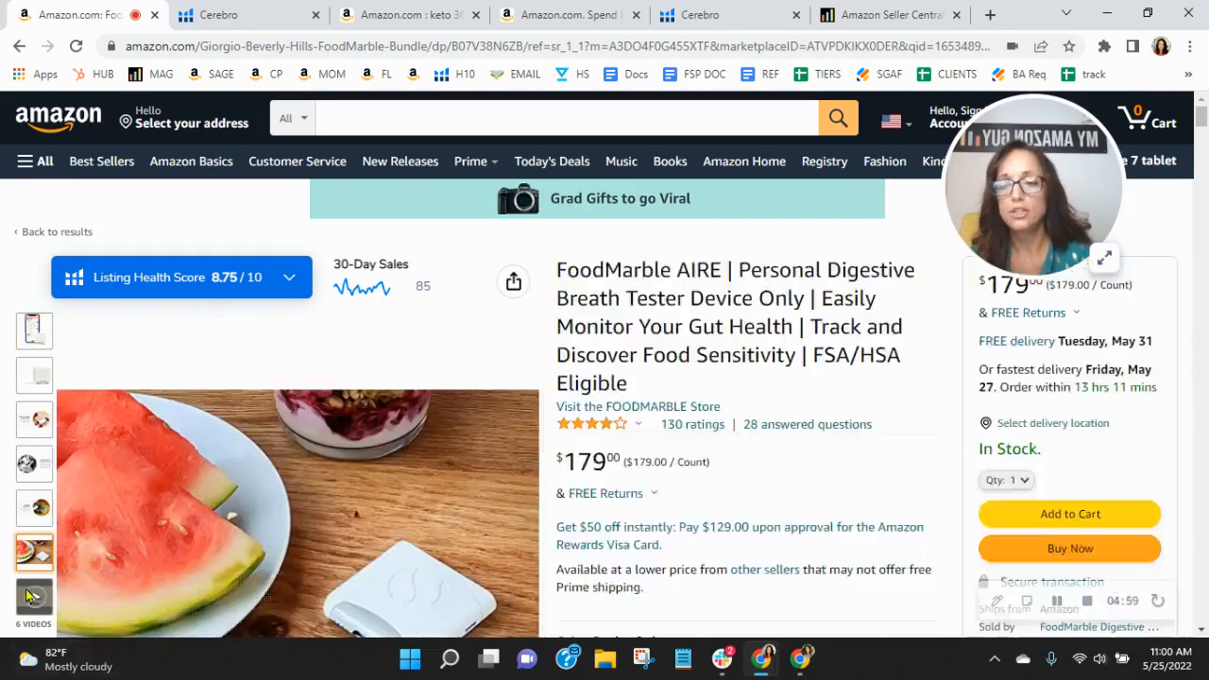
left_click(34, 601)
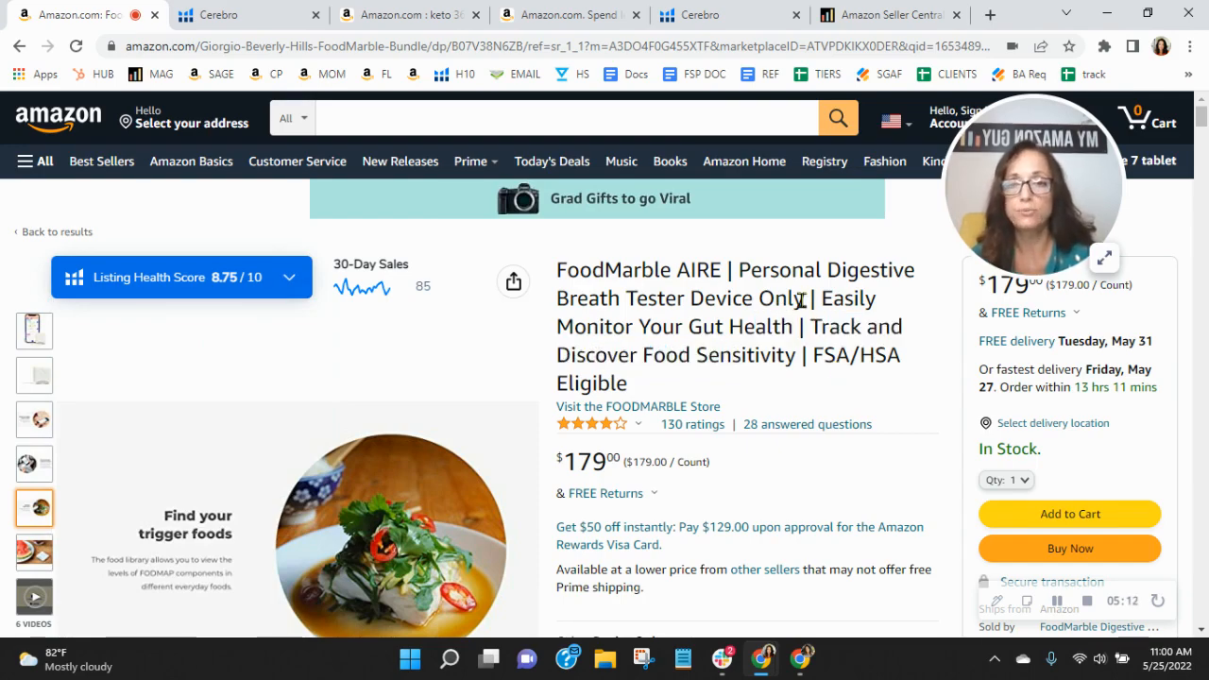
- Scroll past the feature bullets to the similar items and sponsored breathalyzer carousels, reaching the questions section
scroll("down", 3)
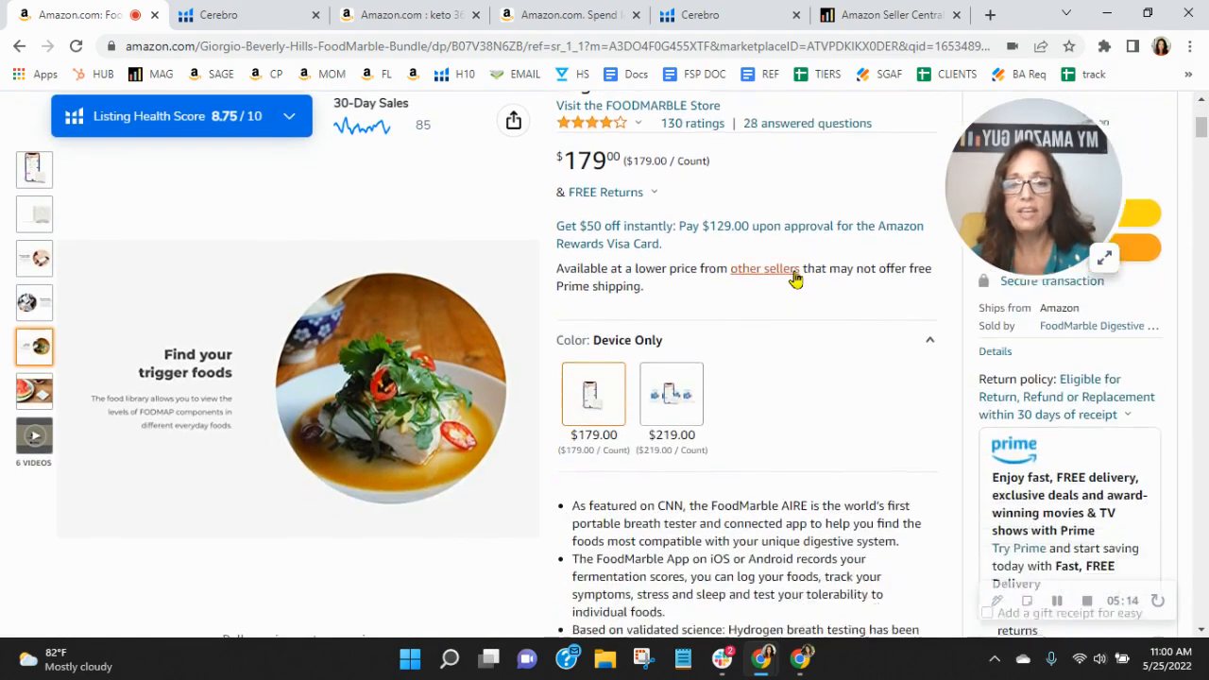
scroll("down", 3)
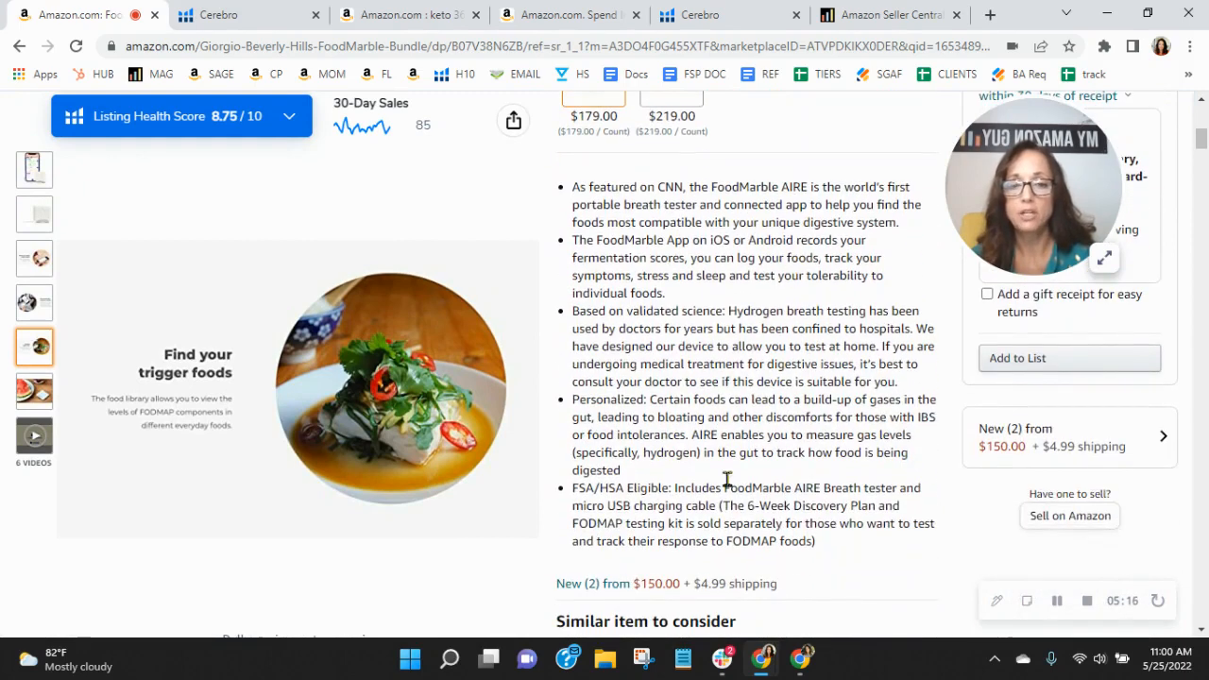
mouse_move(657, 238)
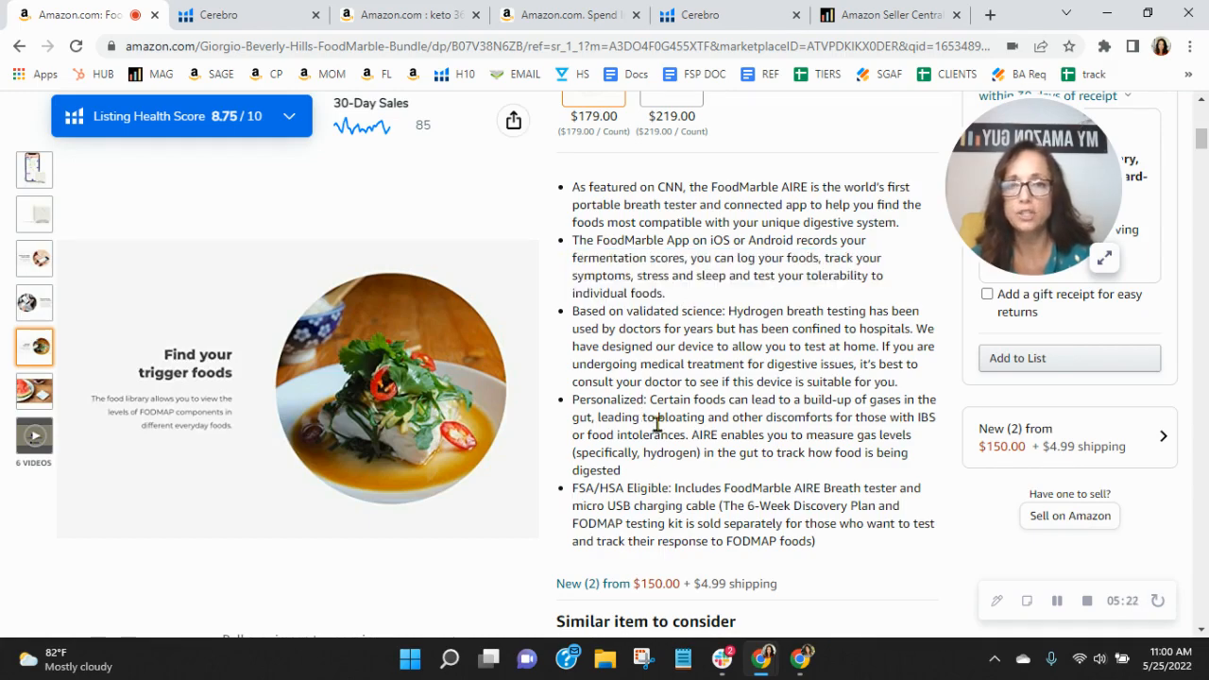
mouse_move(809, 433)
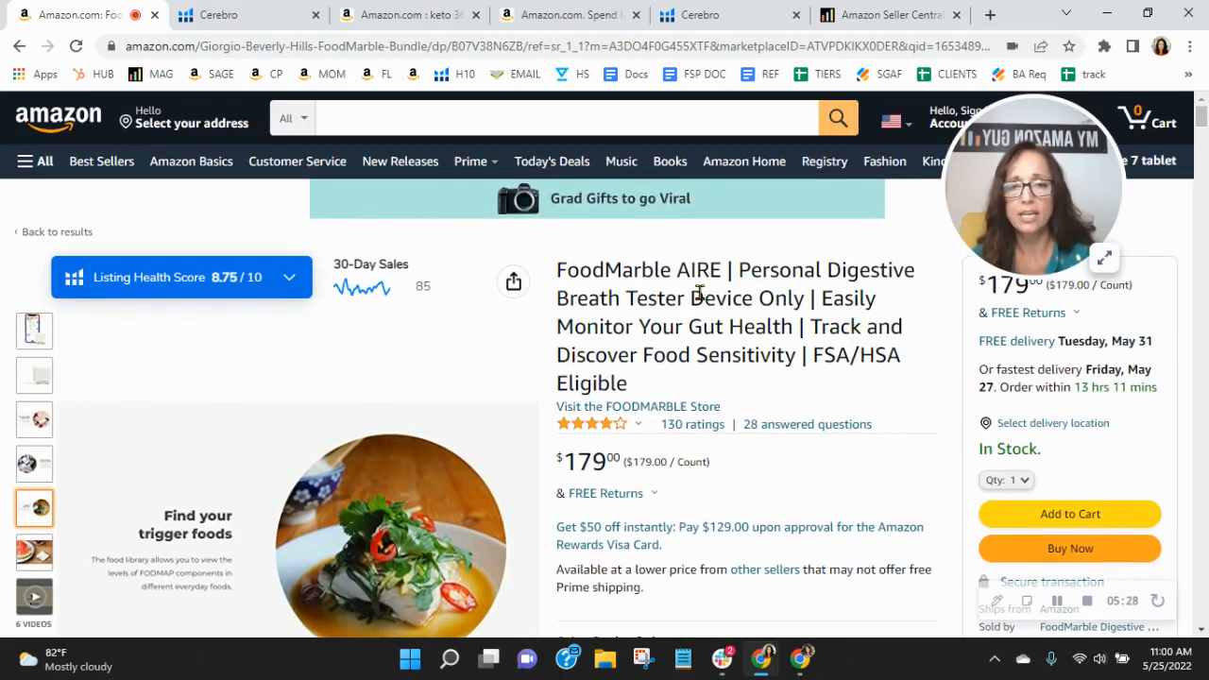
scroll("down", 3)
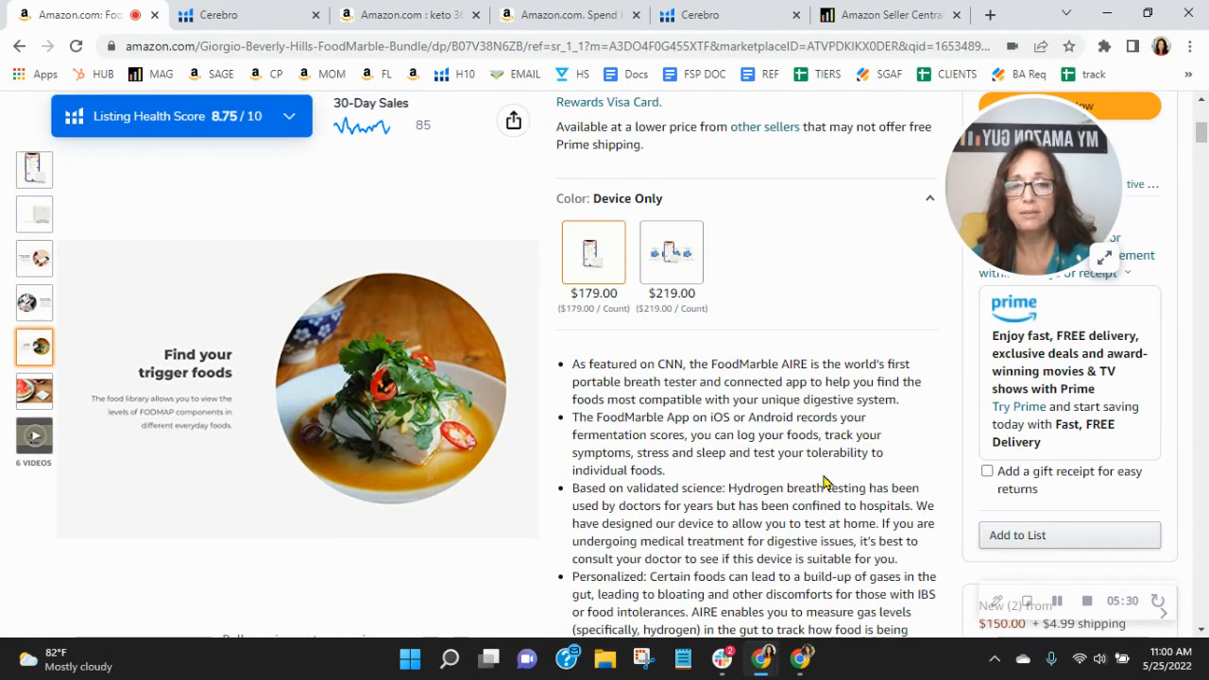
mouse_move(810, 451)
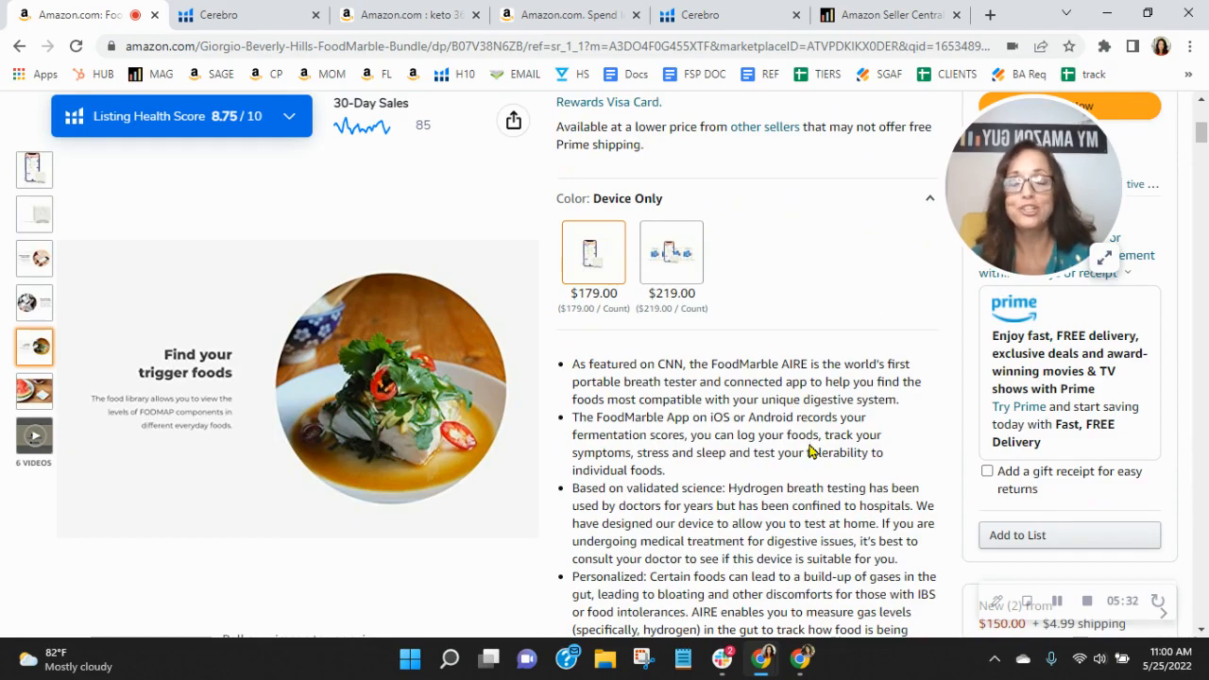
scroll("down", 3)
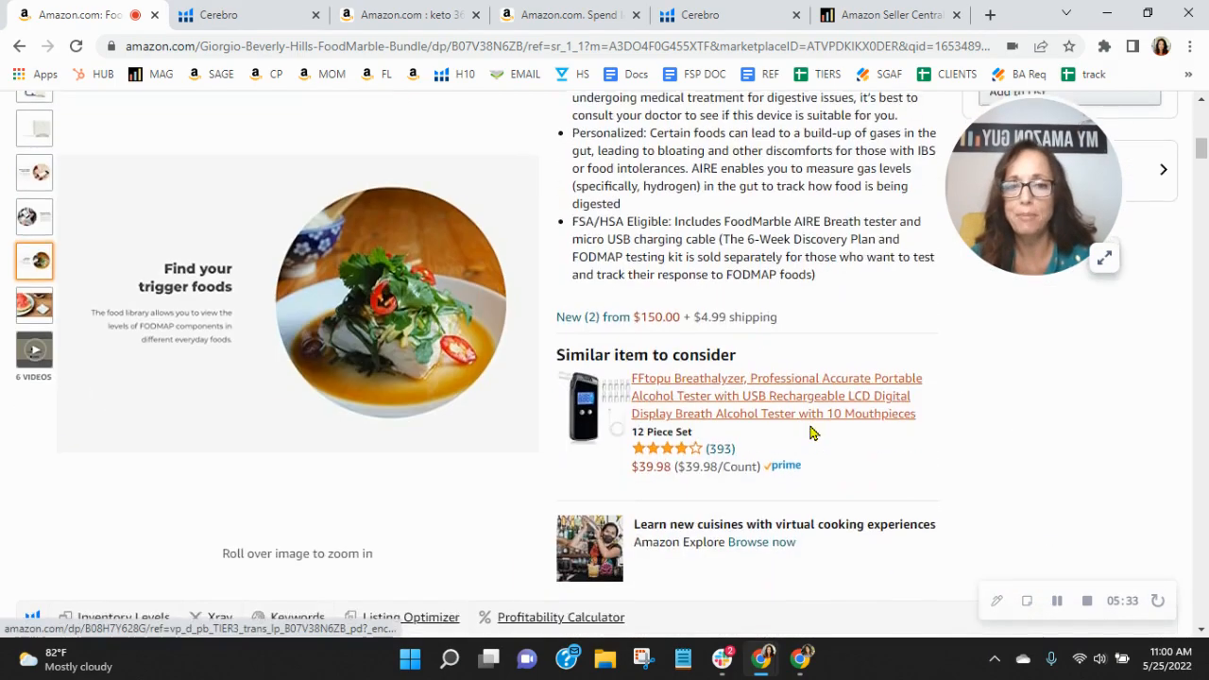
scroll("down", 3)
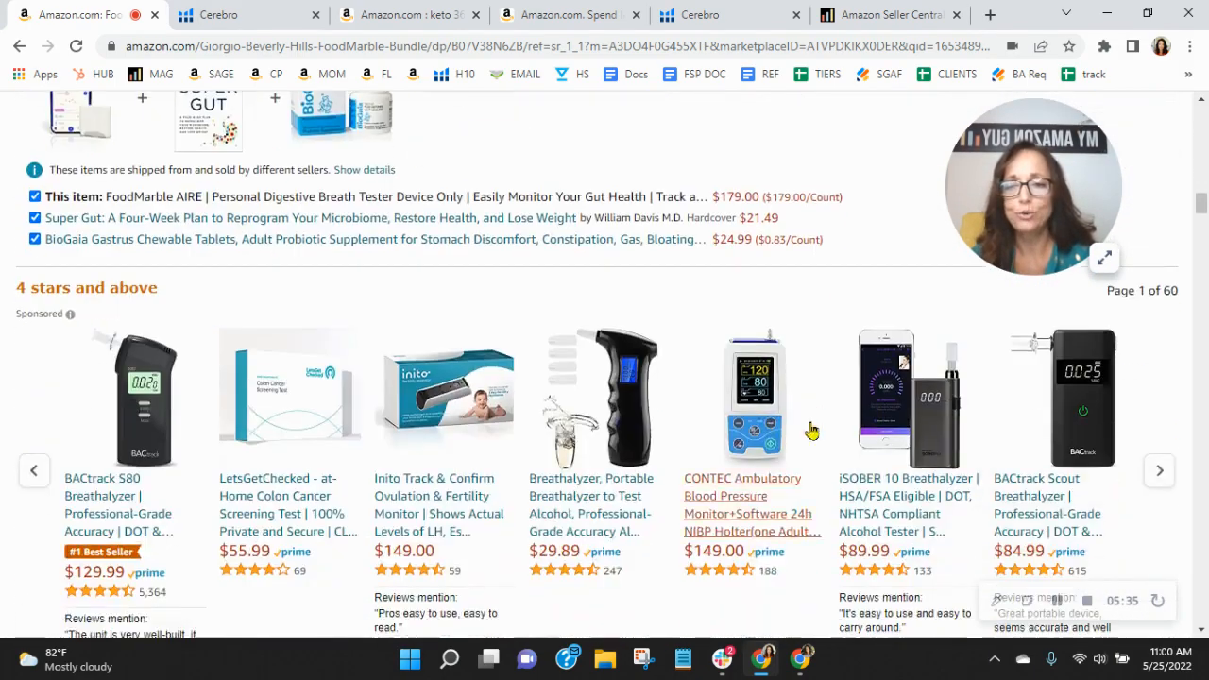
scroll("down", 3)
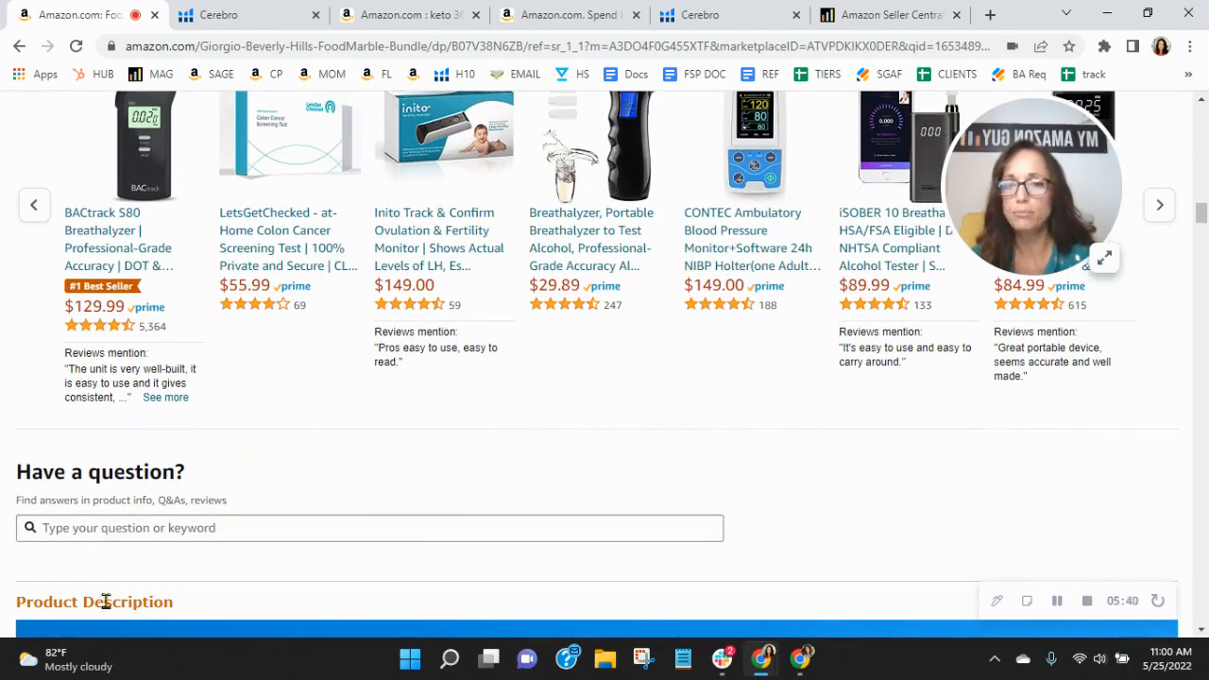
mouse_move(926, 508)
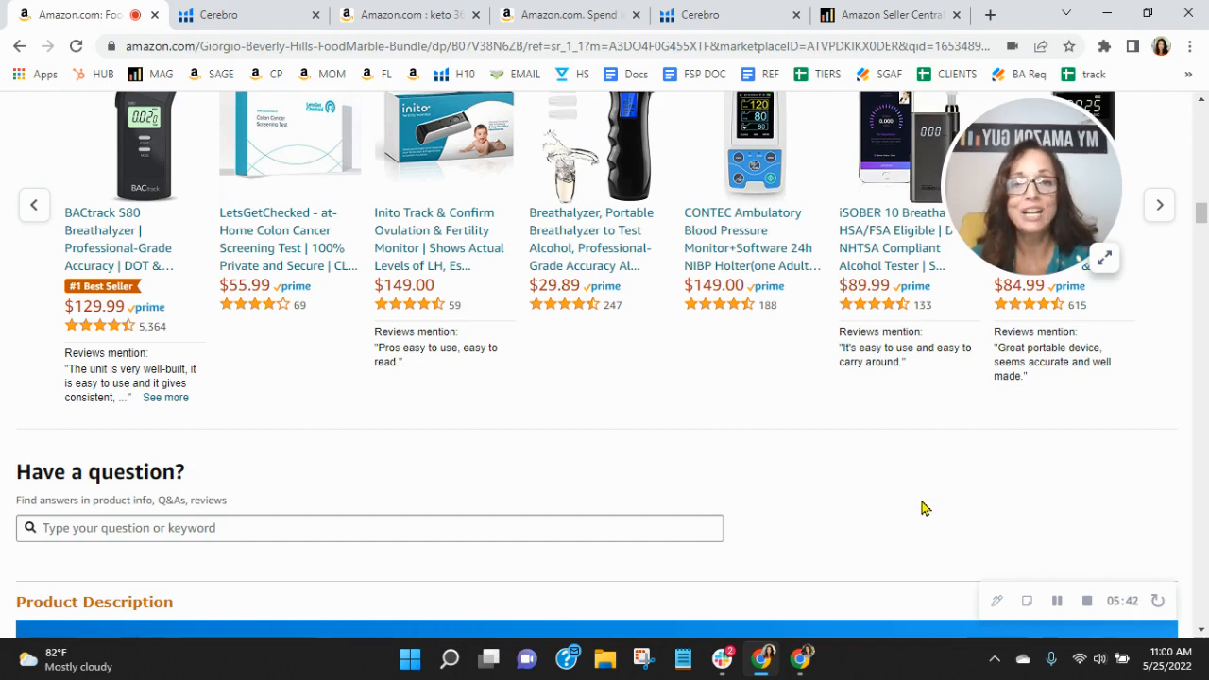
mouse_move(230, 468)
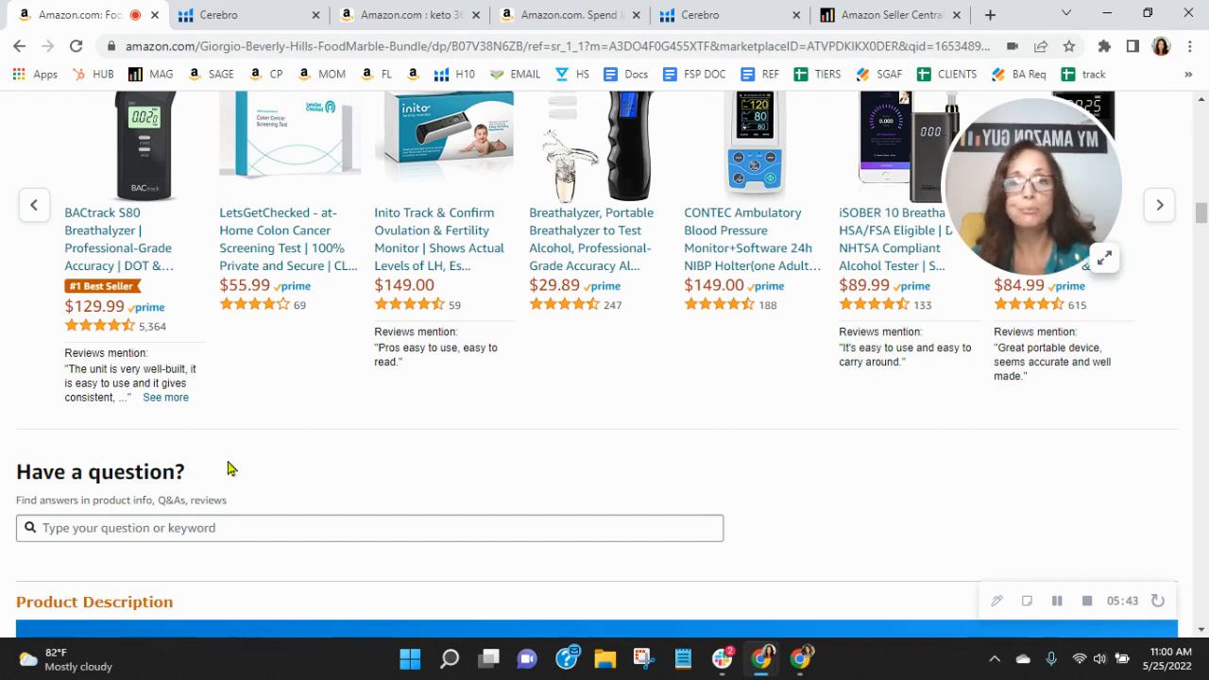
mouse_move(1054, 503)
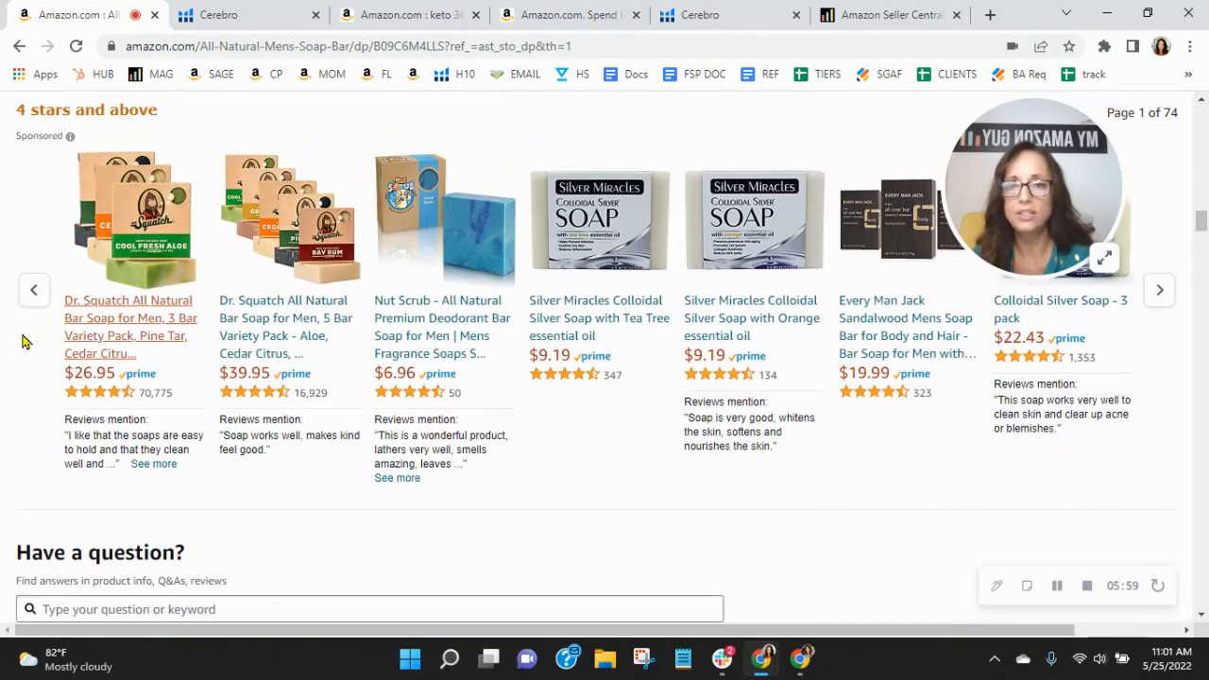
- View the Age of Sage 'From the brand' story panels on the soap listing, then go back to the FoodMarble listing
scroll("down", 3)
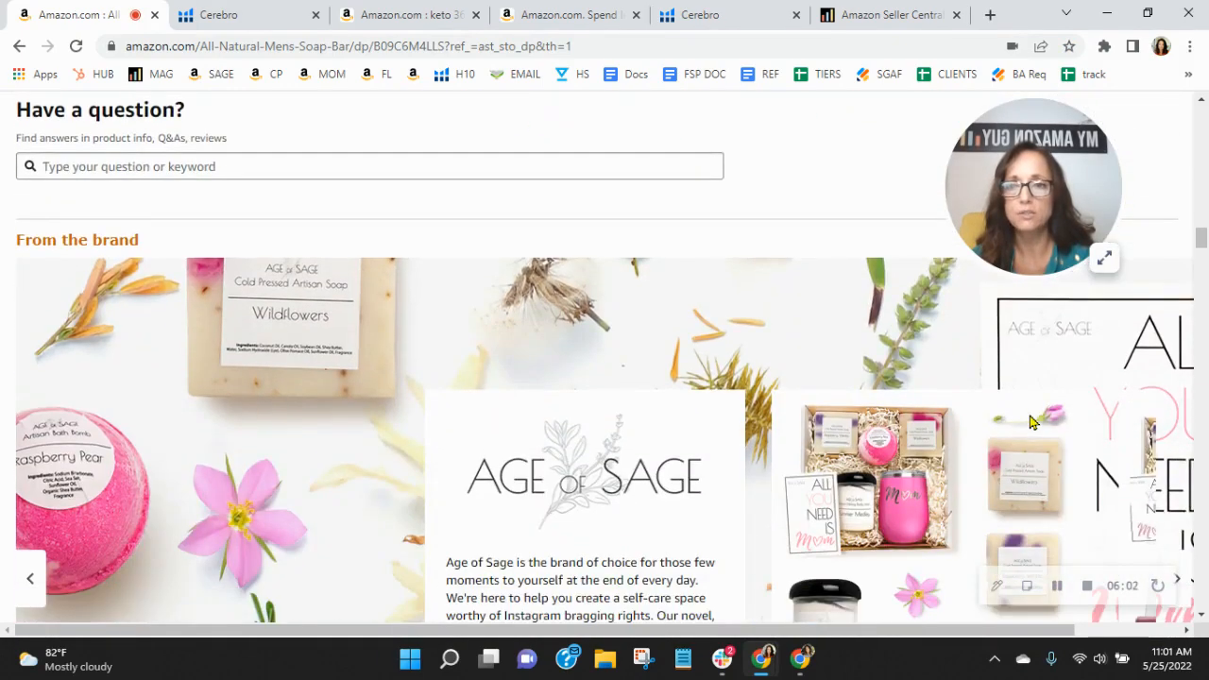
scroll("down", 3)
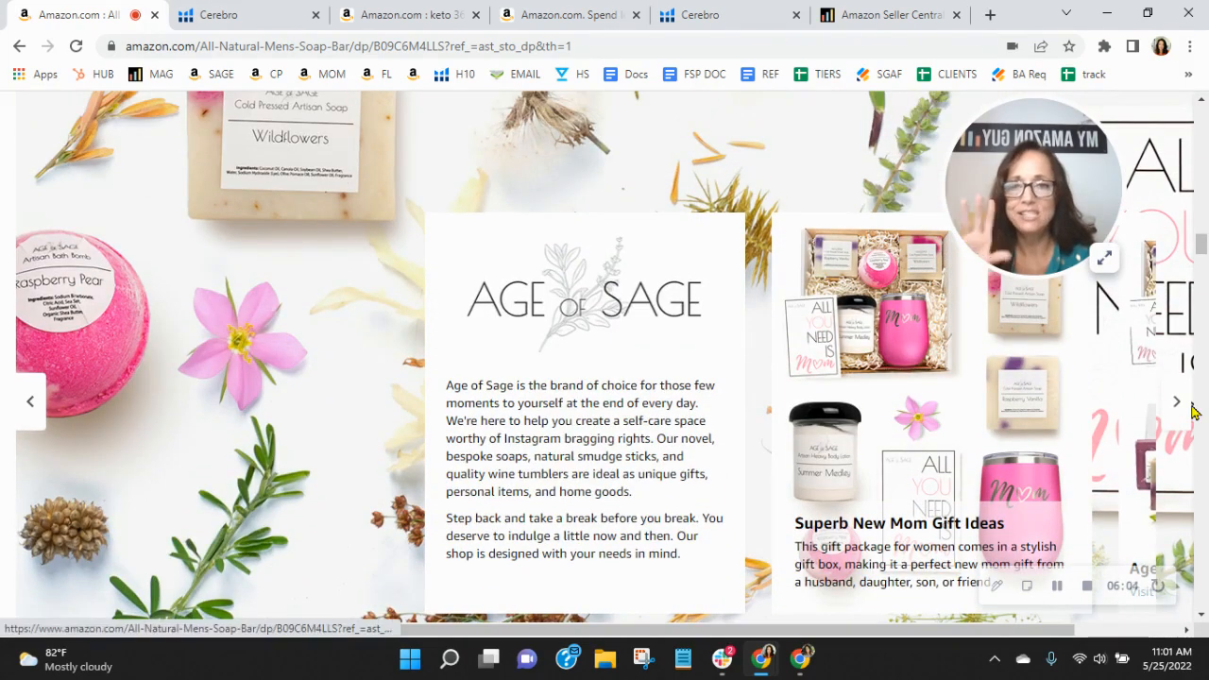
left_click(1174, 401)
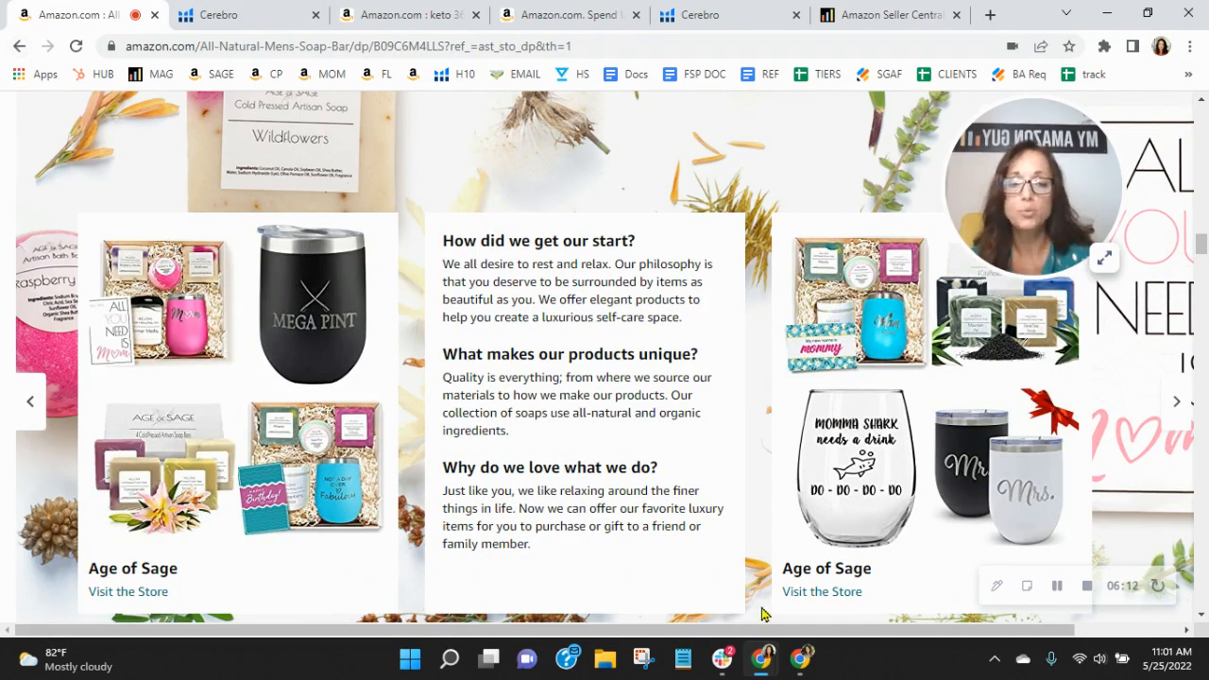
left_click(21, 45)
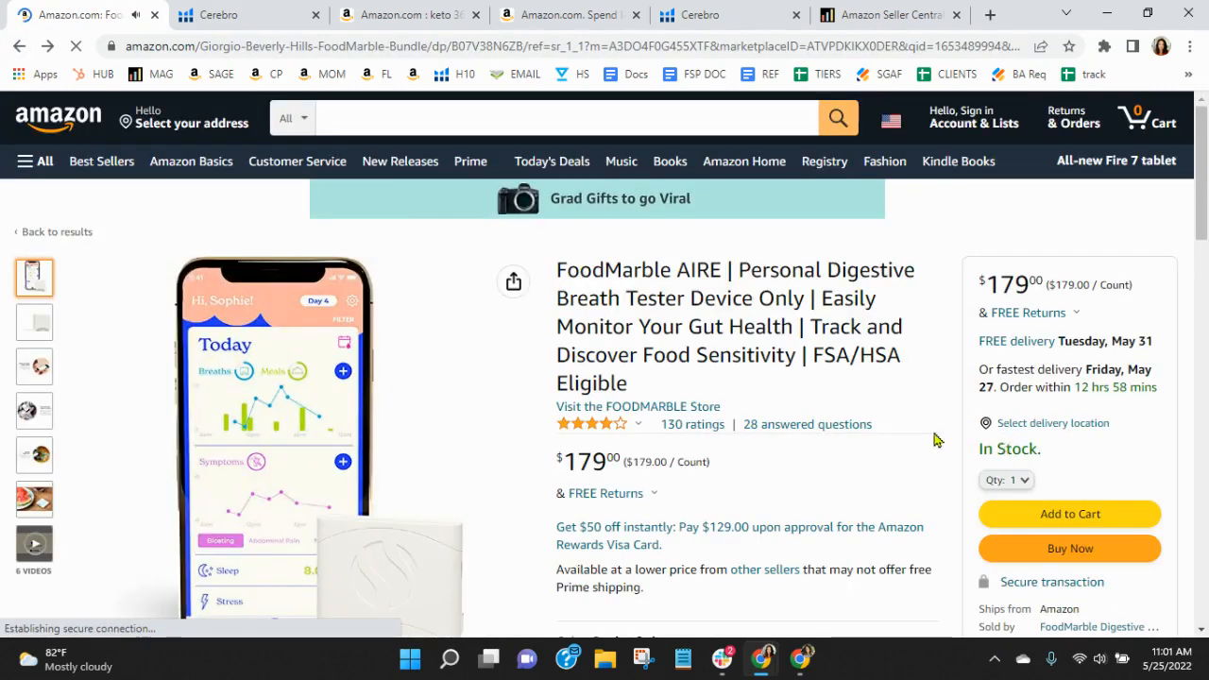
- Scroll down to the Product Description showing the 'Digestive Science. Pocket-sized.' banner
scroll("down", 3)
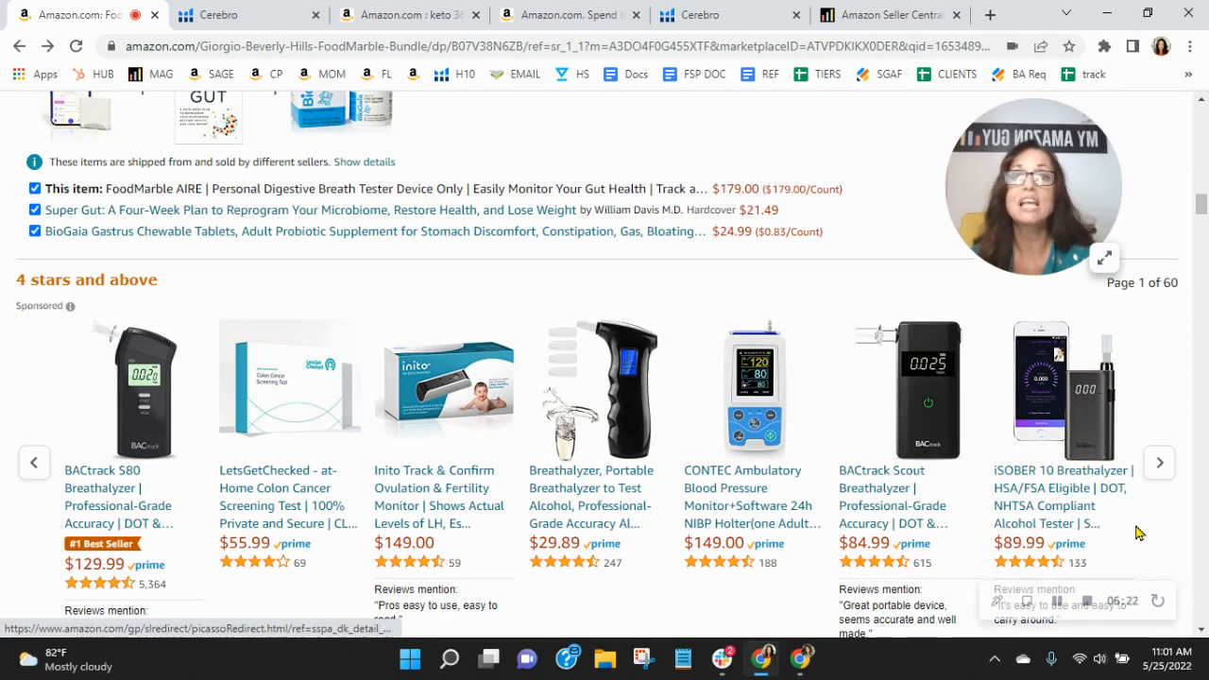
scroll("down", 3)
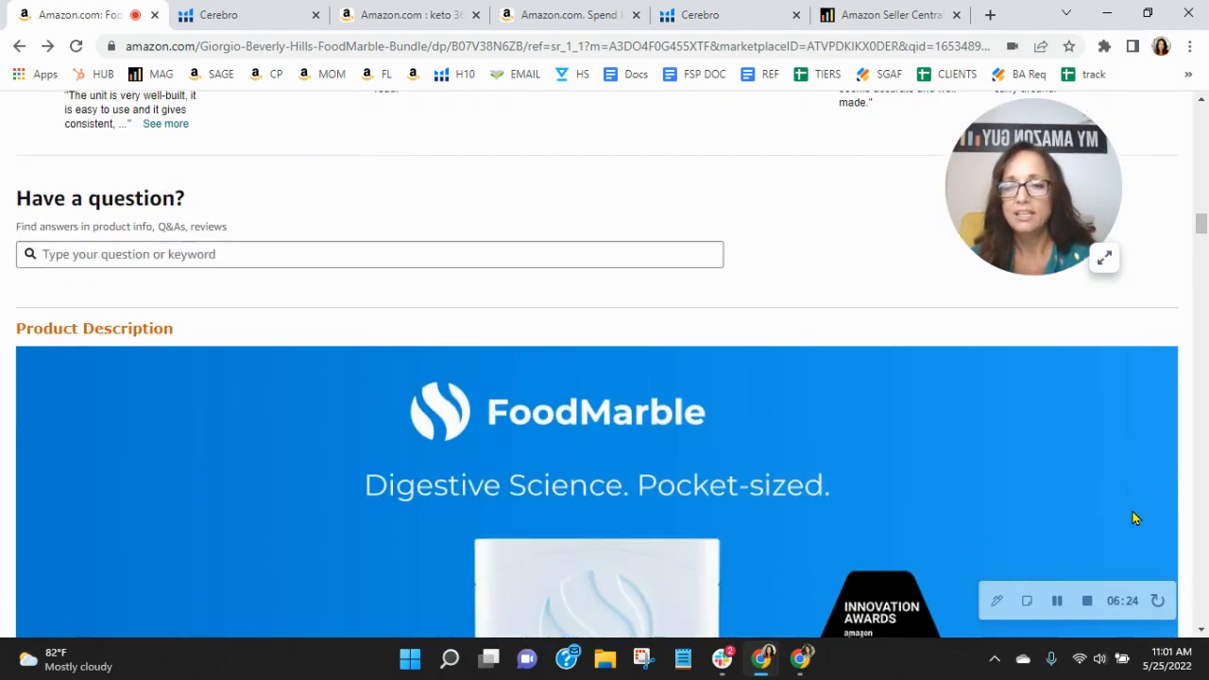
scroll("down", 3)
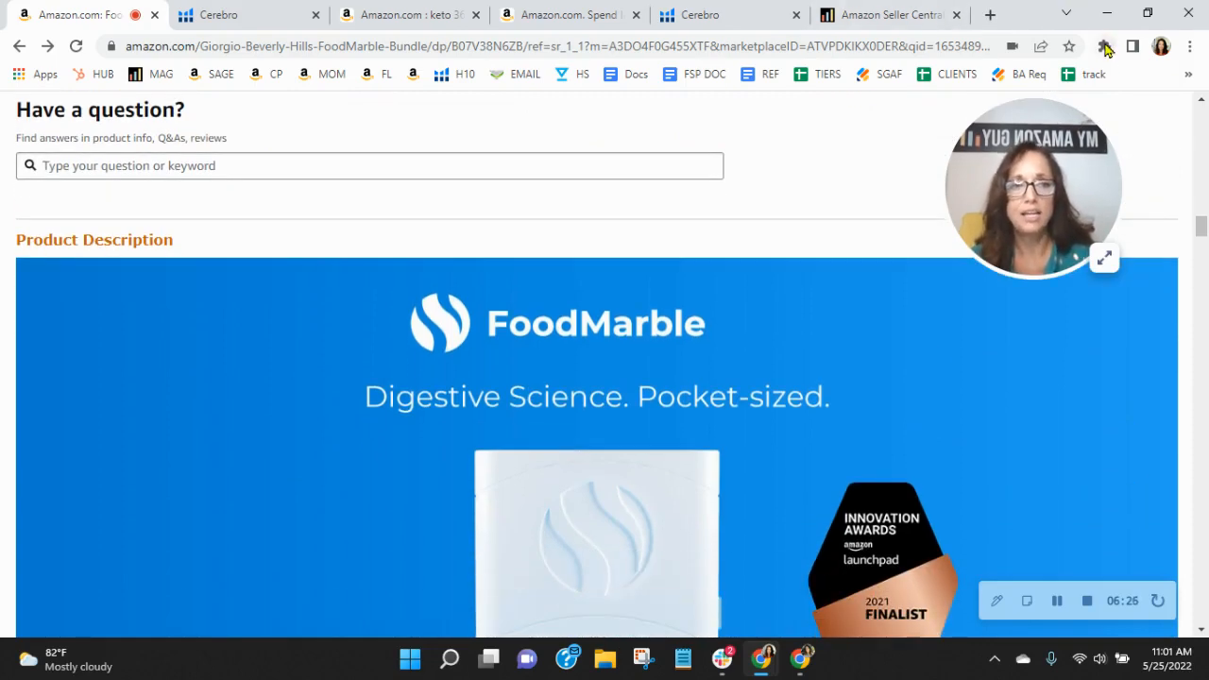
- Enable the Image Alt Text Viewer extension and read the alt labels on the first A+ images, including the empty launchpad one
left_click(1103, 46)
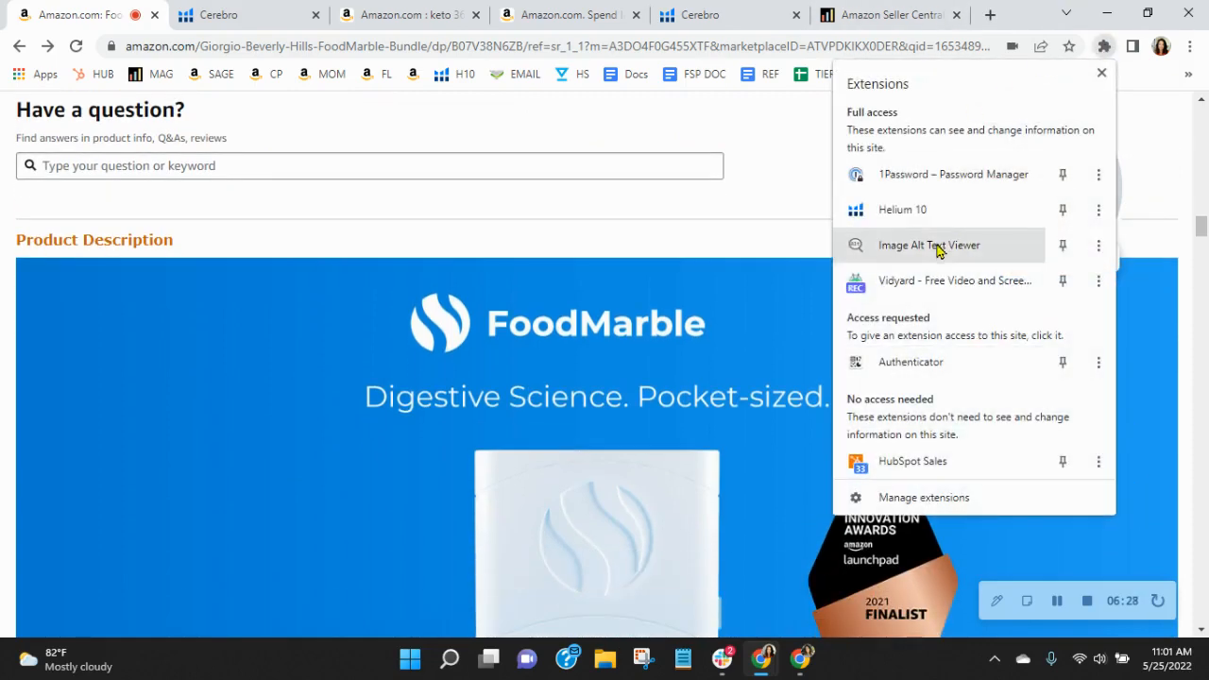
left_click(929, 245)
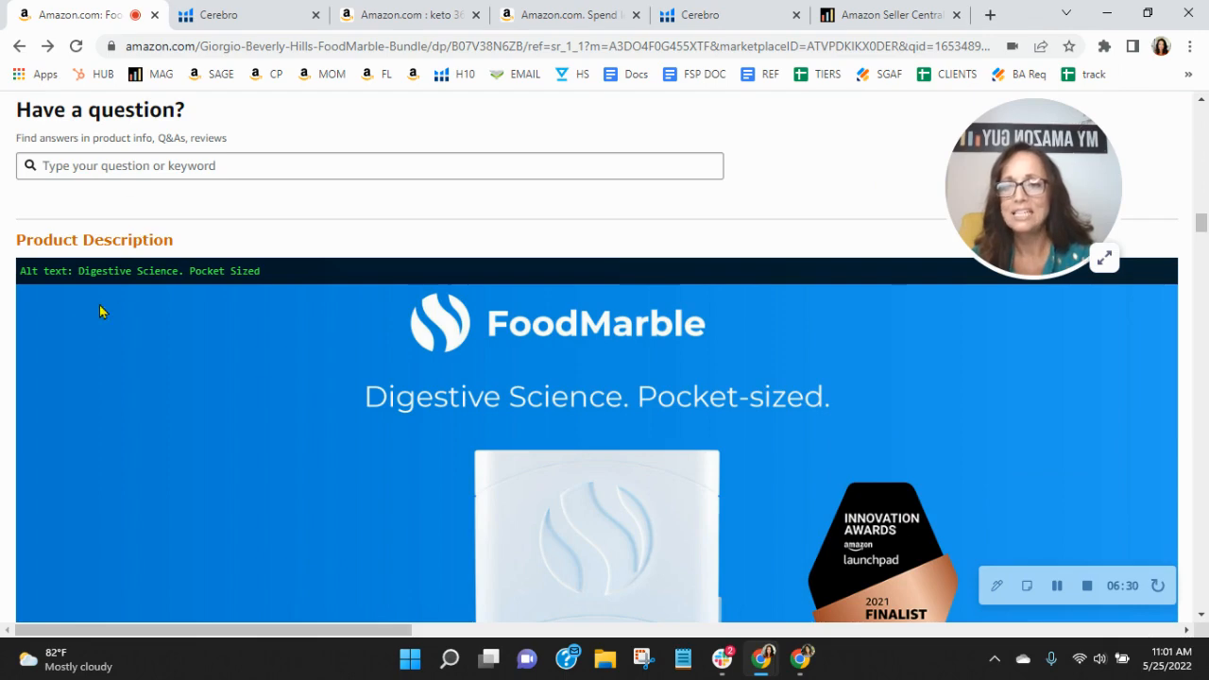
scroll("down", 3)
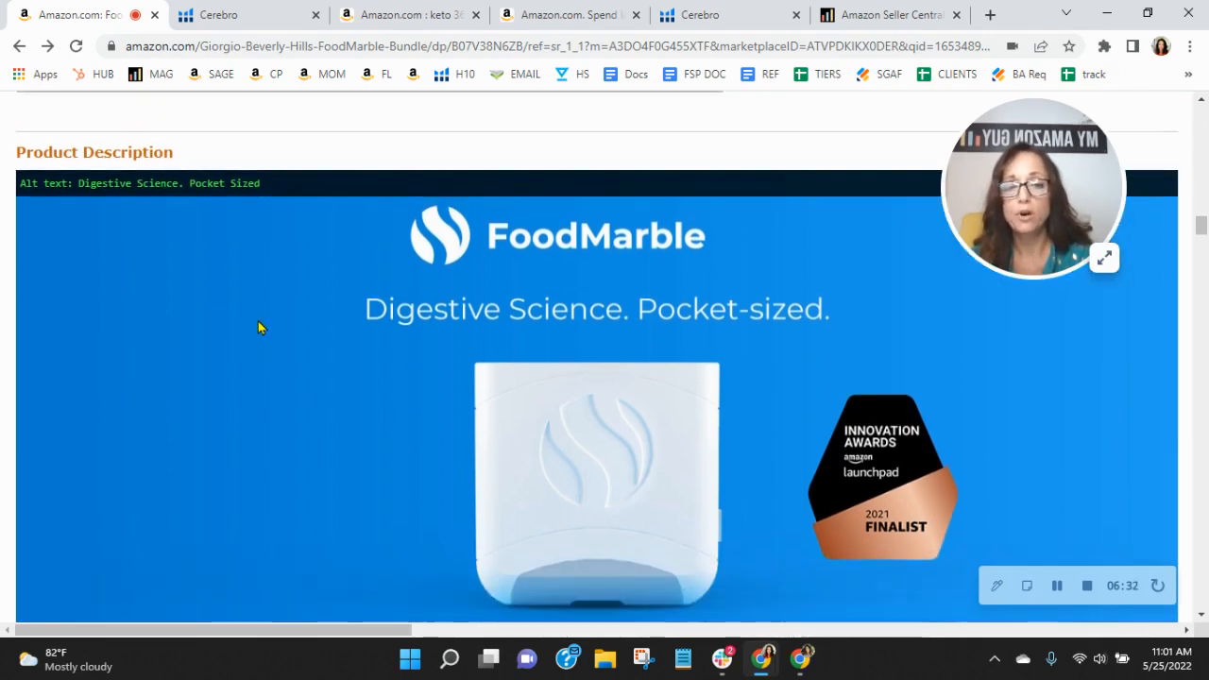
scroll("down", 3)
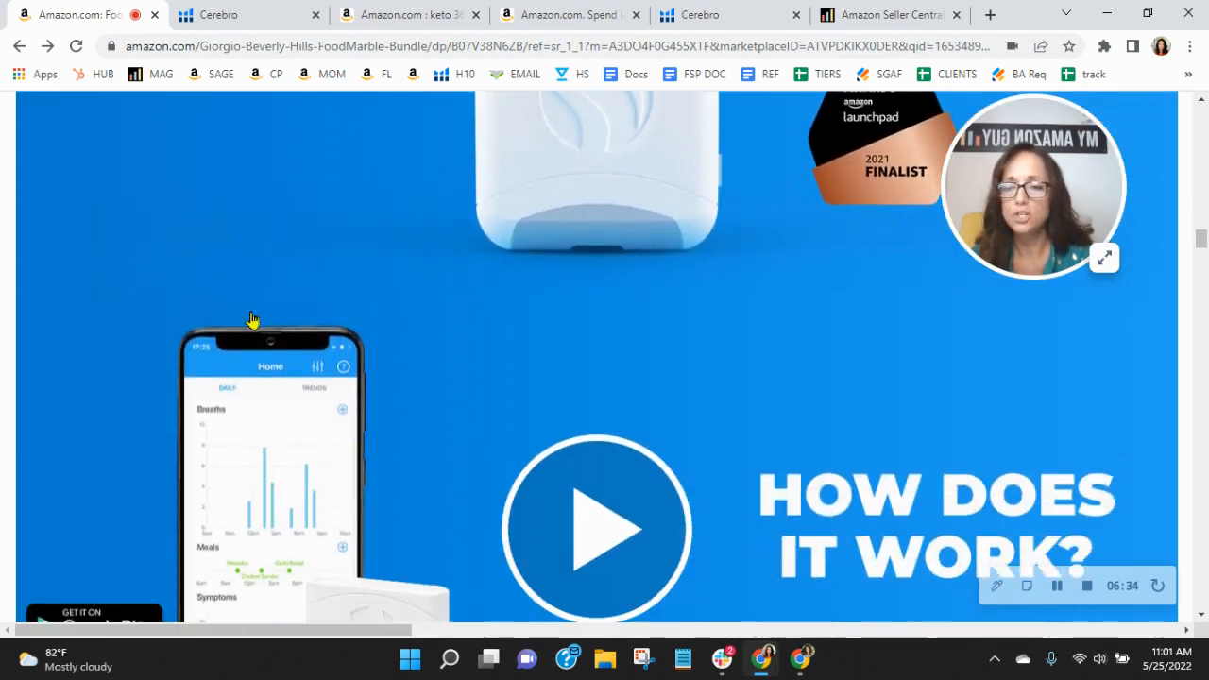
scroll("down", 3)
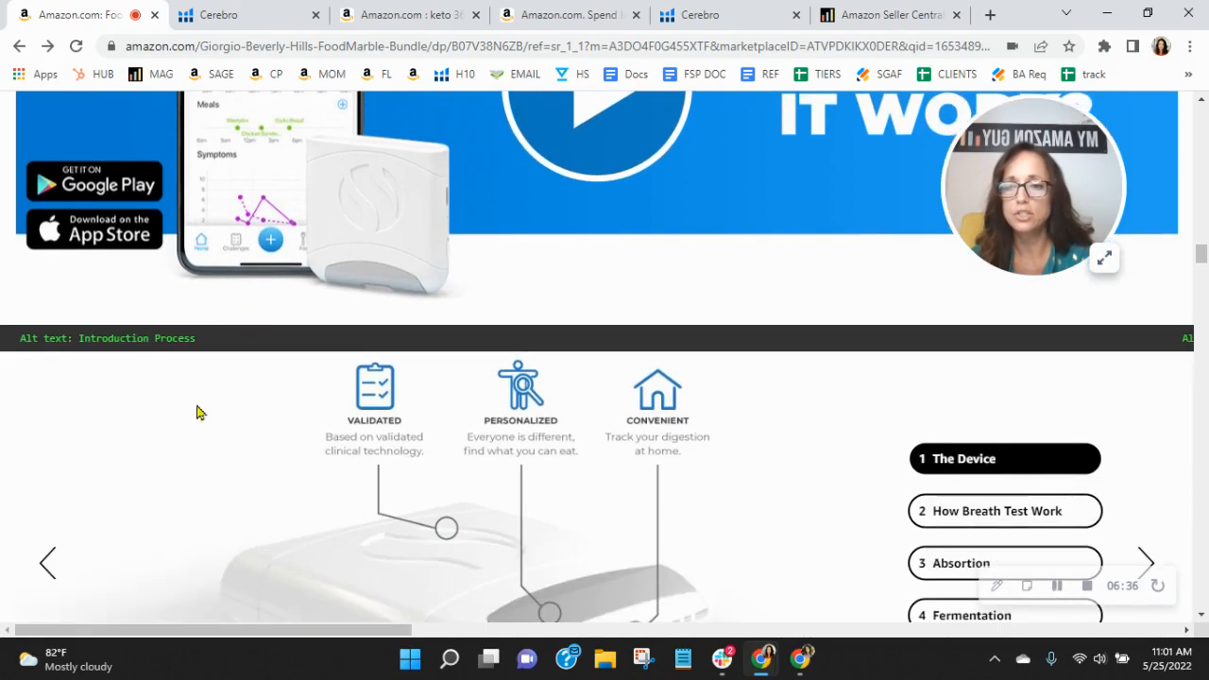
mouse_move(110, 349)
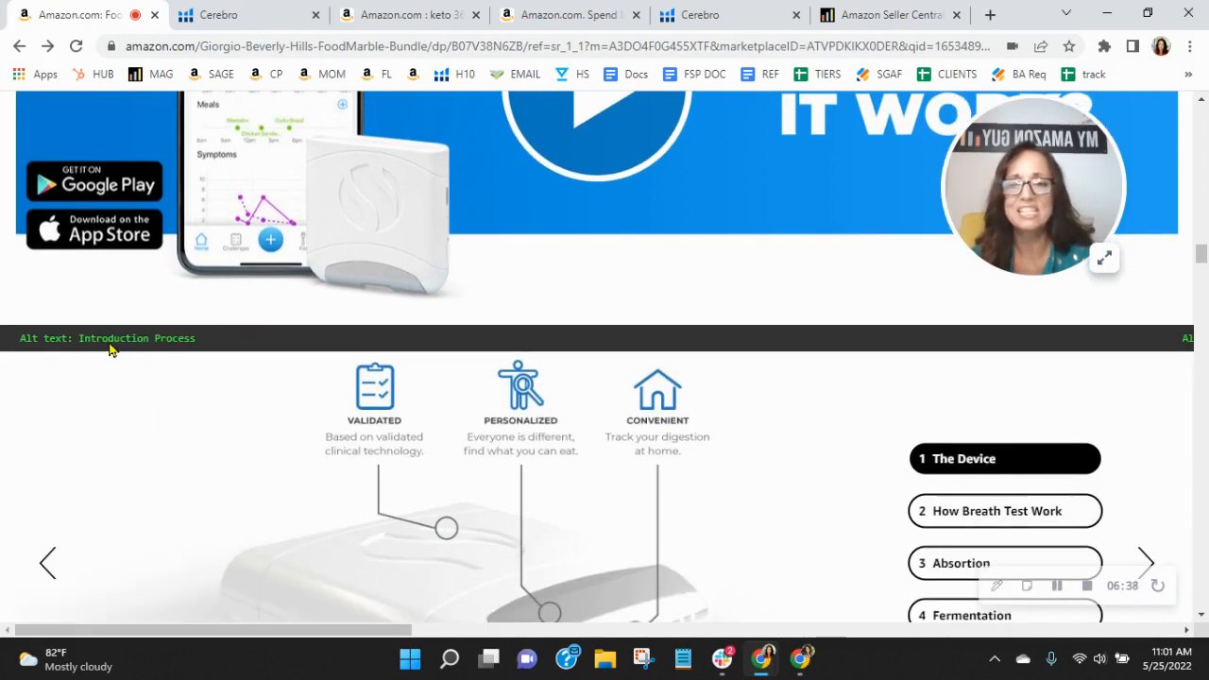
mouse_move(192, 353)
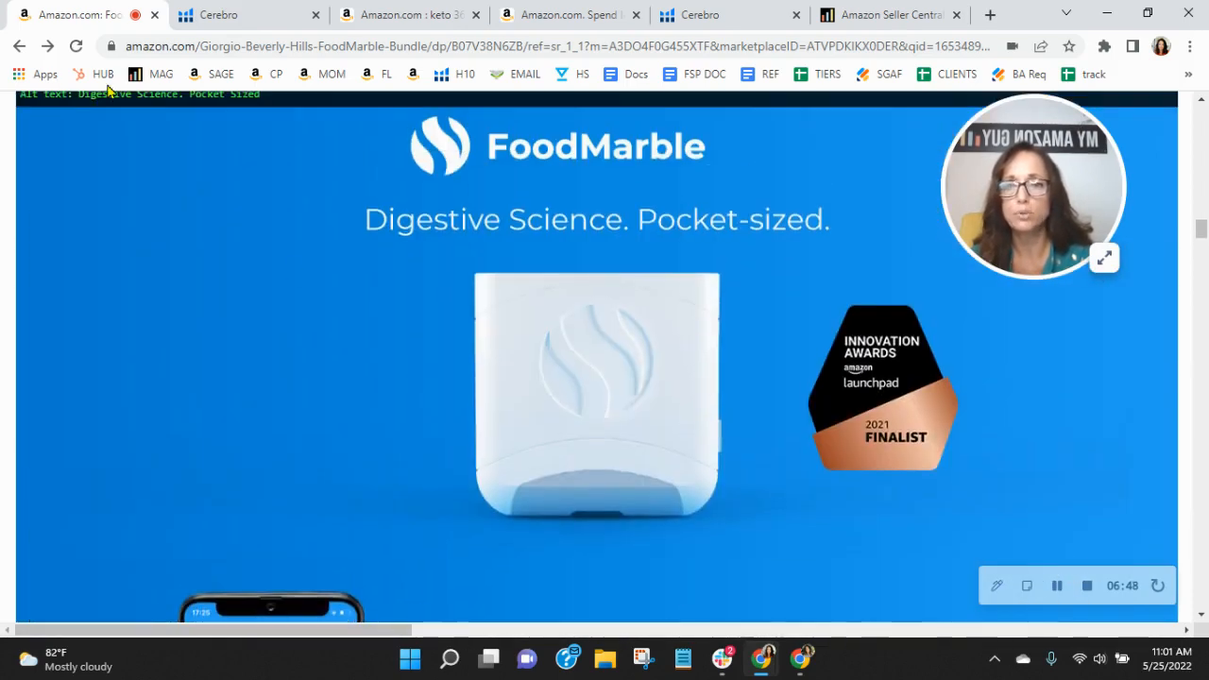
mouse_move(776, 264)
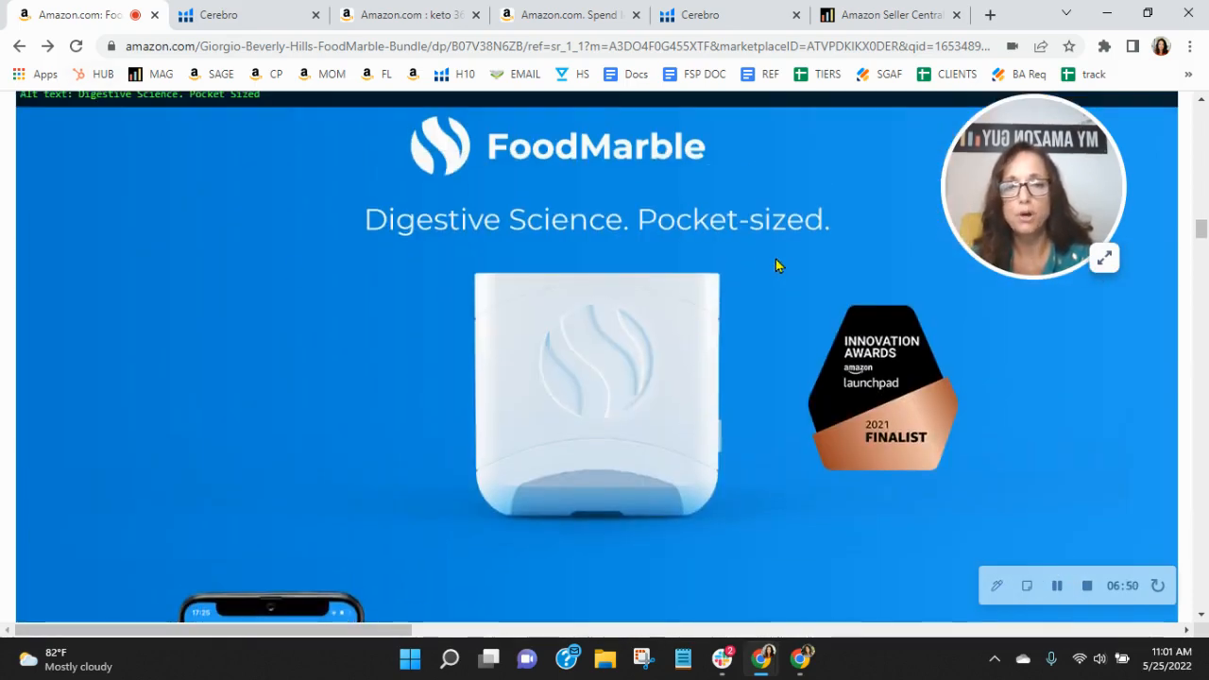
- Continue through the A+ alt texts to 'Find your Foods, Today!' and switch to the My Amazon Guy services page
scroll("down", 3)
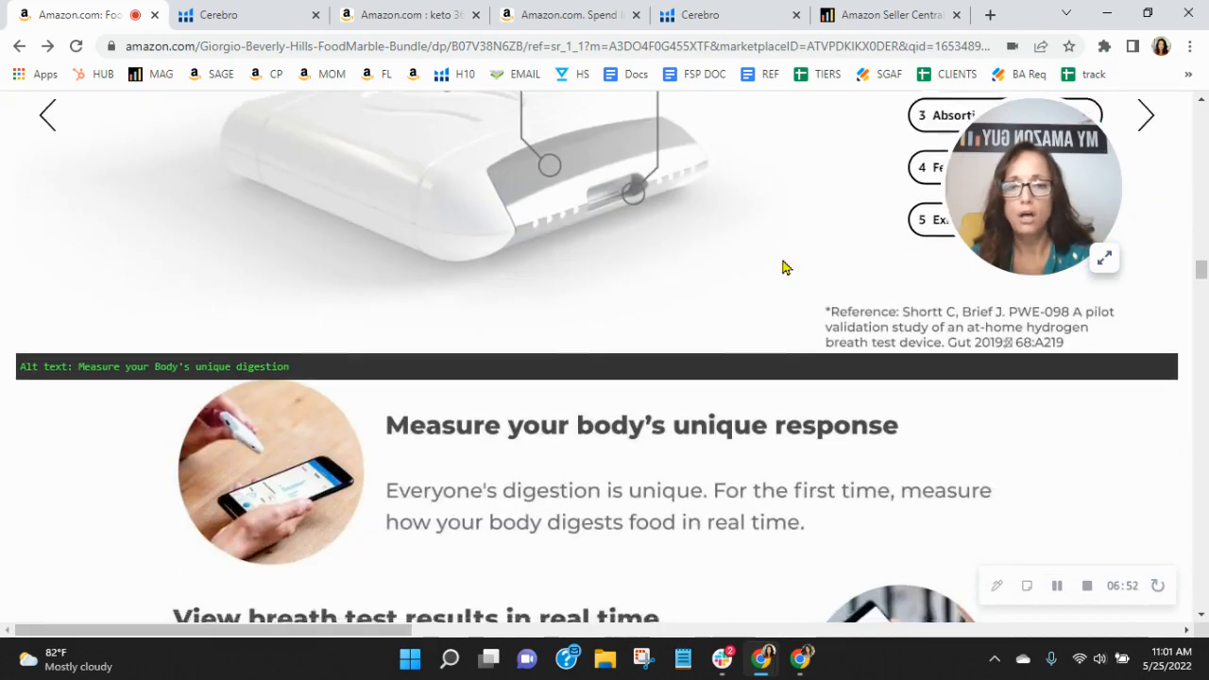
scroll("down", 3)
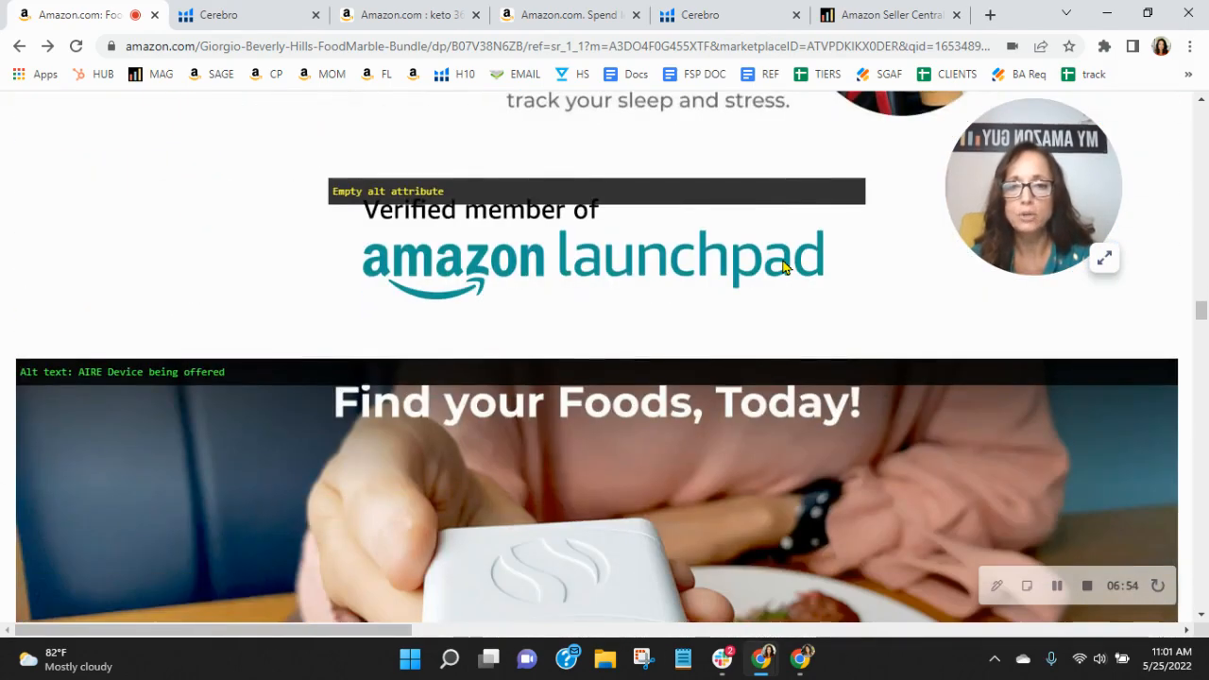
scroll("down", 3)
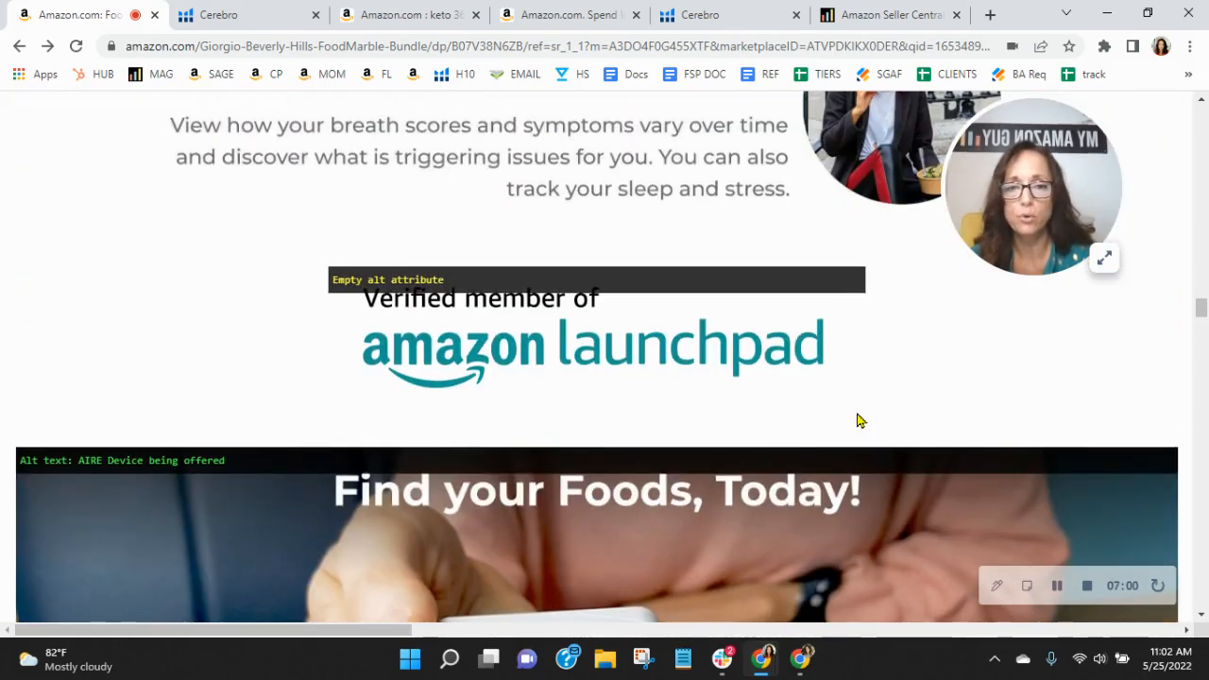
mouse_move(940, 410)
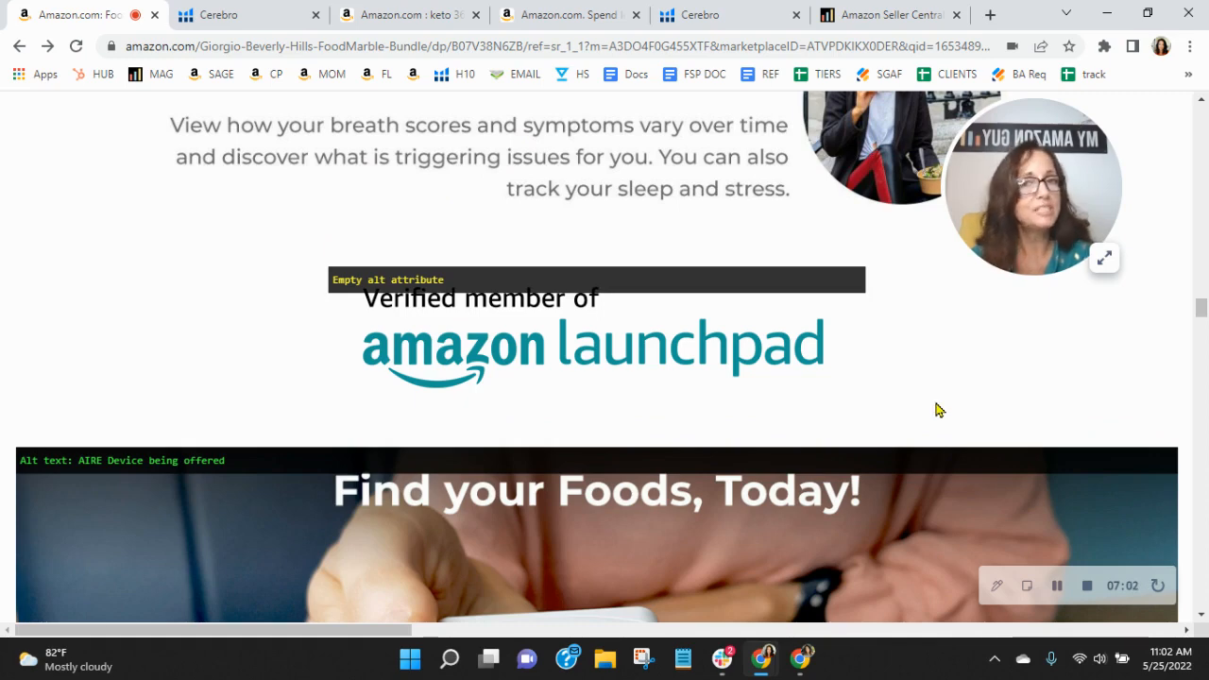
mouse_move(7, 187)
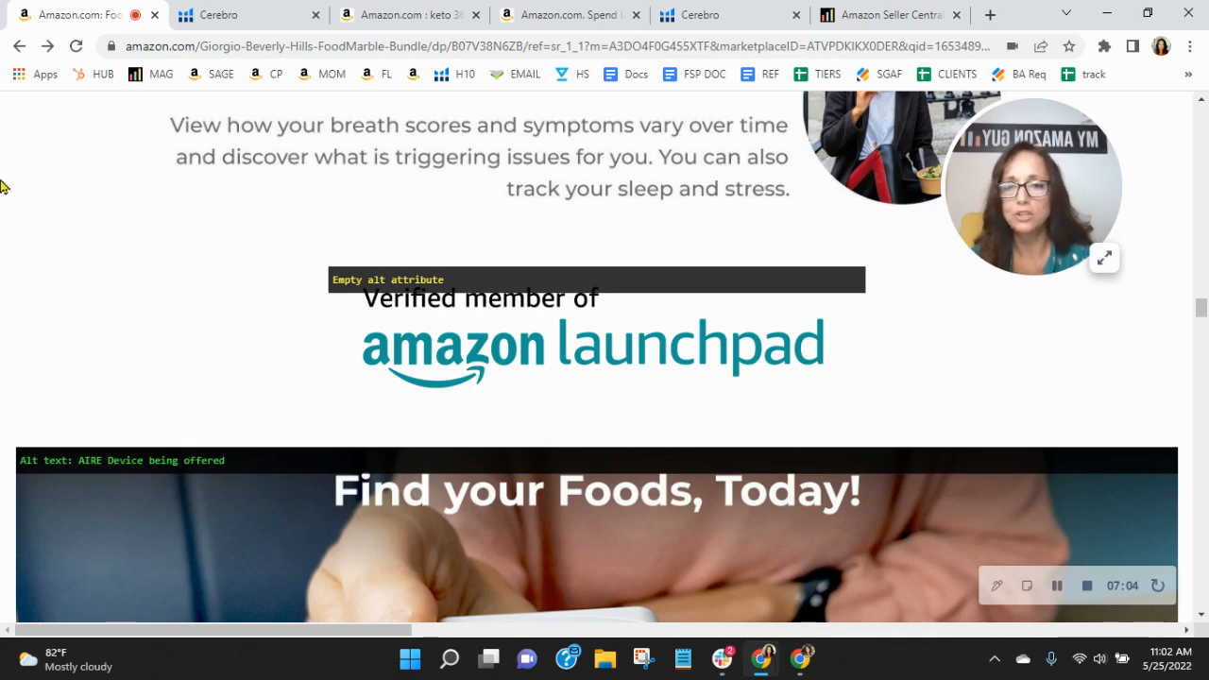
mouse_move(915, 446)
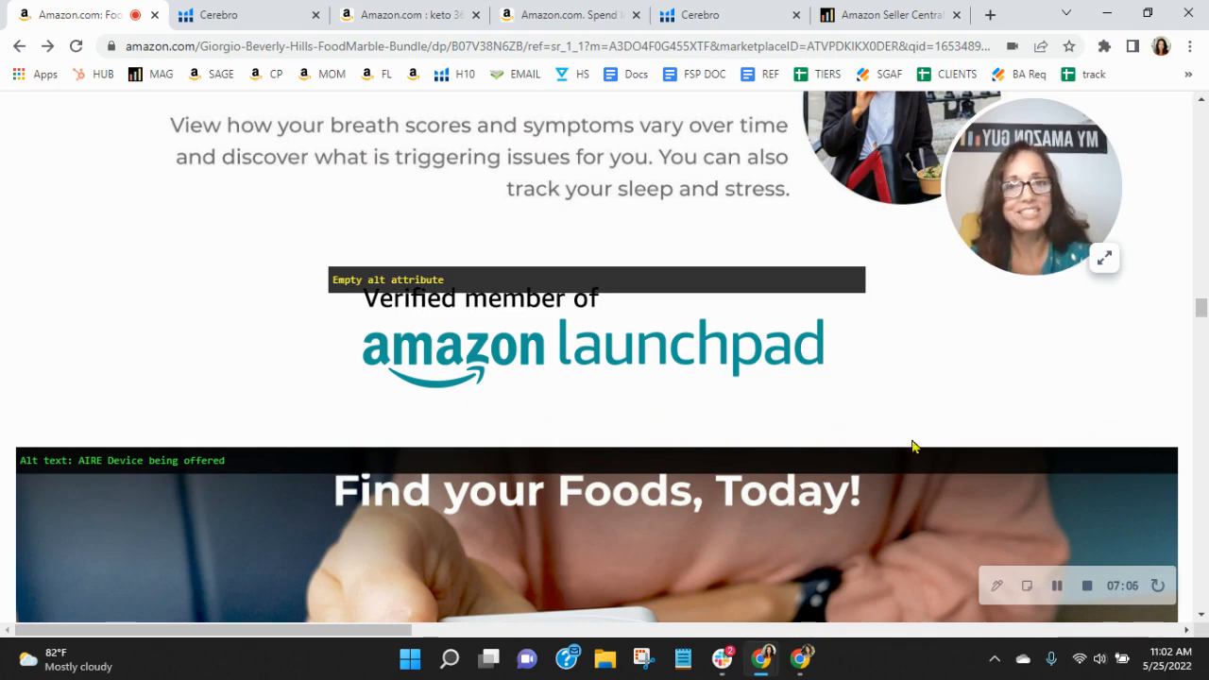
left_click(888, 15)
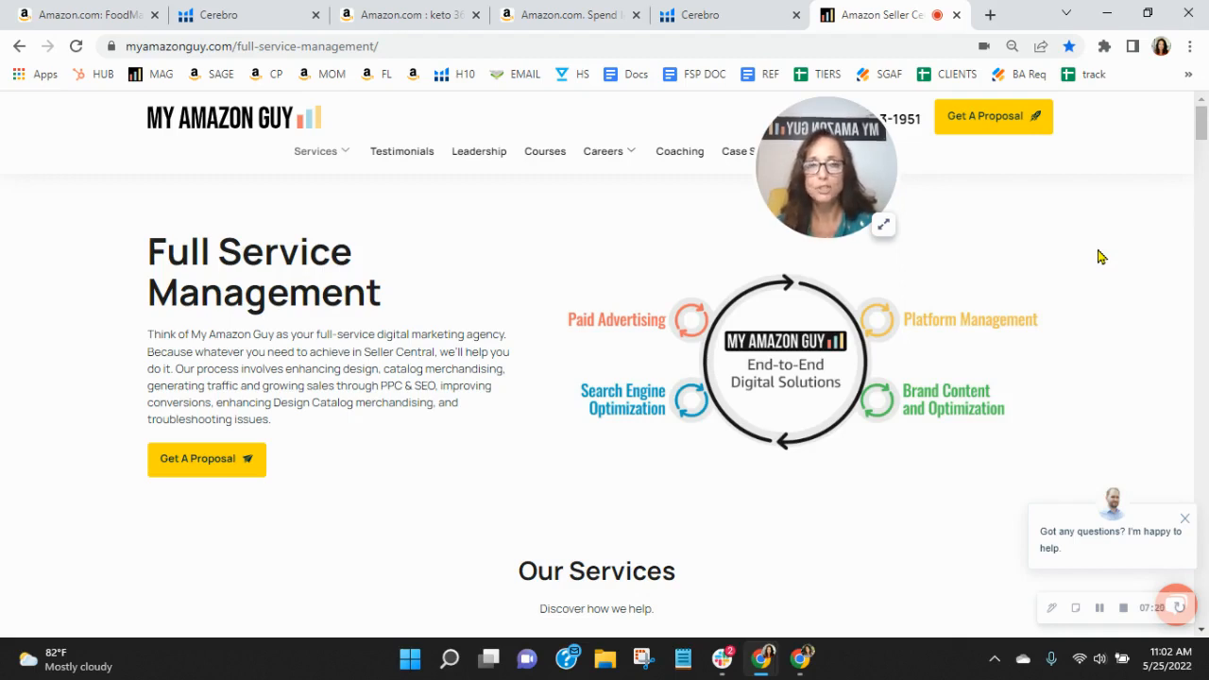
mouse_move(1118, 288)
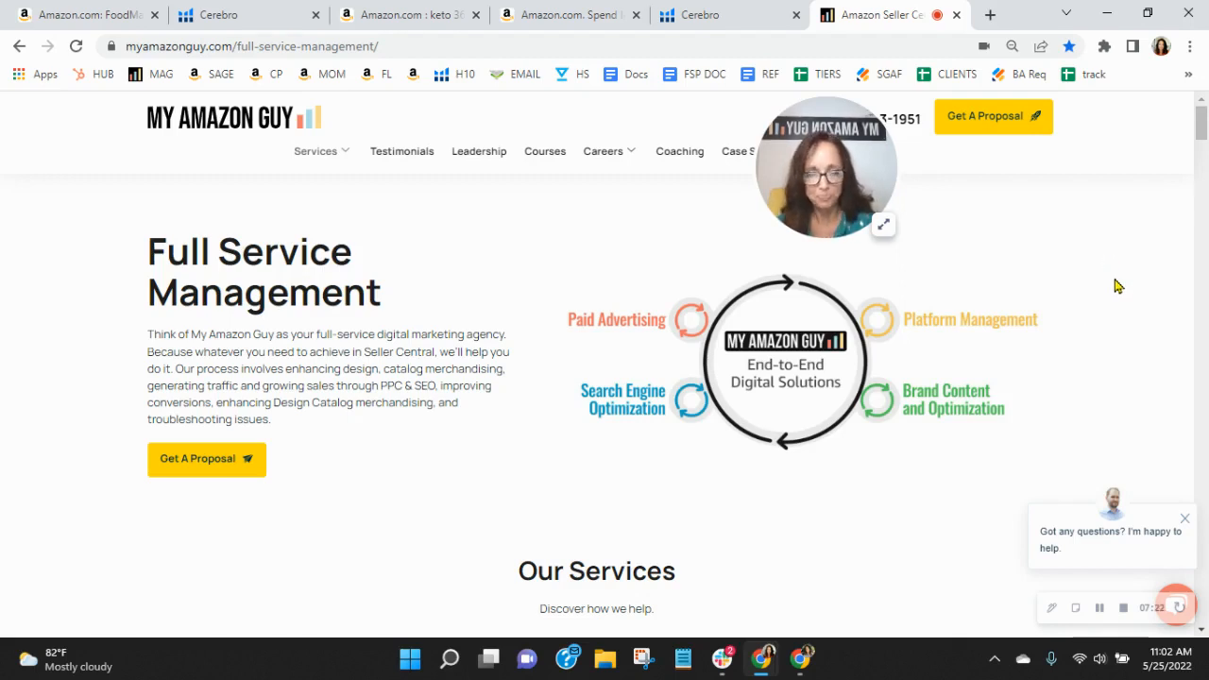